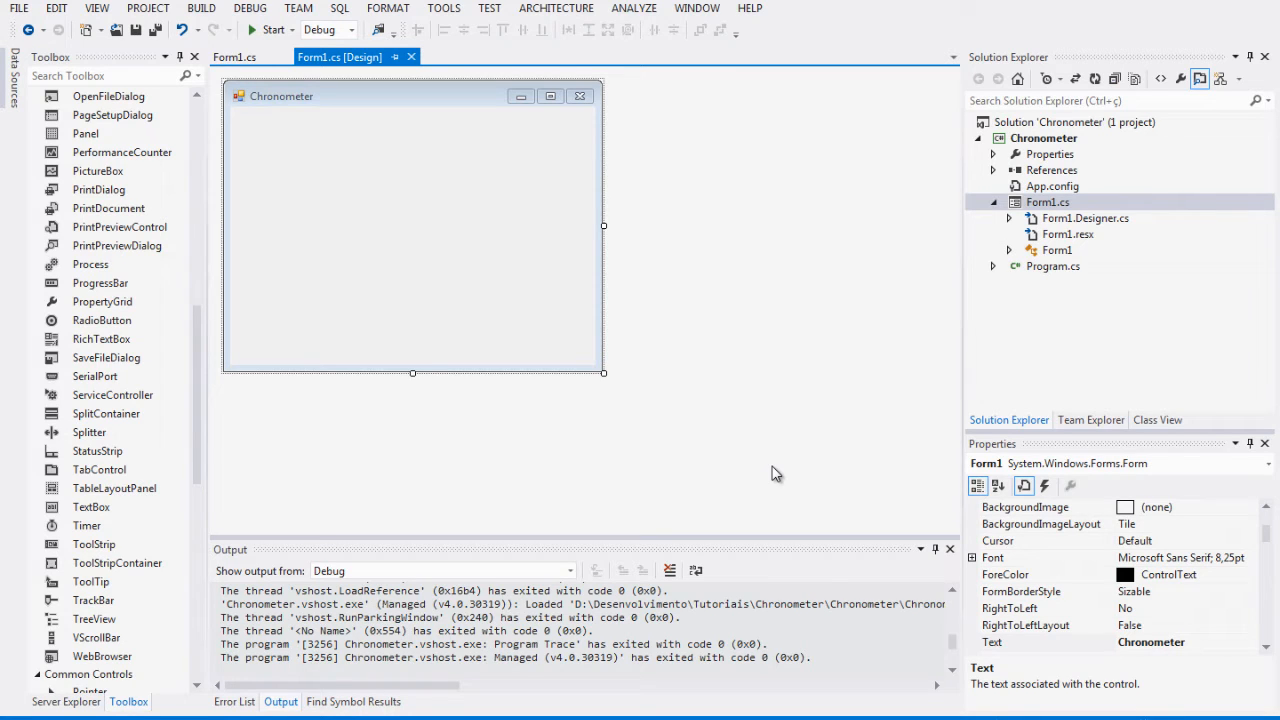
{"action": "mouse_move", "coordinate": [452, 330]}
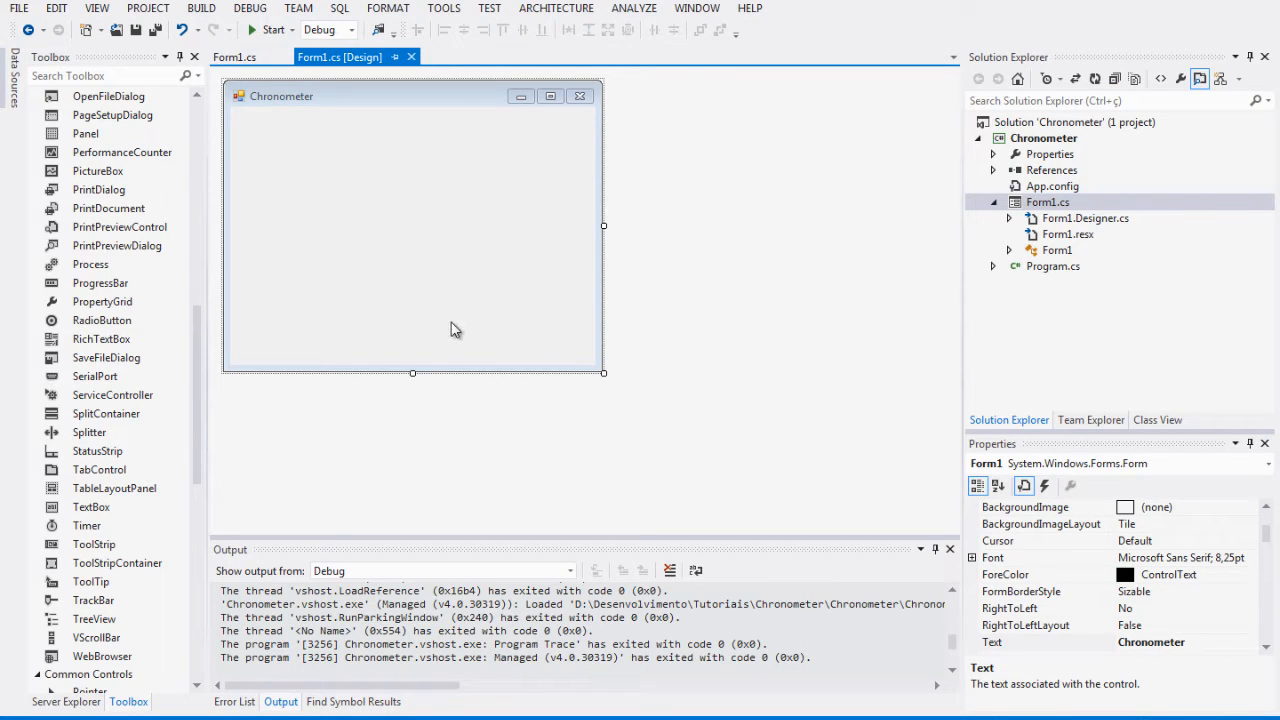
{"action": "mouse_move", "coordinate": [342, 364]}
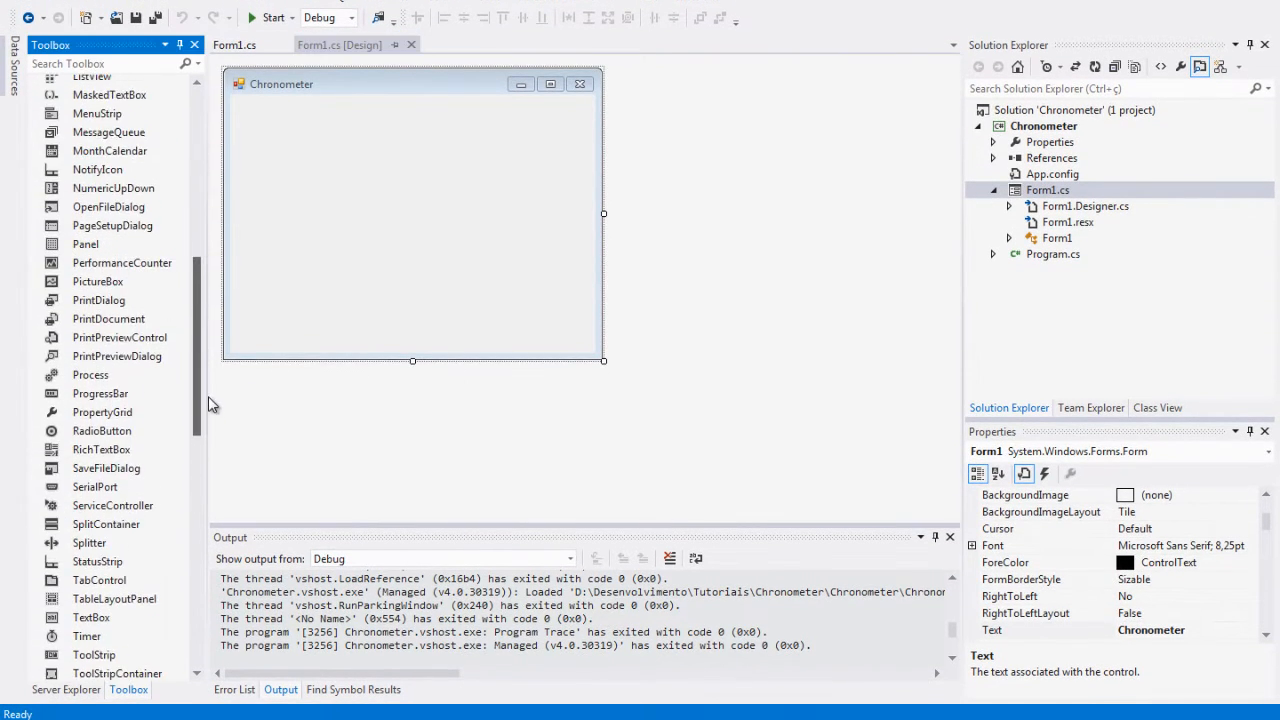
Step: Move the '0' textbox to the form's top-left, give it bold Microsoft Sans Serif 20pt and change its TextAlign
{"action": "scroll", "scroll_direction": "down", "scroll_amount": 3}
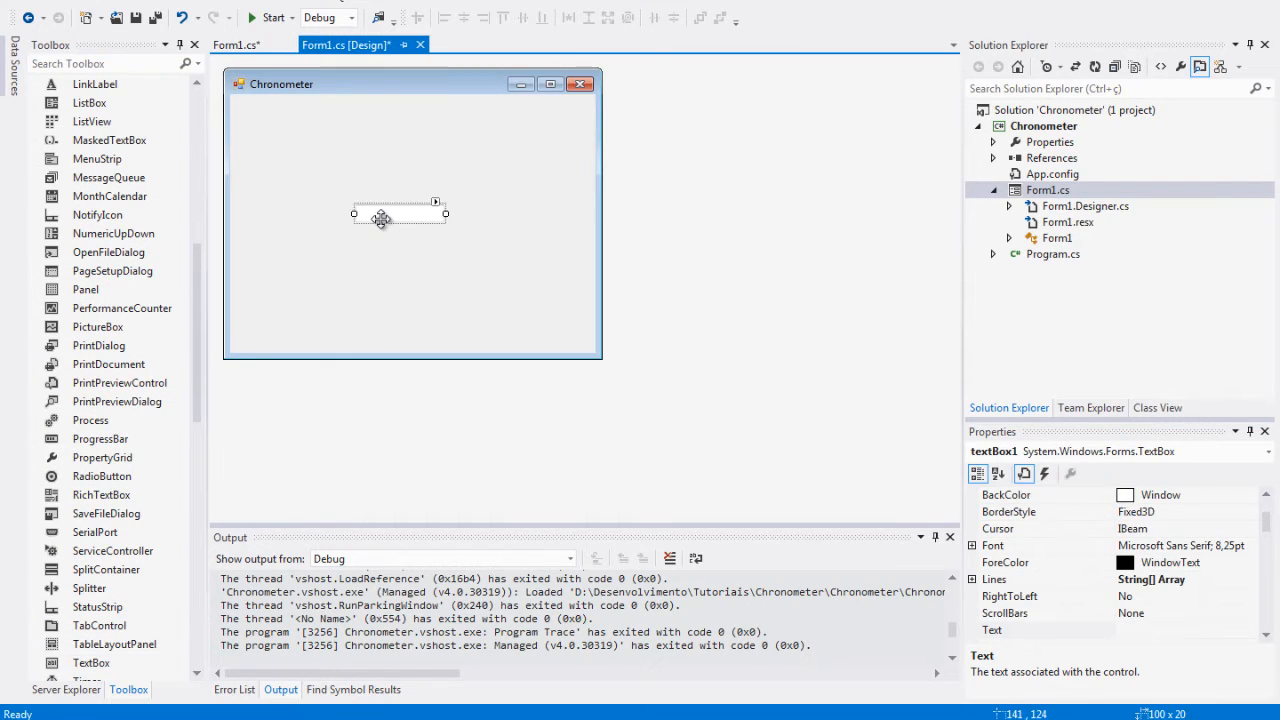
{"action": "left_click_drag", "start_coordinate": [400, 212], "coordinate": [284, 112]}
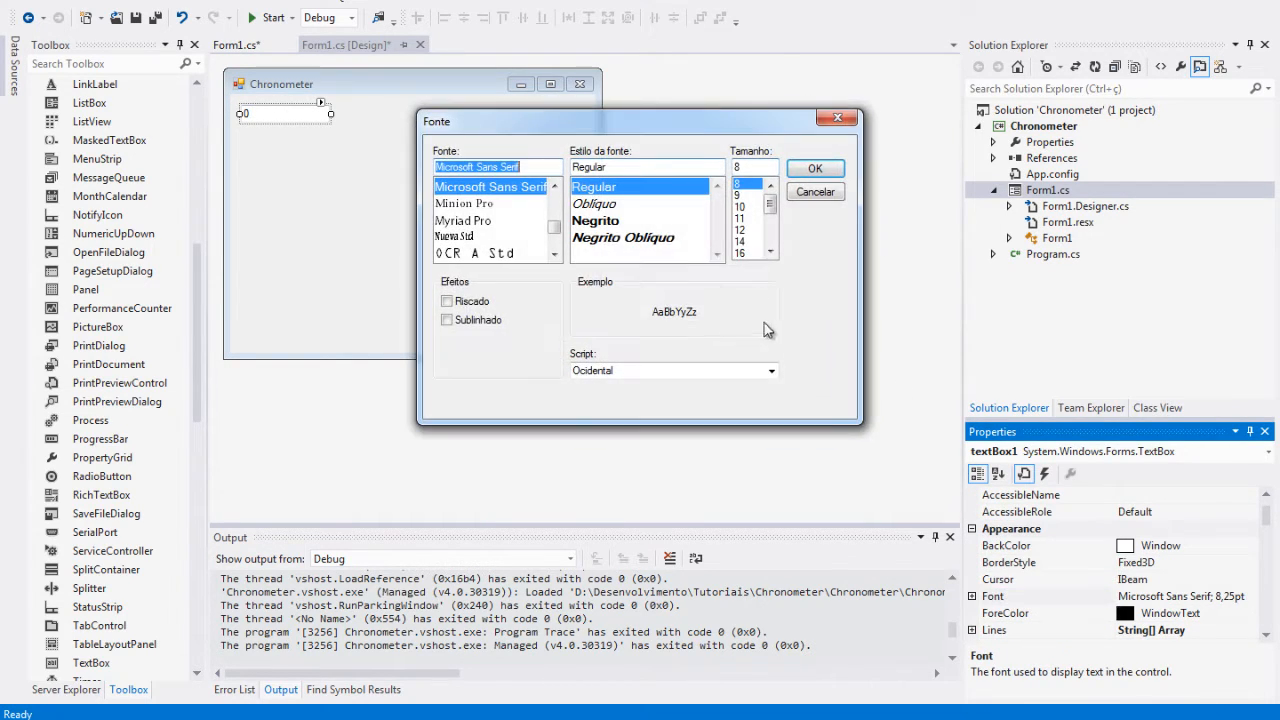
{"action": "left_click", "coordinate": [596, 220]}
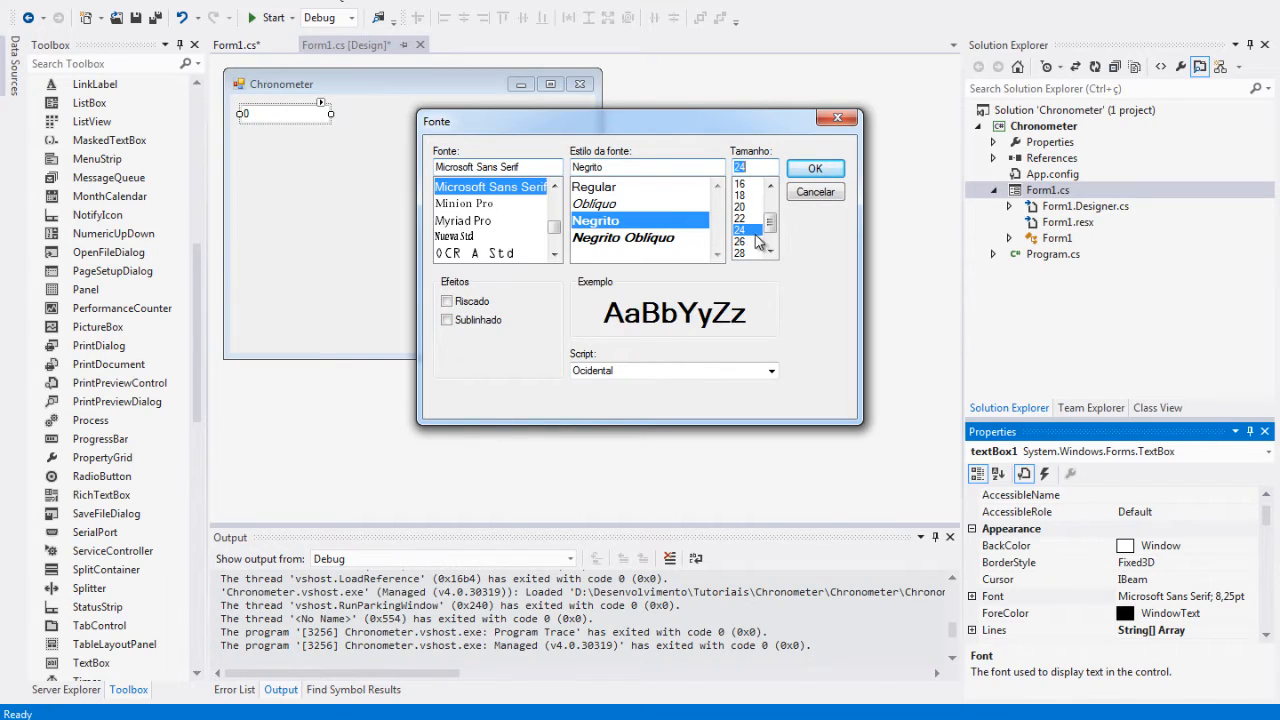
{"action": "left_click", "coordinate": [814, 168]}
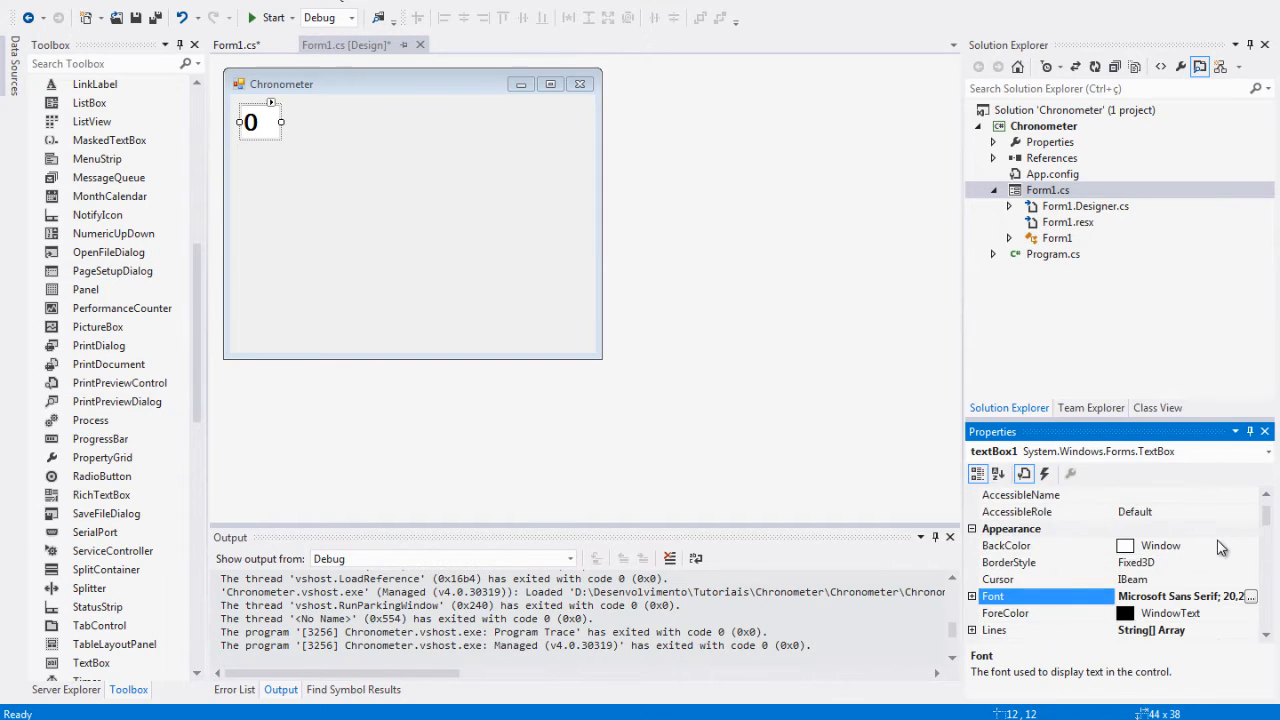
{"action": "left_click", "coordinate": [1252, 596]}
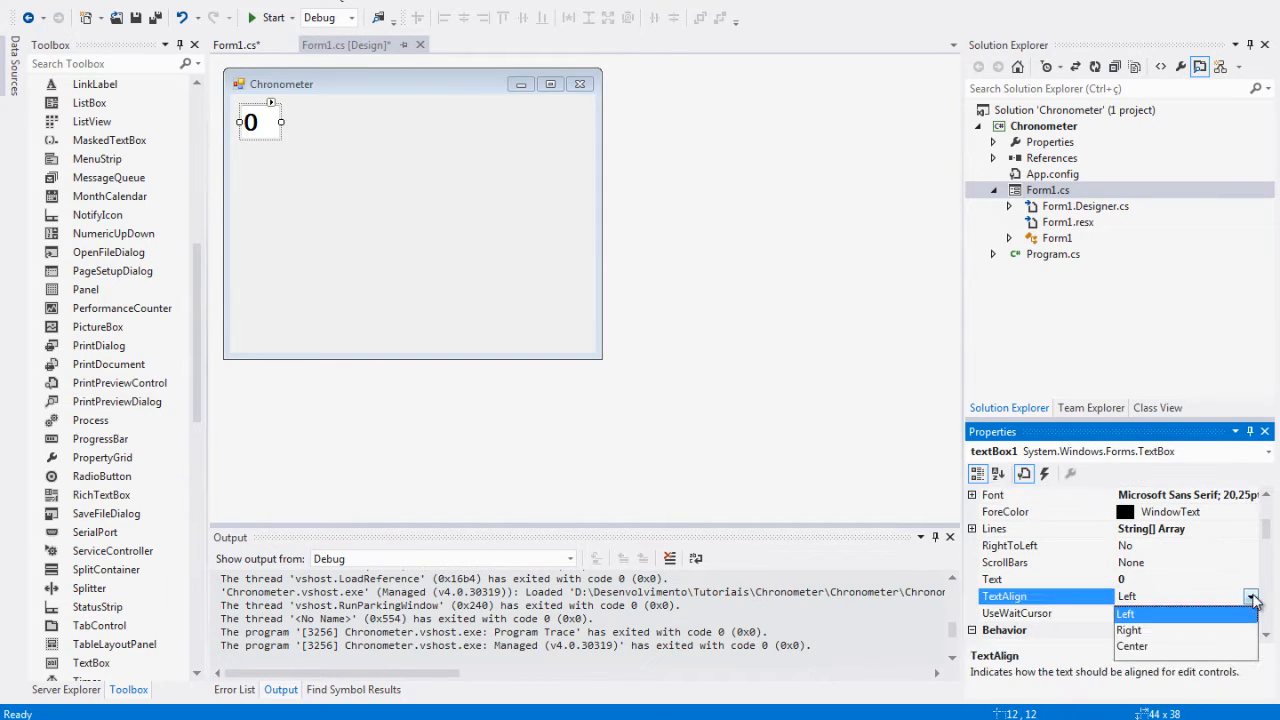
{"action": "left_click", "coordinate": [1132, 644]}
{"action": "type", "text": "ho"}
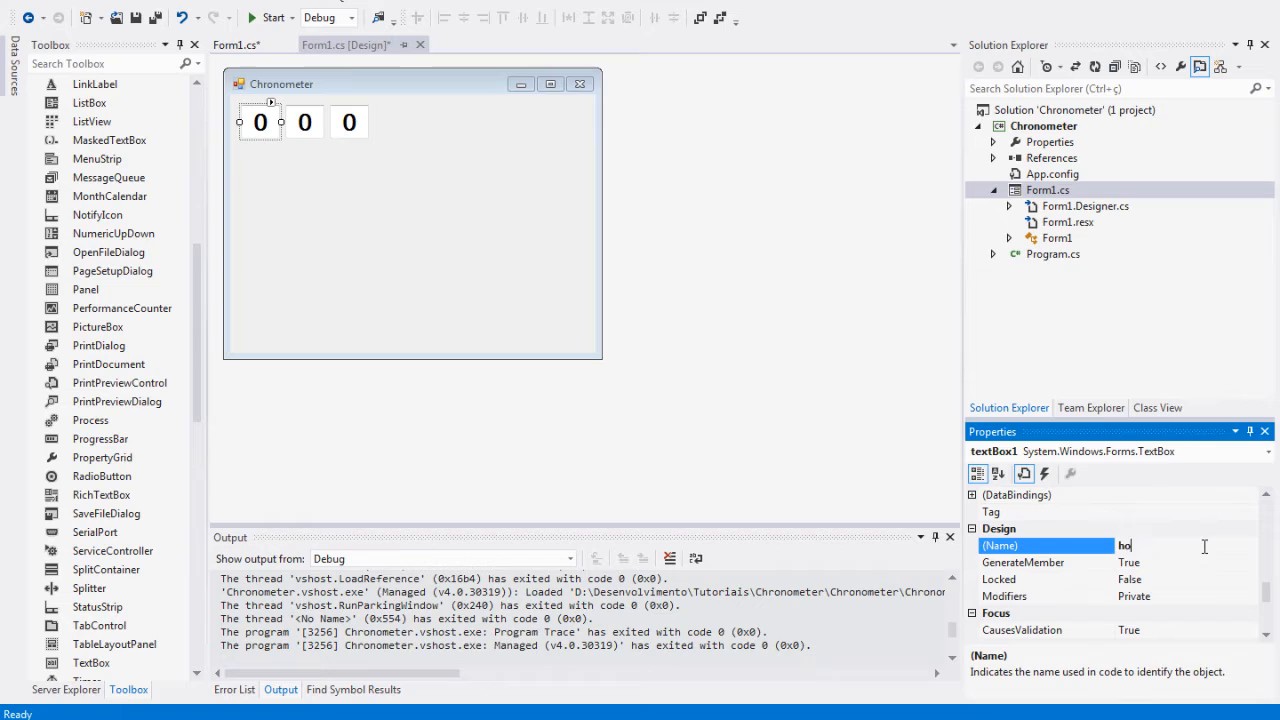
Step: Rename the three copied textboxes hour, minute and second, then select all three together
{"action": "left_click", "coordinate": [304, 122]}
{"action": "type", "text": "mi"}
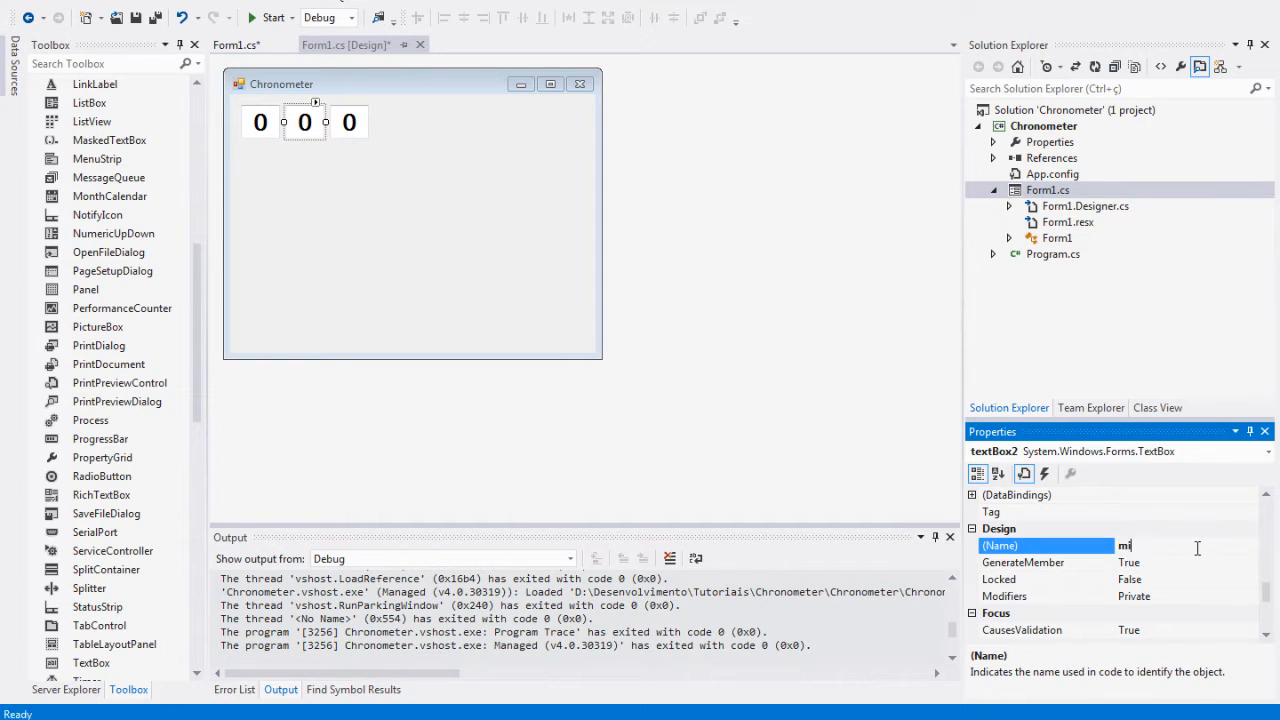
{"action": "left_click", "coordinate": [348, 122]}
{"action": "type", "text": "sec"}
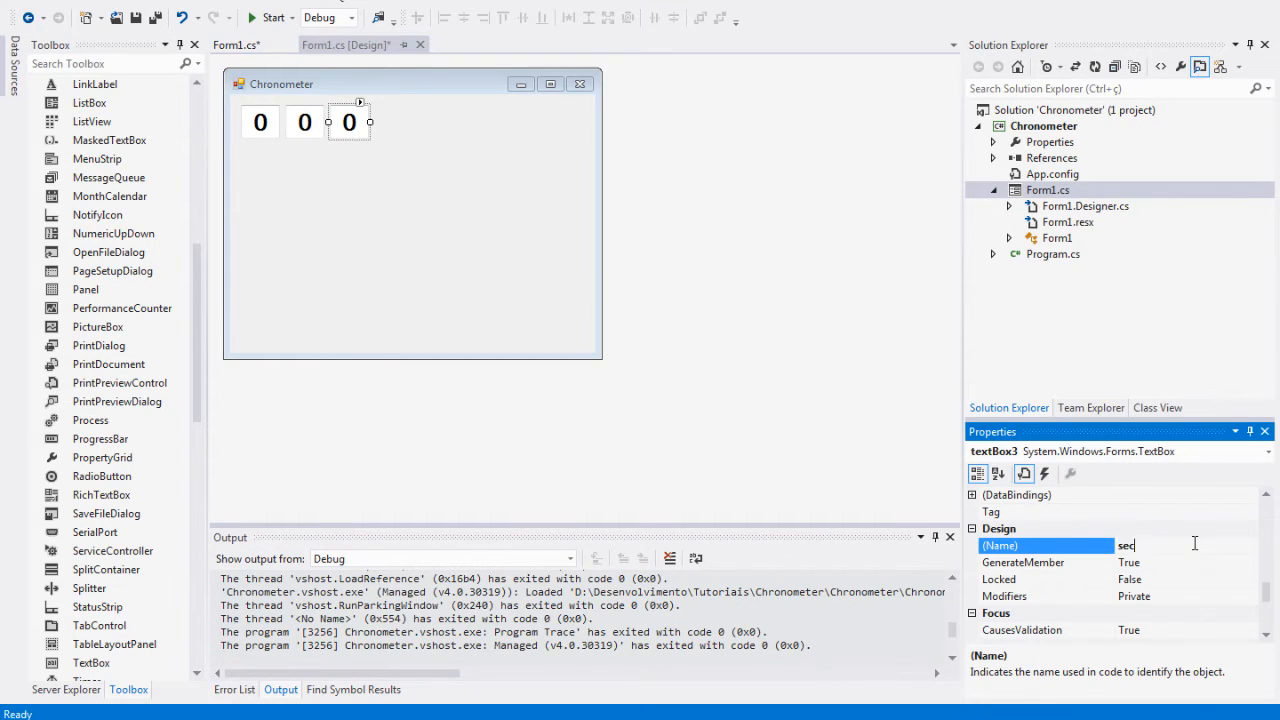
{"action": "type", "text": "ond"}
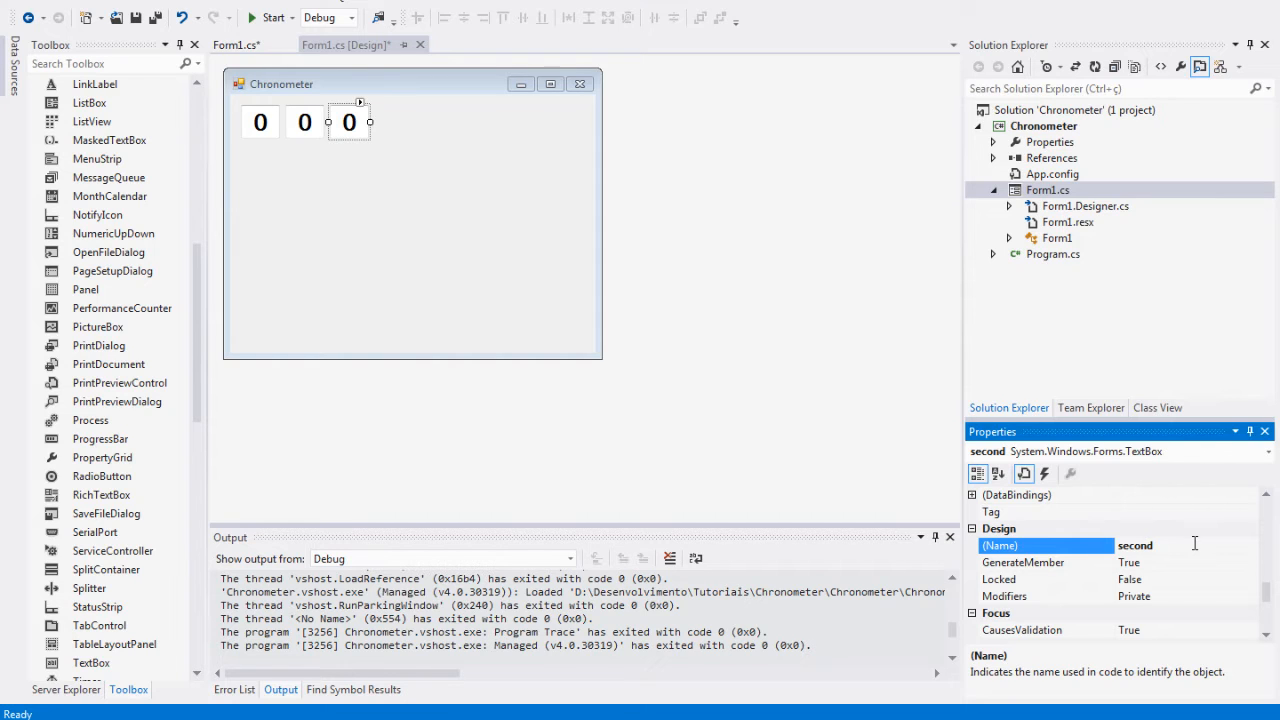
{"action": "left_click", "coordinate": [304, 122]}
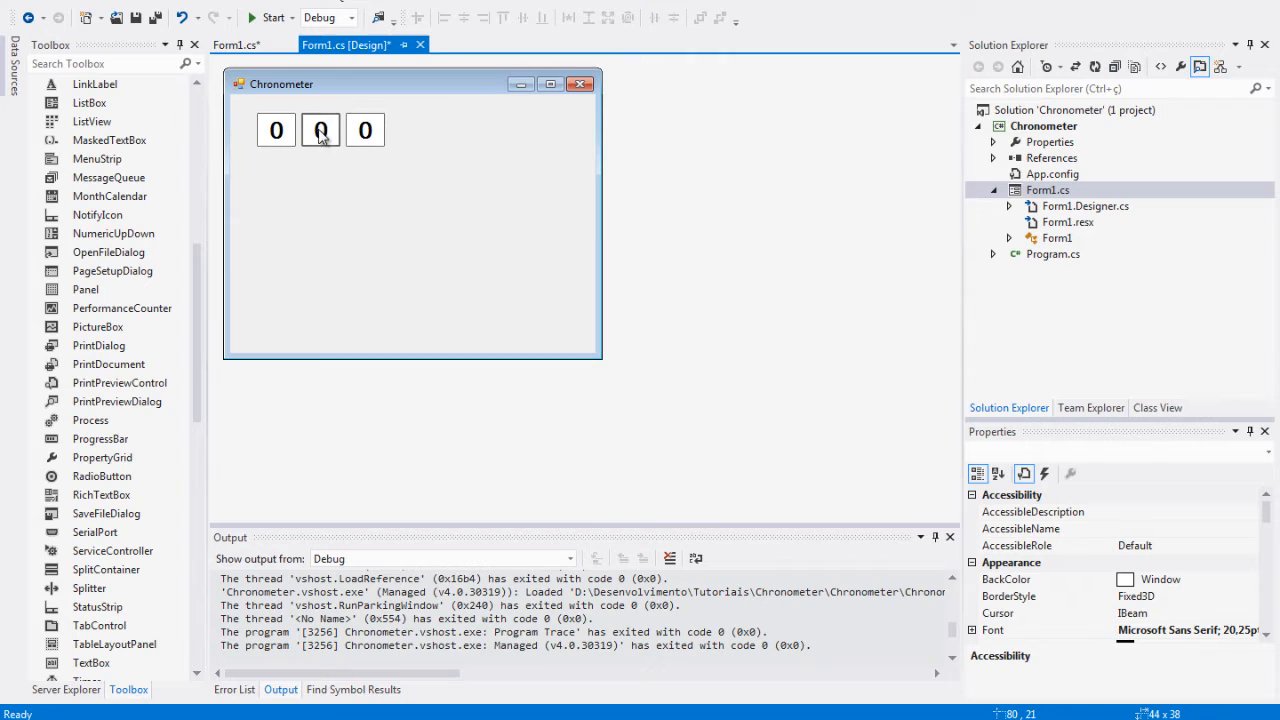
Step: Drag the form's bottom-right handle inward so it wraps tightly around the three textboxes
{"action": "left_click", "coordinate": [520, 316]}
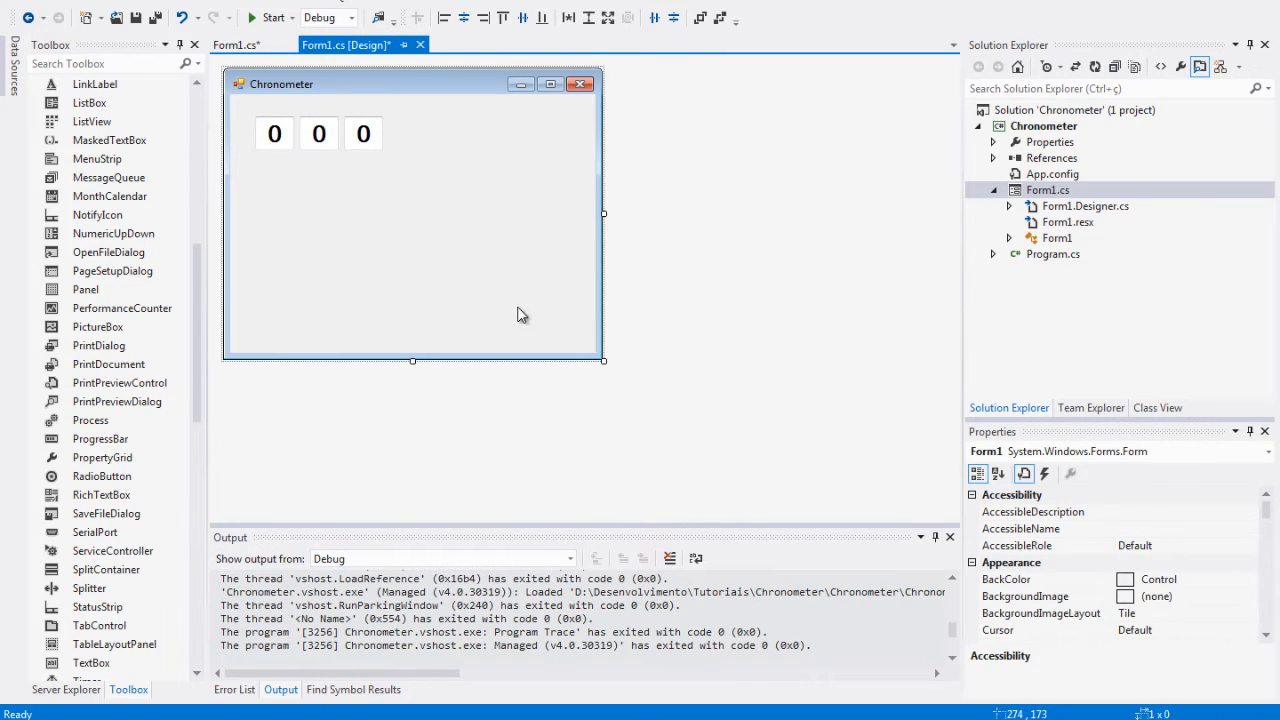
{"action": "left_click_drag", "start_coordinate": [604, 360], "coordinate": [460, 228]}
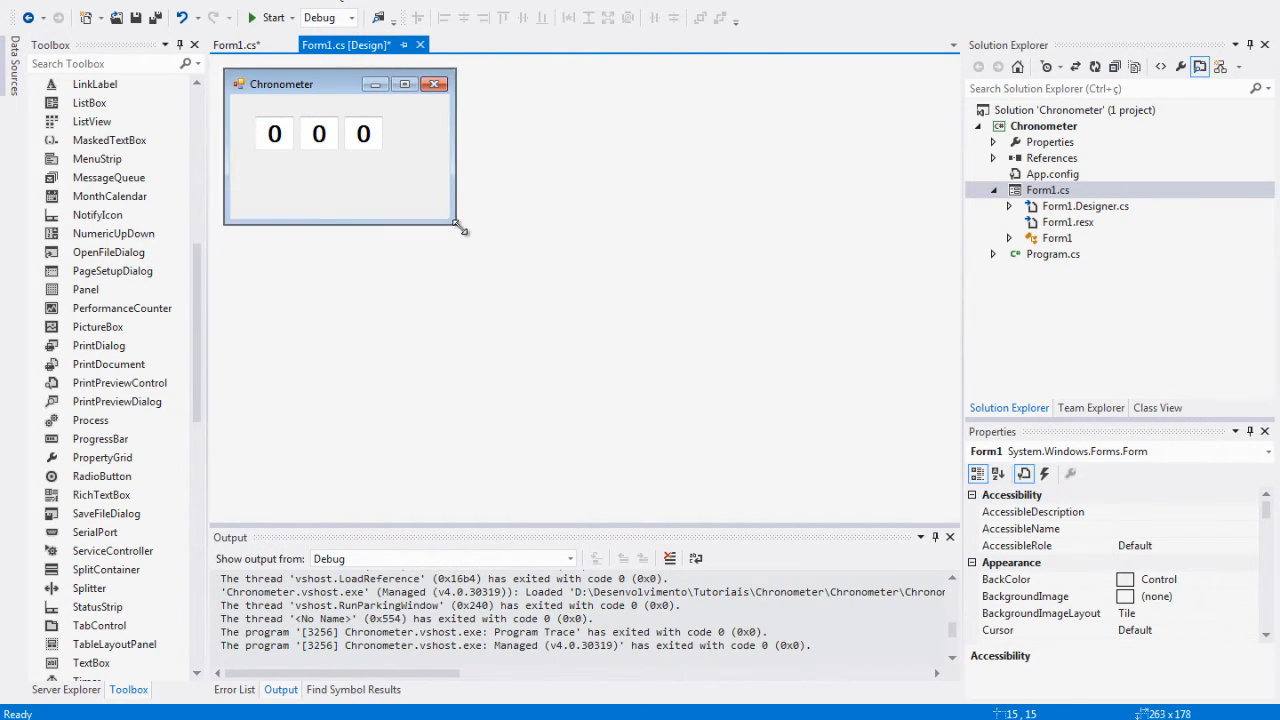
{"action": "left_click_drag", "start_coordinate": [460, 228], "coordinate": [422, 208]}
{"action": "type", "text": "1000"}
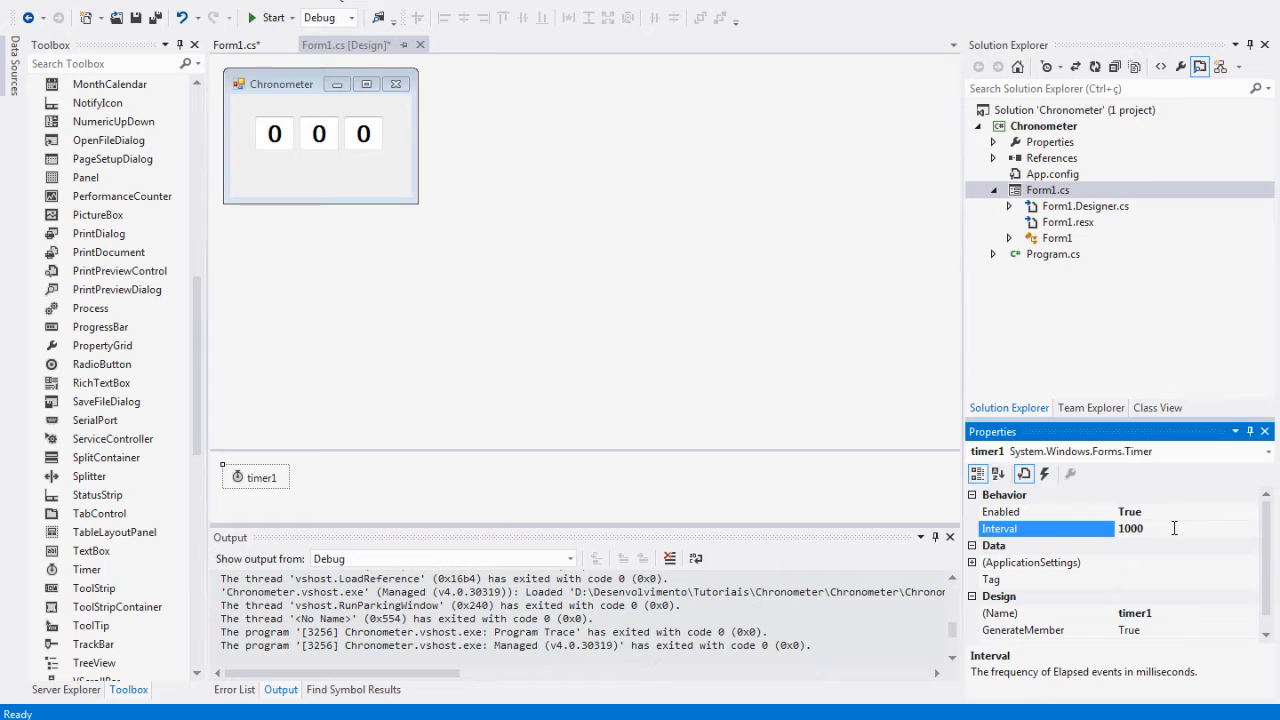
{"action": "mouse_move", "coordinate": [1170, 560]}
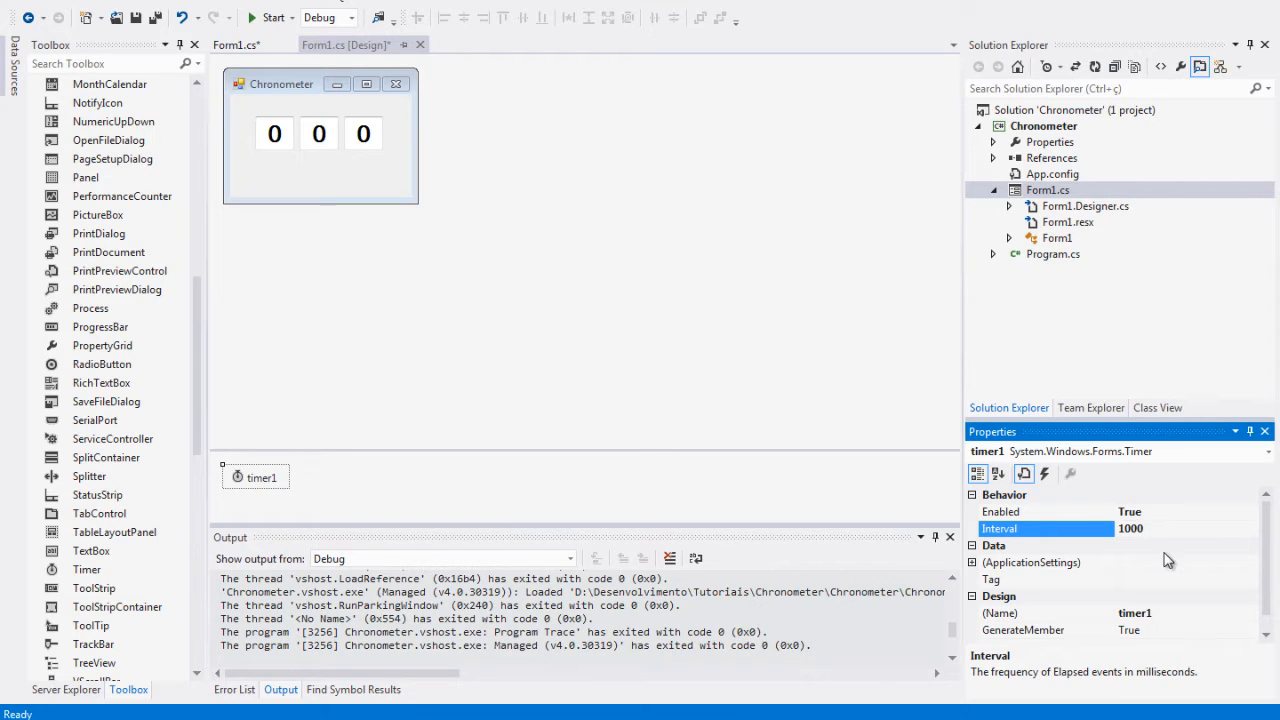
{"action": "mouse_move", "coordinate": [1172, 524]}
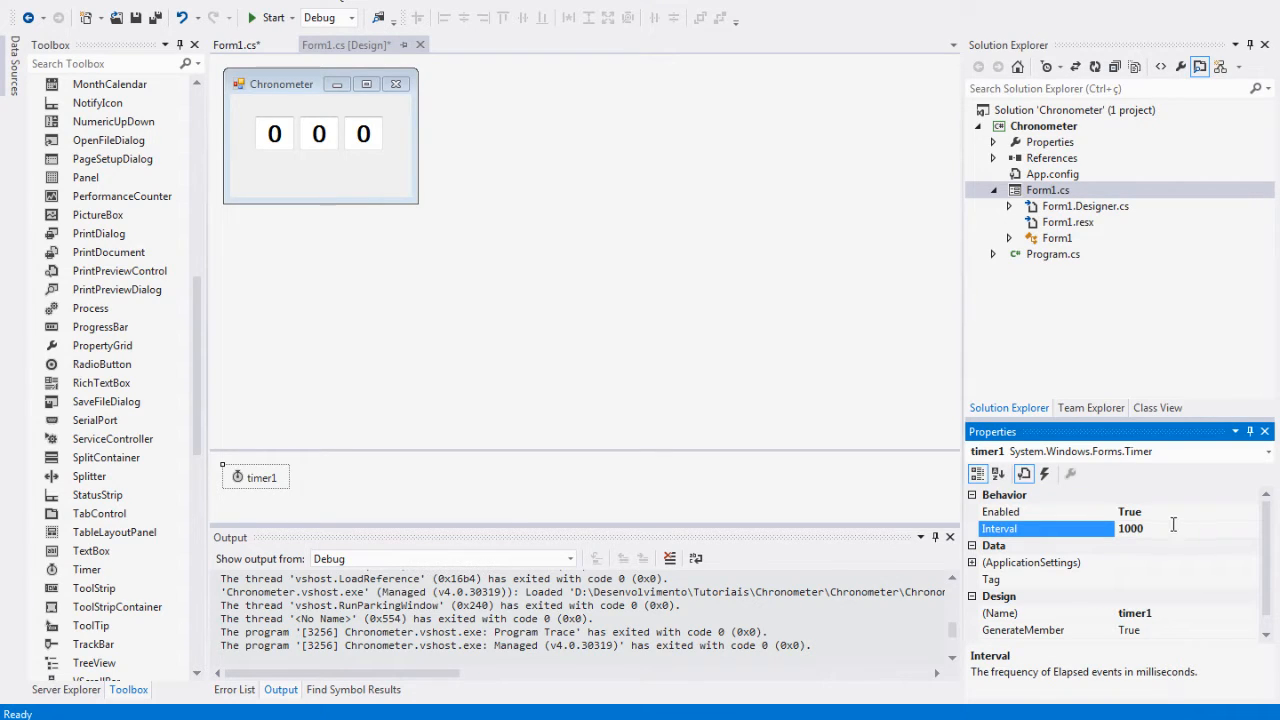
Step: Select timer1 with Enabled True and Interval 1000 committed
{"action": "left_click", "coordinate": [350, 490]}
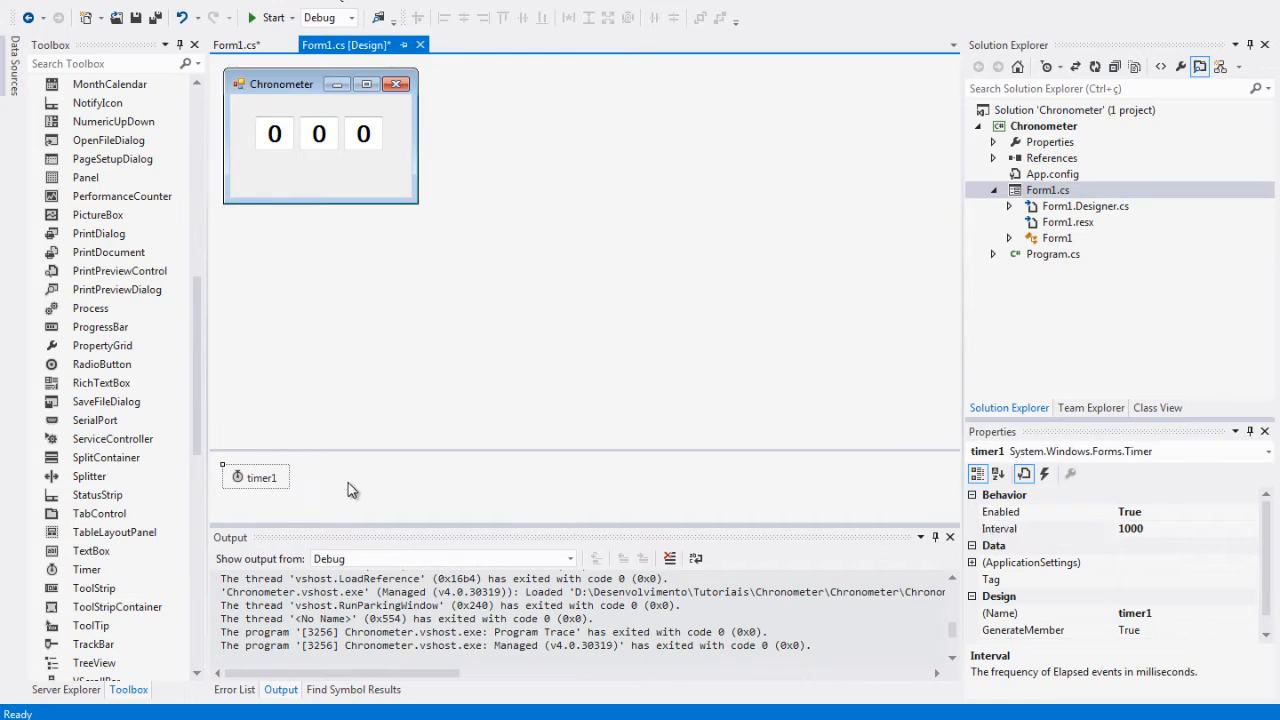
Step: Create timer1_Tick and write int secondInt = Convert.ToInt32(second.Text);
{"action": "double_click", "coordinate": [260, 476]}
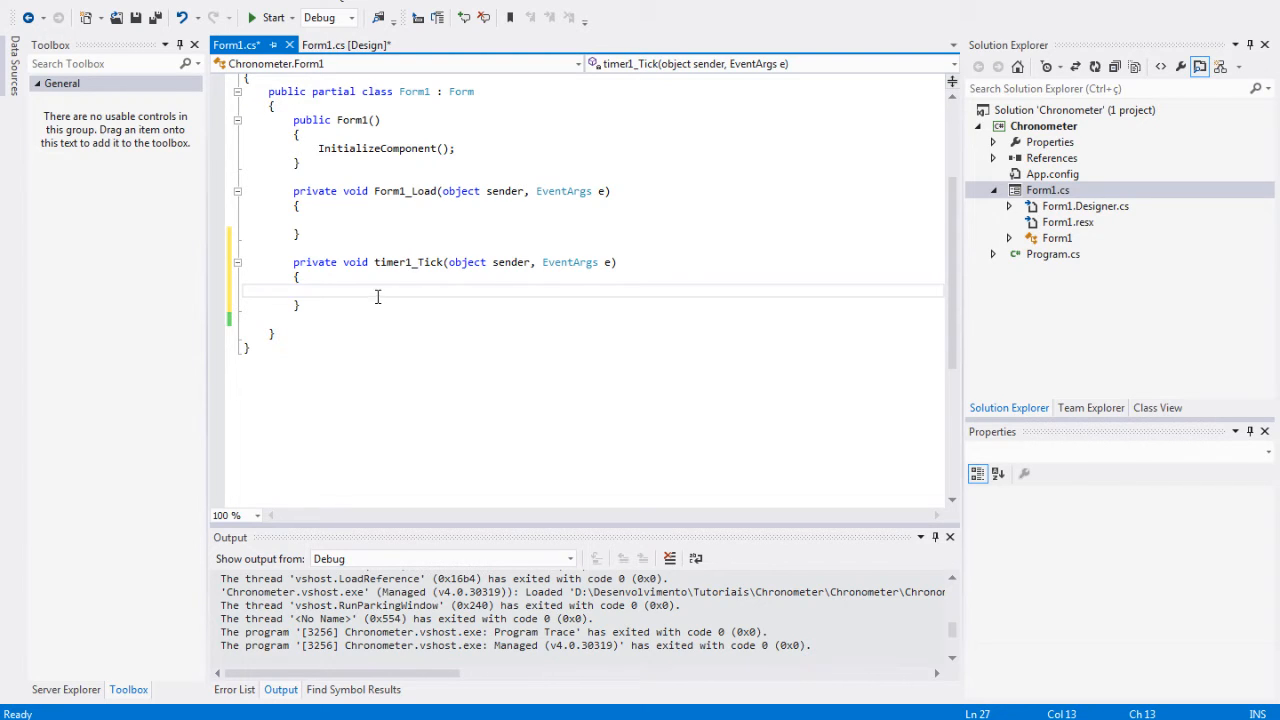
{"action": "mouse_move", "coordinate": [384, 292]}
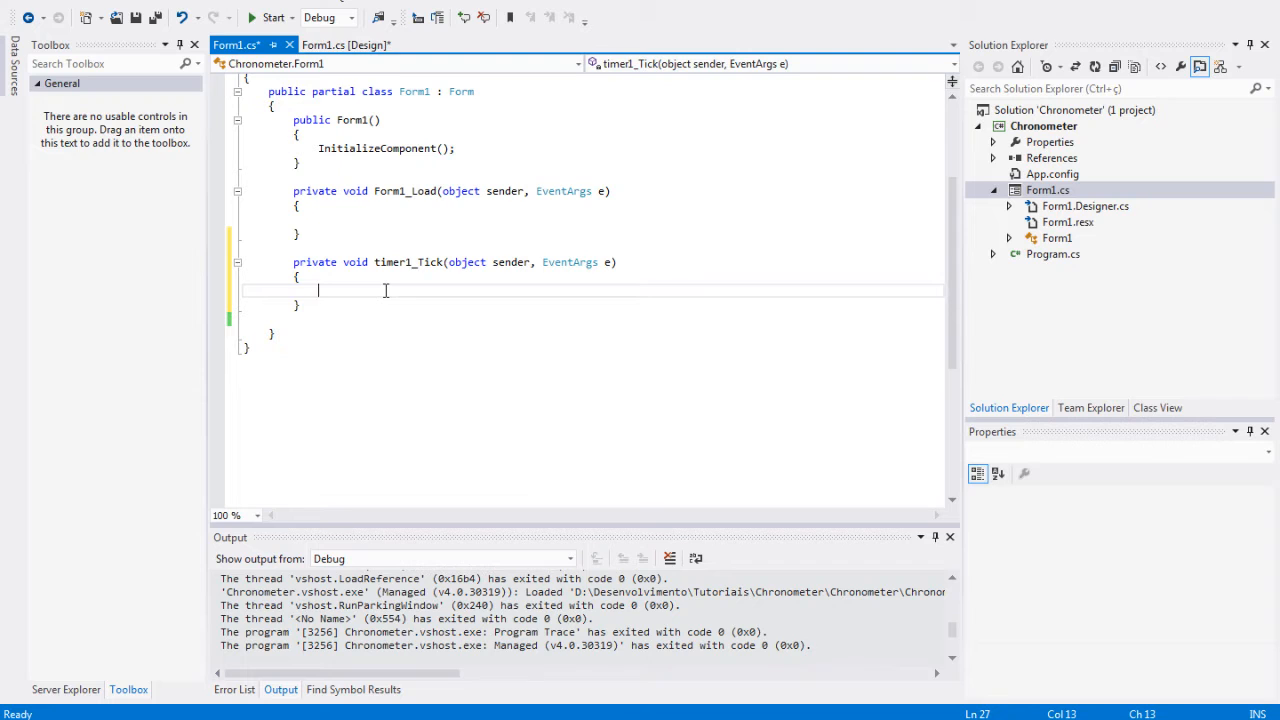
{"action": "type", "text": "int"}
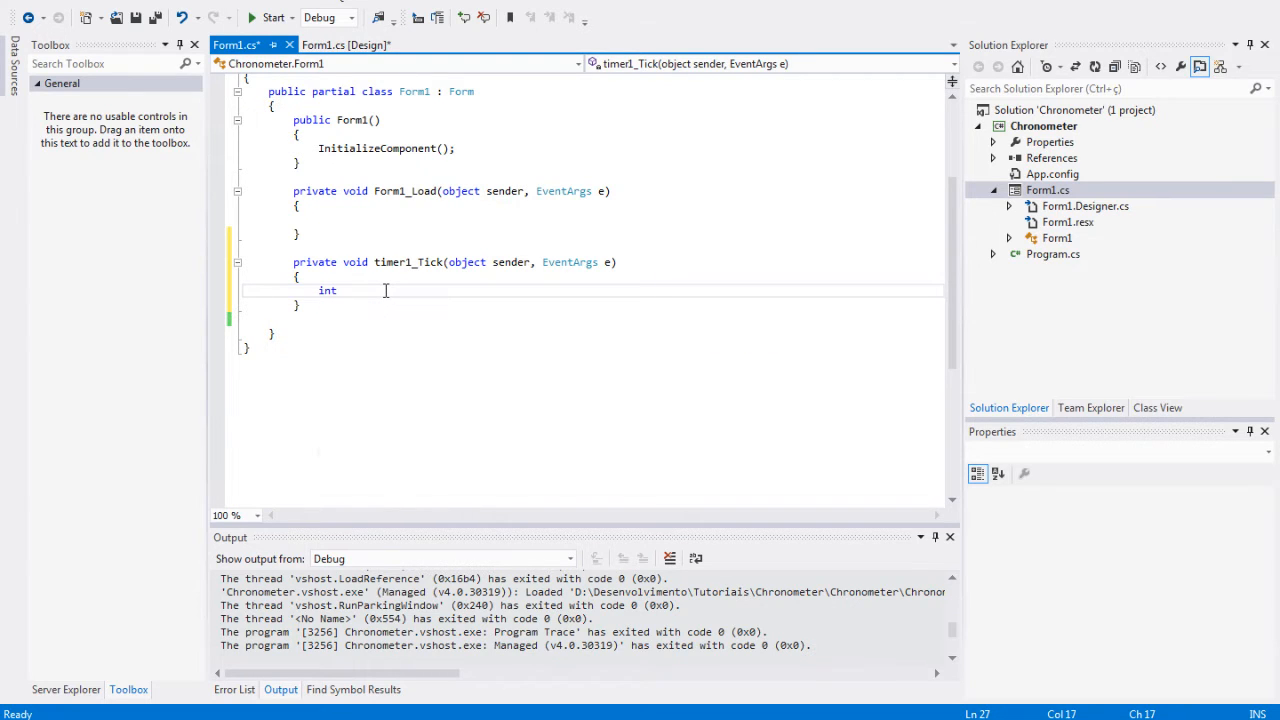
{"action": "type", "text": "second"}
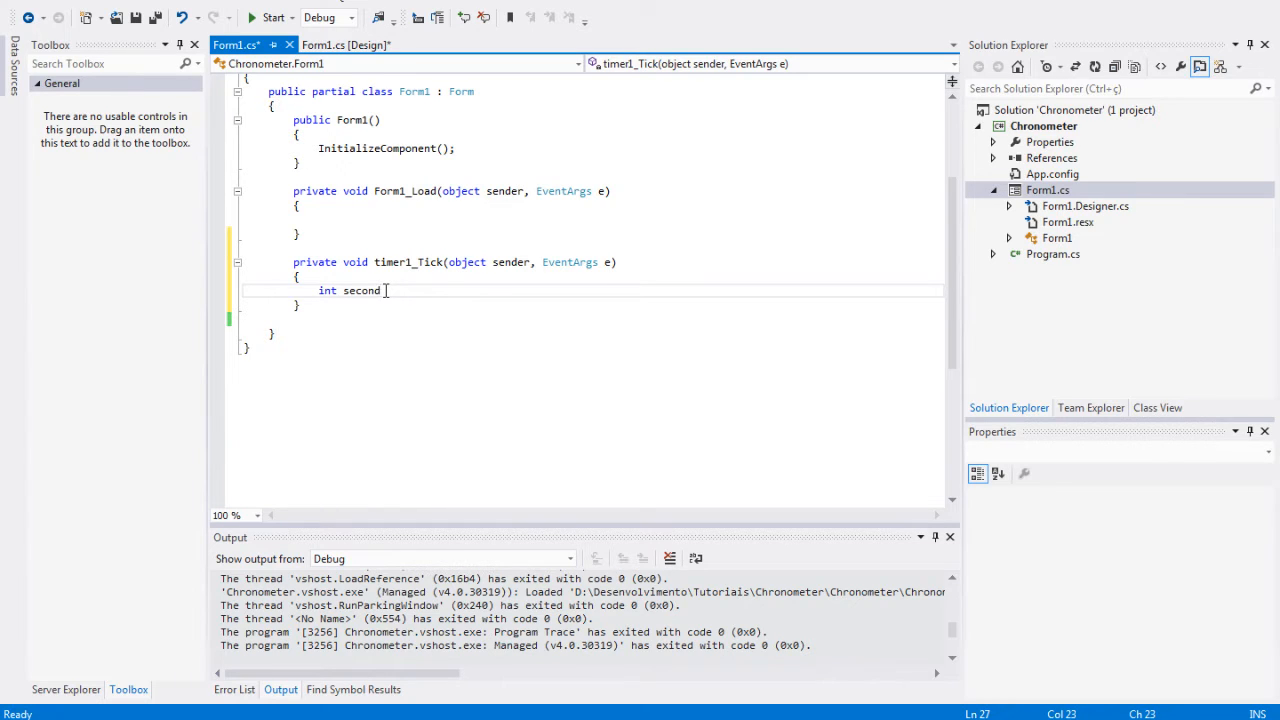
{"action": "type", "text": "Int ="}
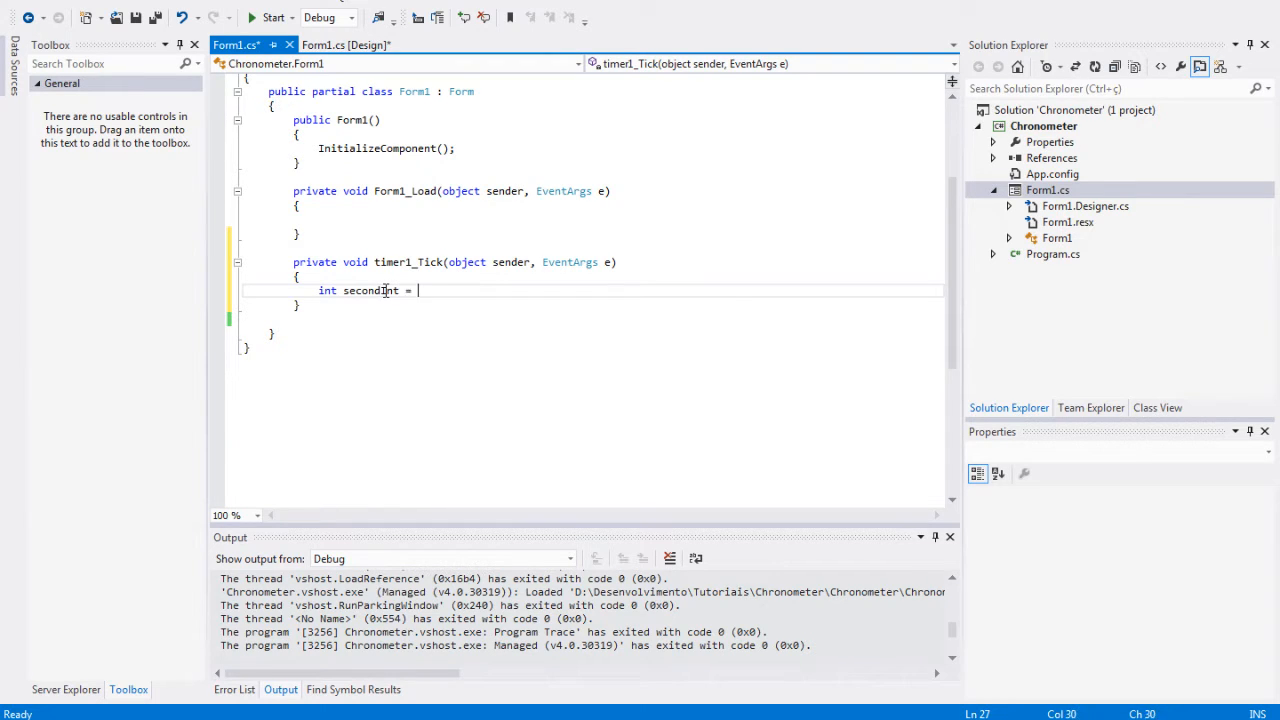
{"action": "type", "text": "Convert.ToInt32"}
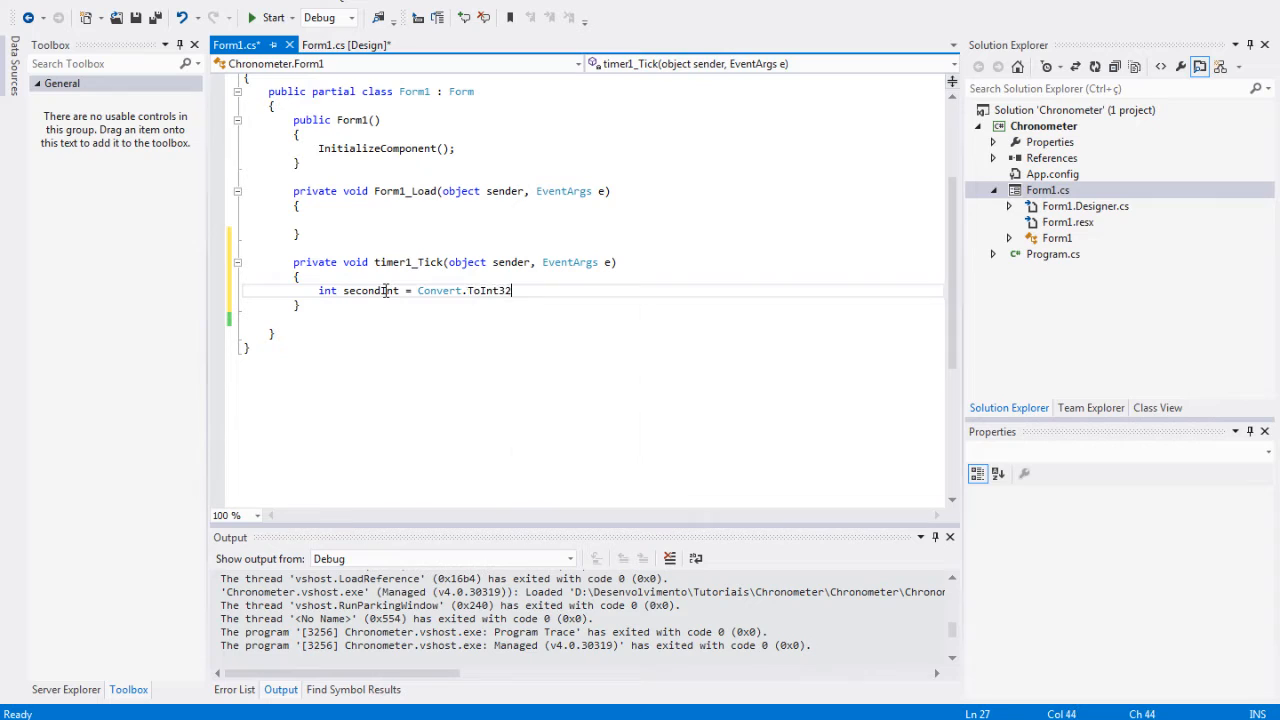
{"action": "type", "text": "()"}
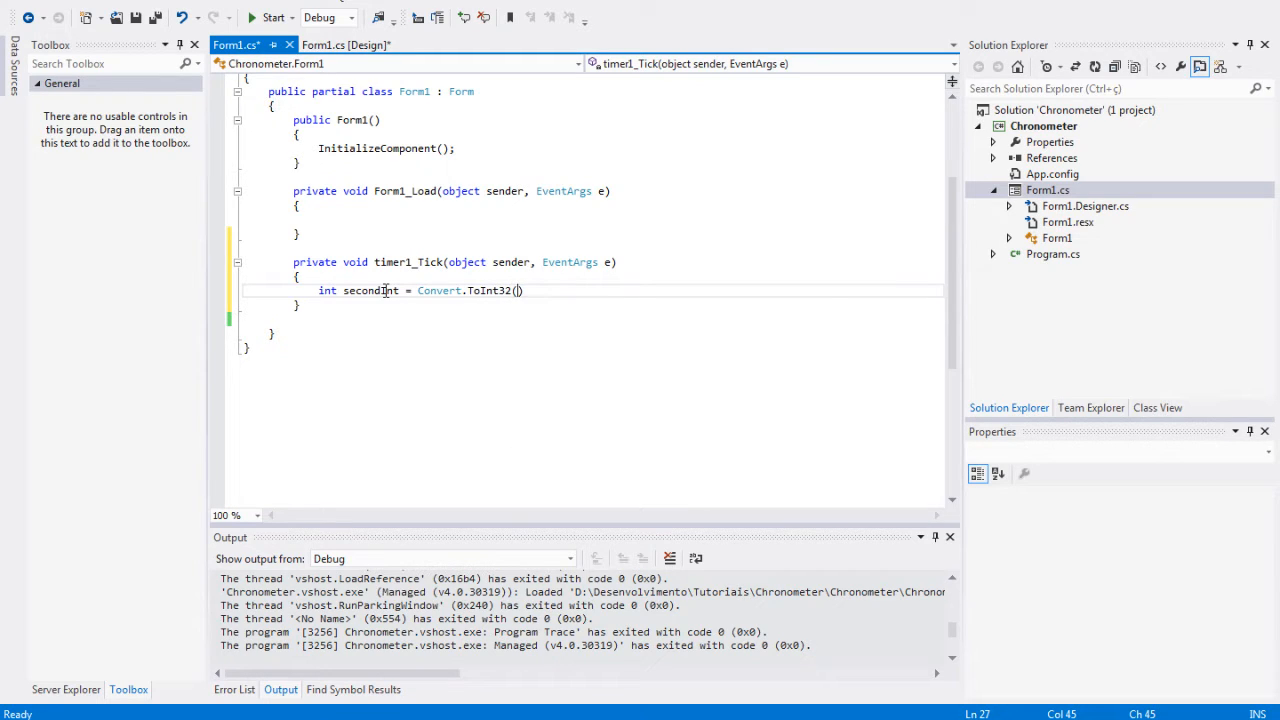
{"action": "type", "text": "second"}
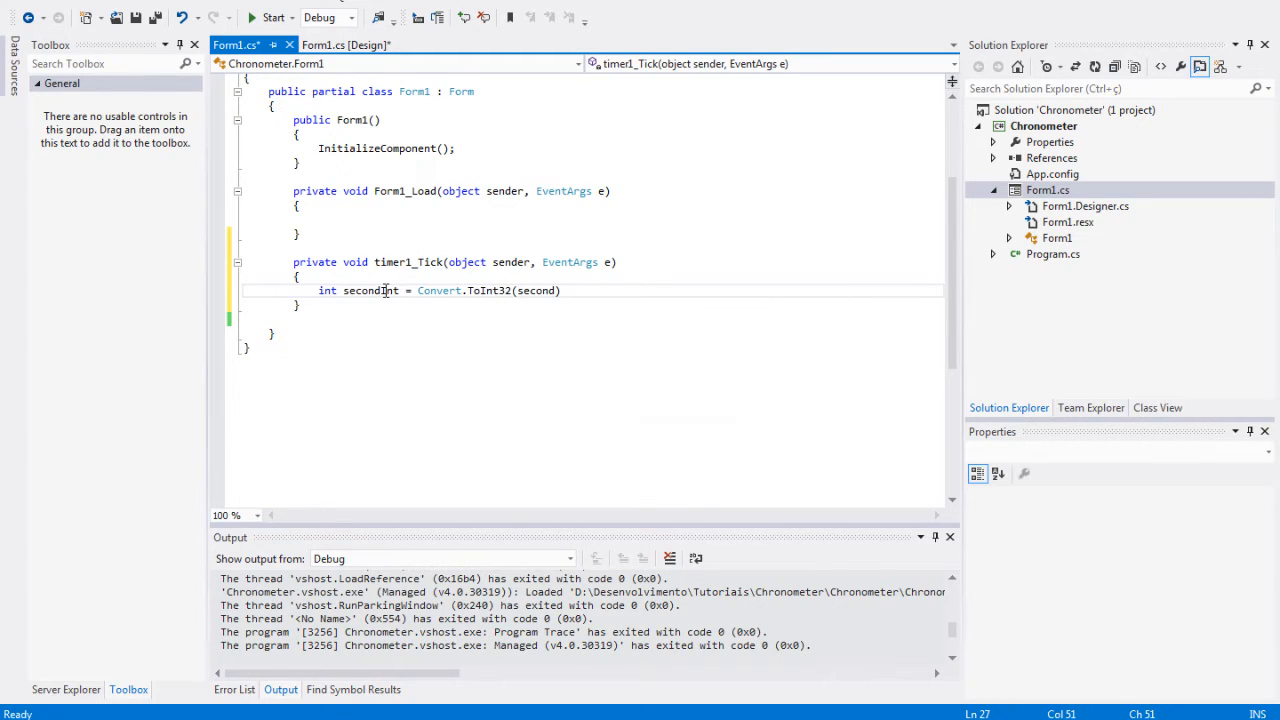
{"action": "type", "text": ".Text"}
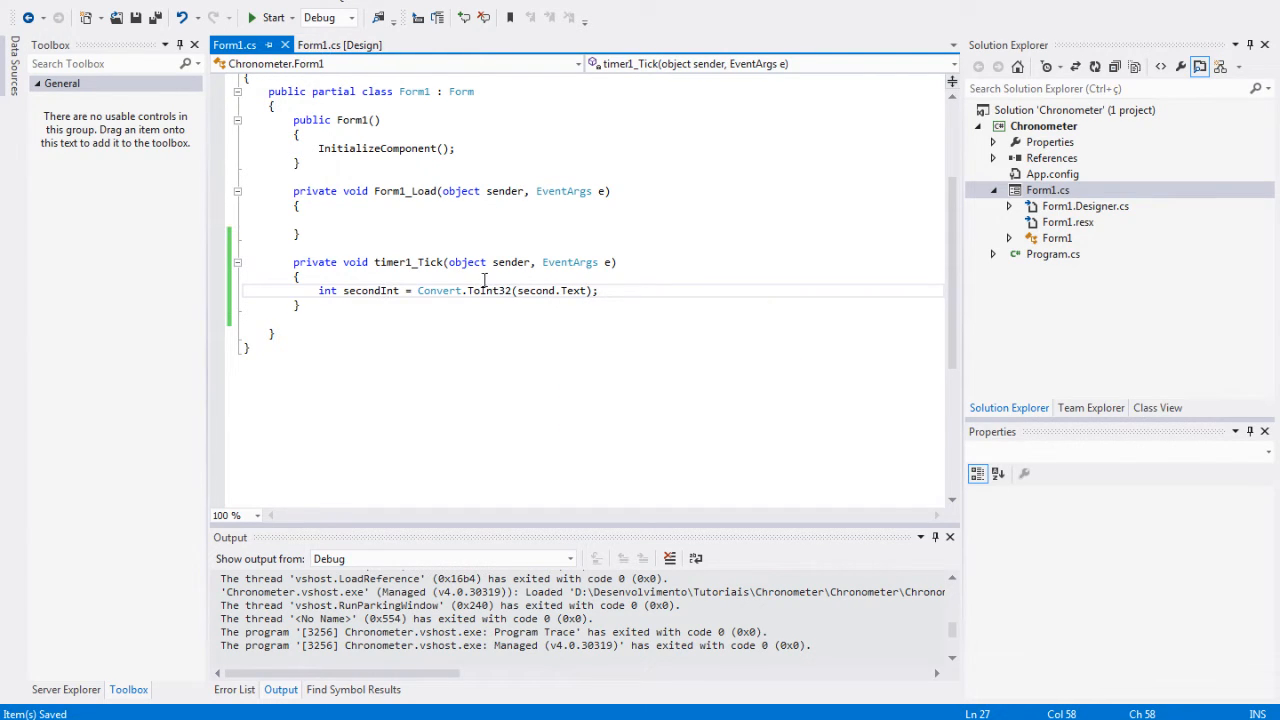
{"action": "mouse_move", "coordinate": [580, 290]}
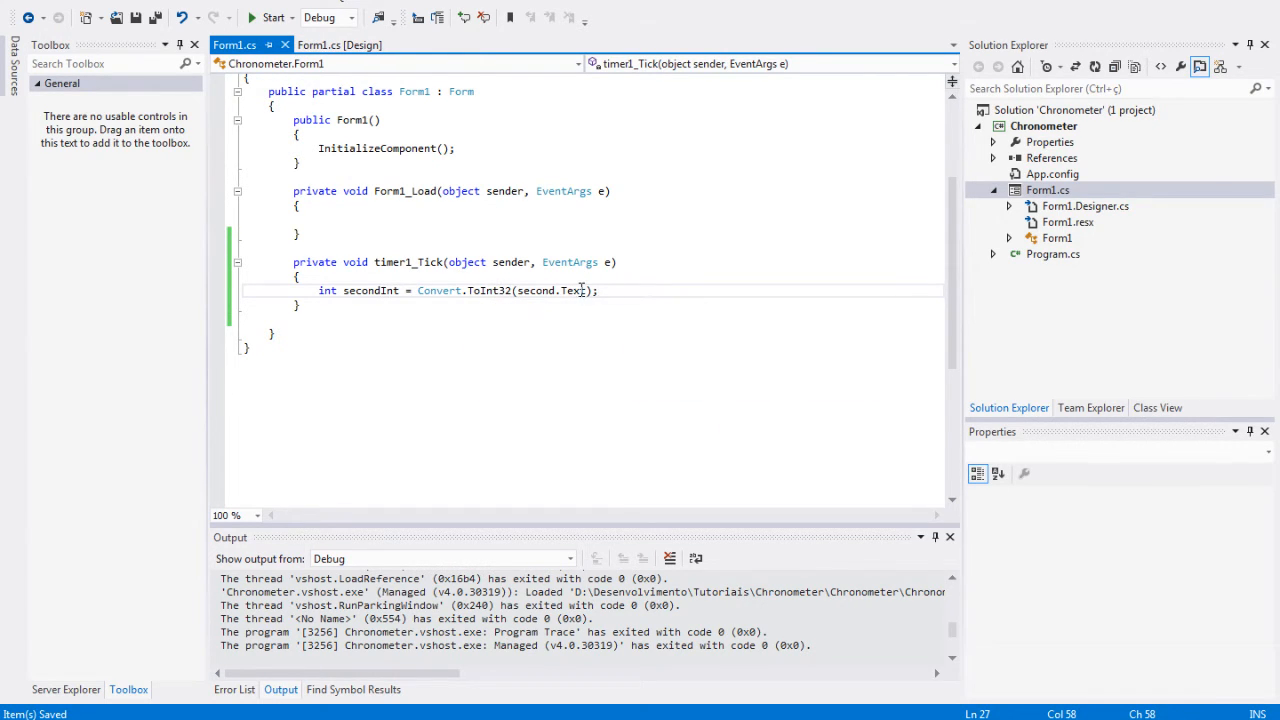
{"action": "mouse_move", "coordinate": [582, 290]}
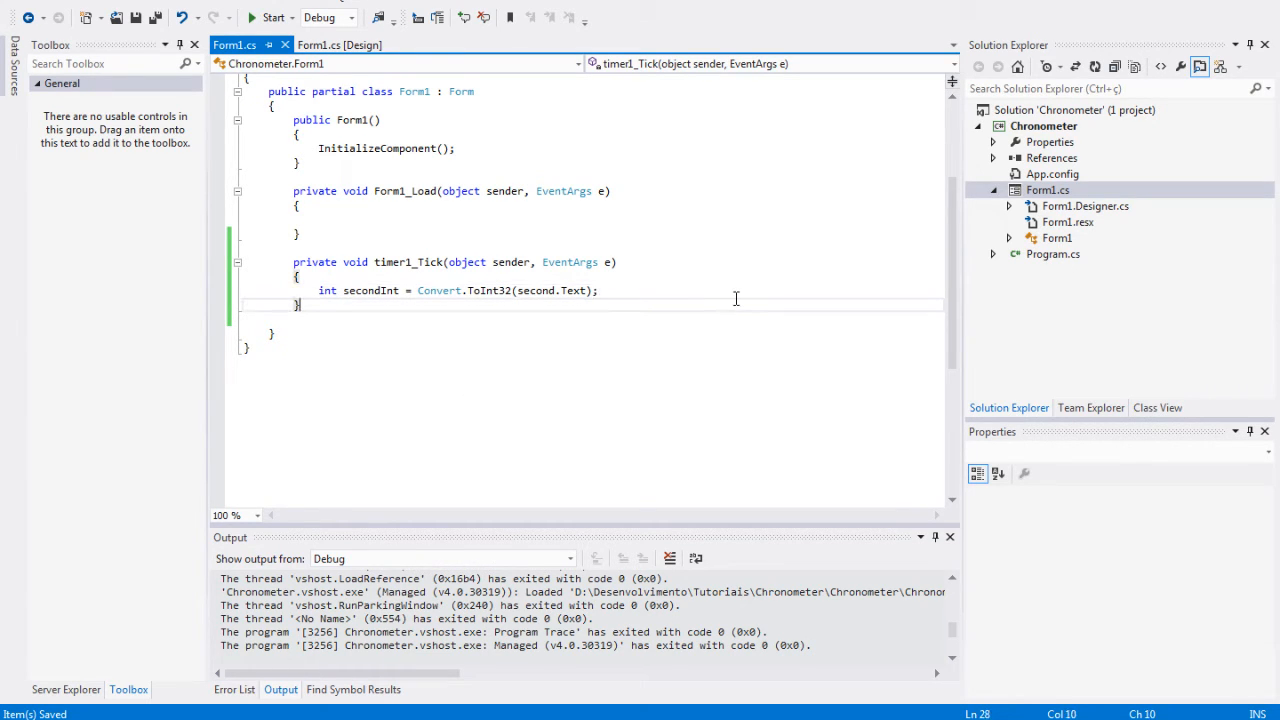
Step: Add an if (secondInt < 59) { } else { } skeleton after the seconds conversion
{"action": "left_click", "coordinate": [600, 290]}
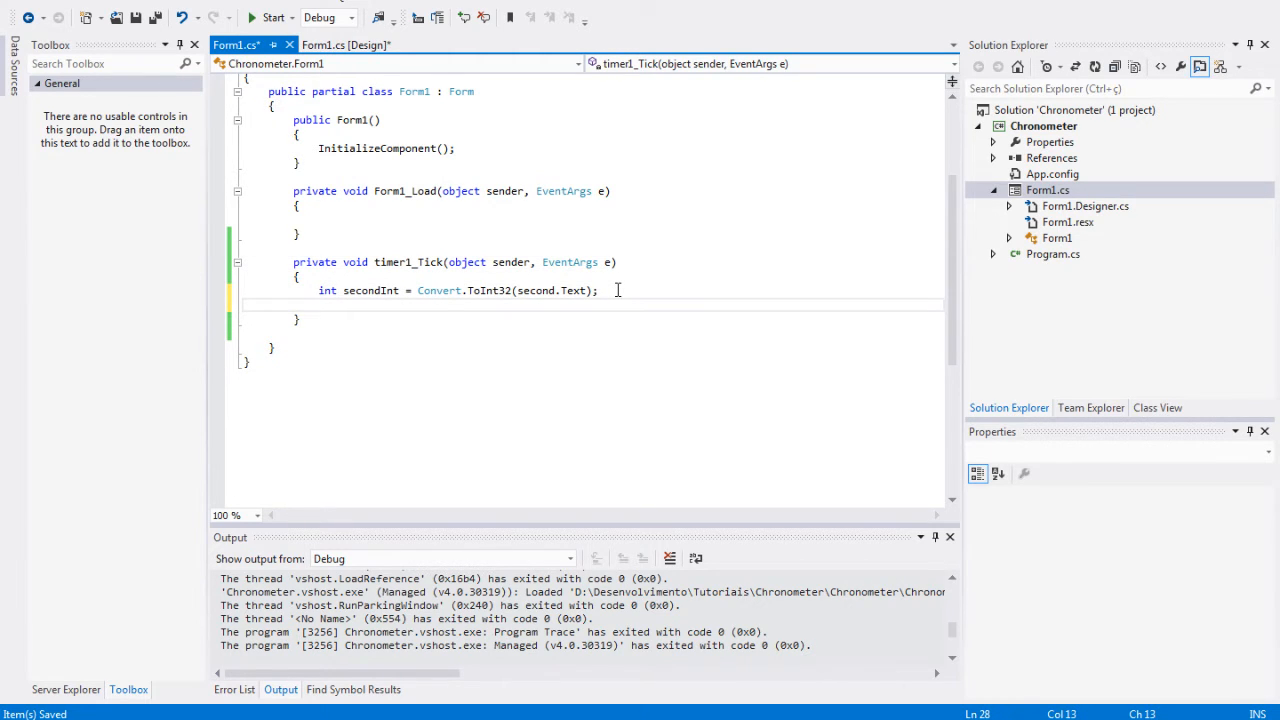
{"action": "type", "text": "if(secondInt <"}
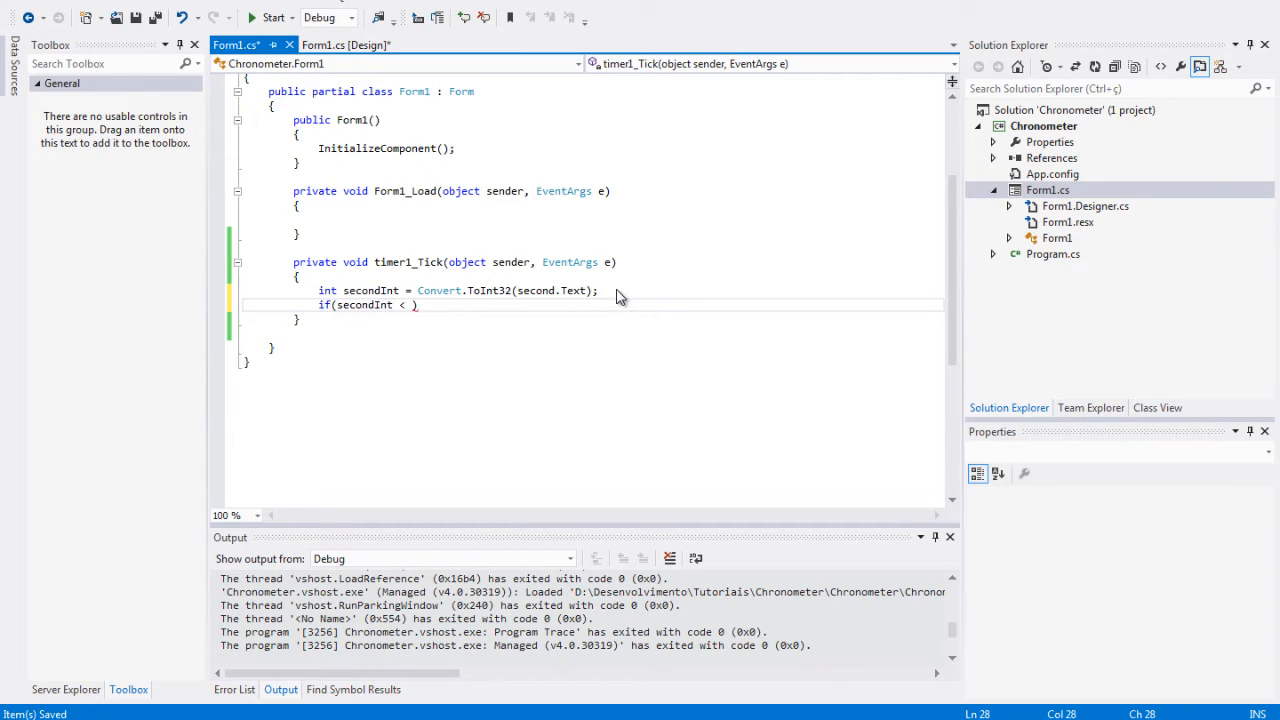
{"action": "type", "text": "59) {"}
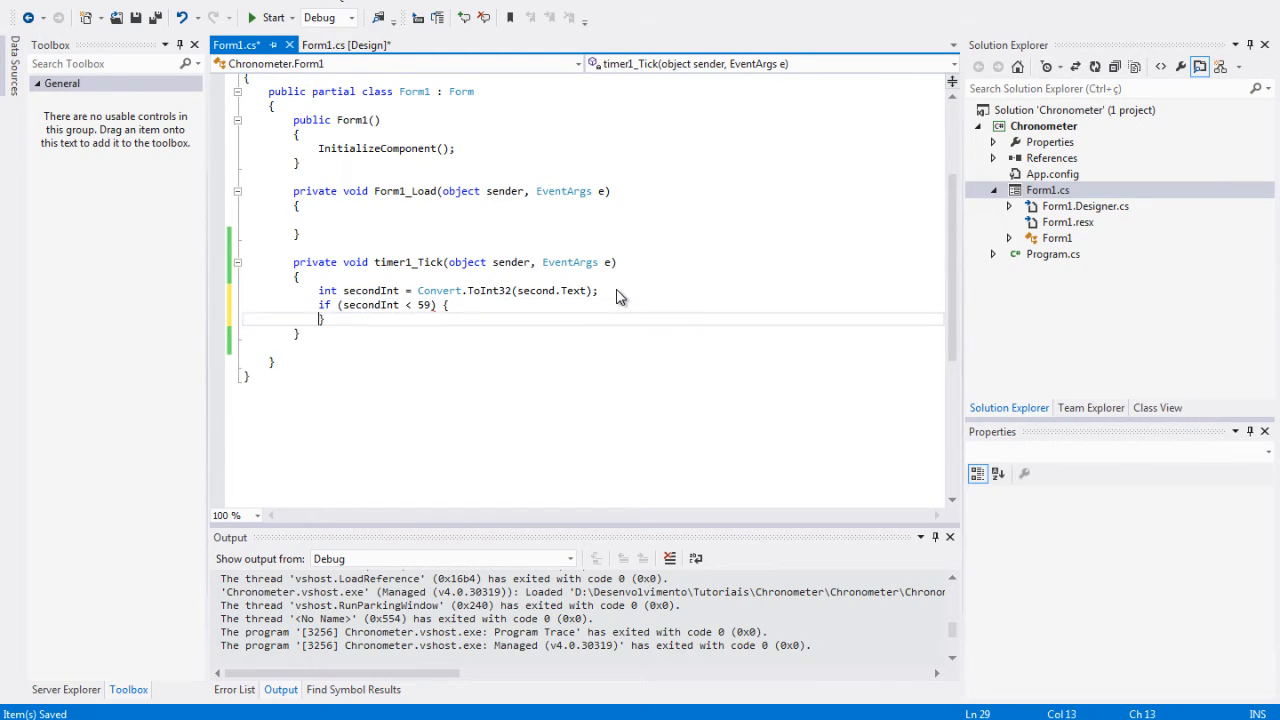
{"action": "type", "text": "es"}
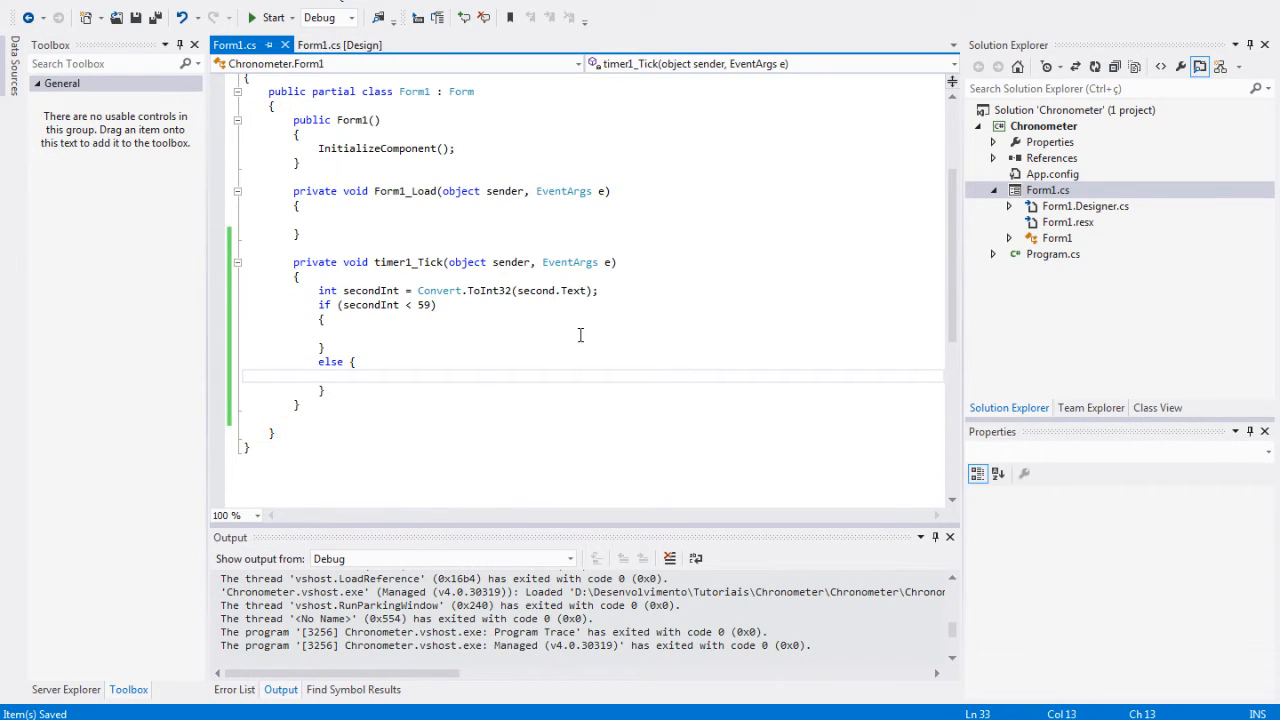
{"action": "mouse_move", "coordinate": [480, 378]}
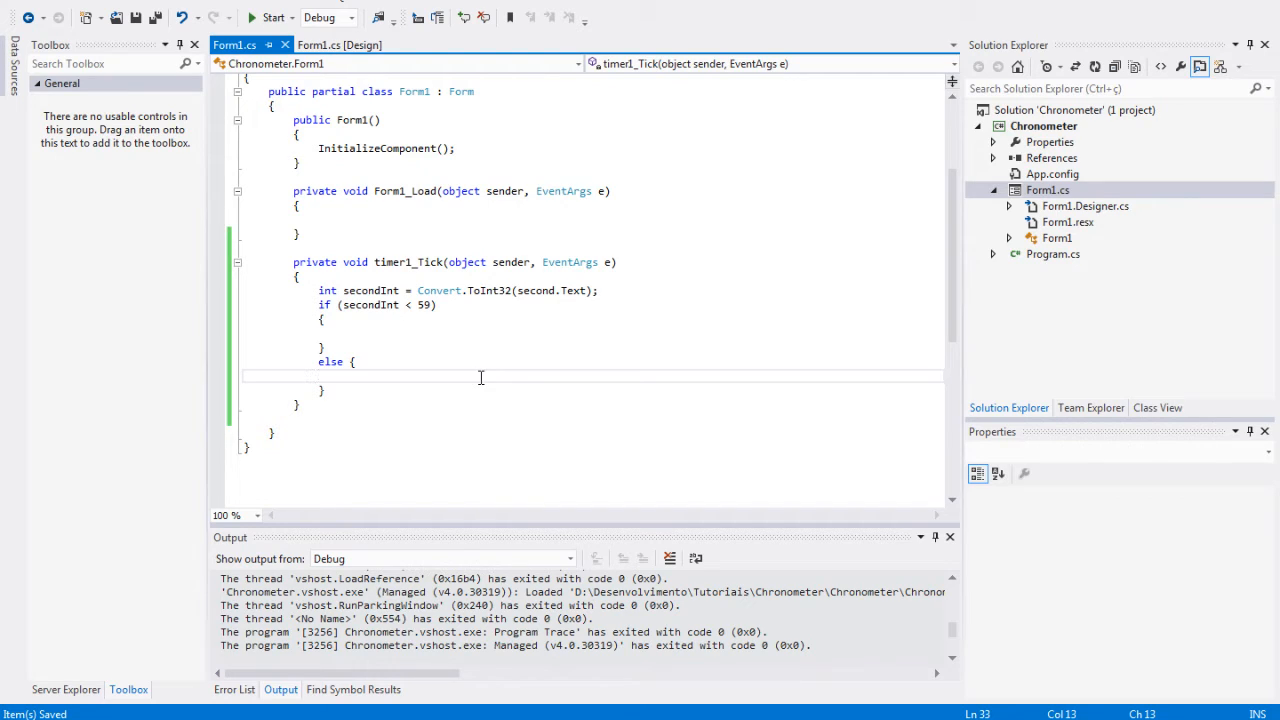
{"action": "left_click", "coordinate": [484, 332]}
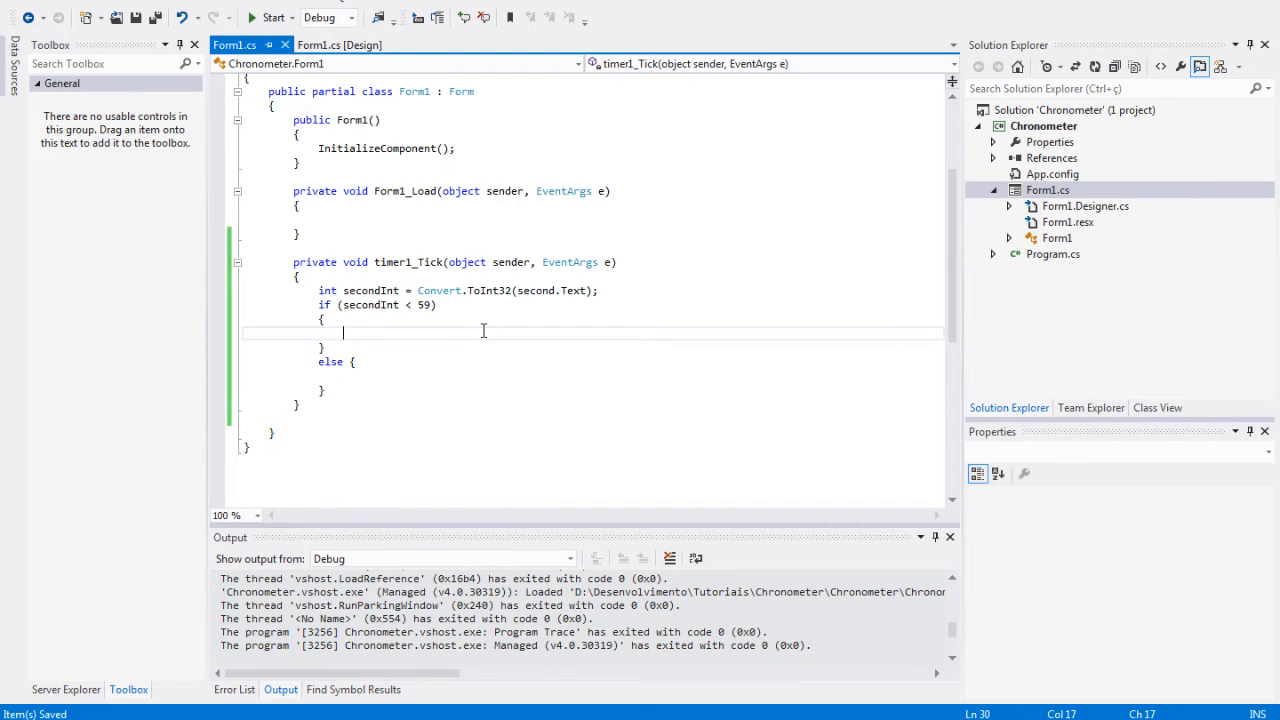
Step: Fill the branches: second.Text = Convert.ToString(secondInt + 1) under 59, otherwise second.Text = "0"
{"action": "type", "text": "second.Text ="}
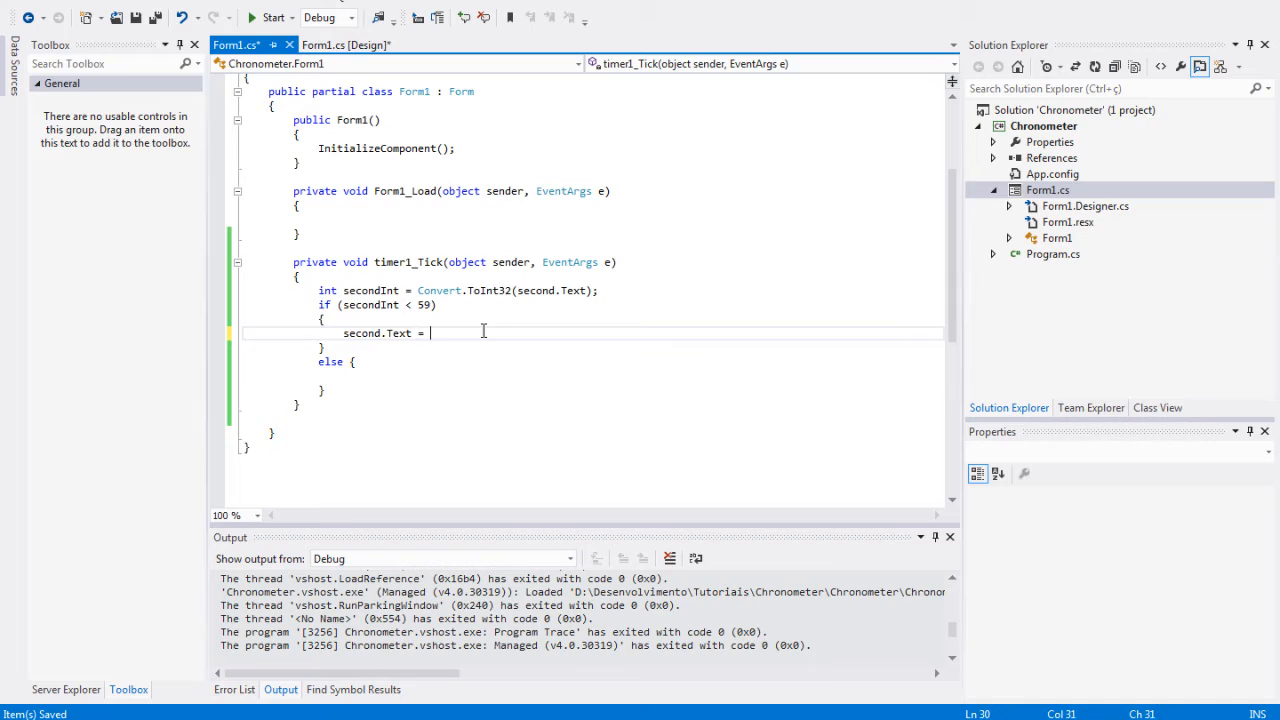
{"action": "type", "text": "secondInt"}
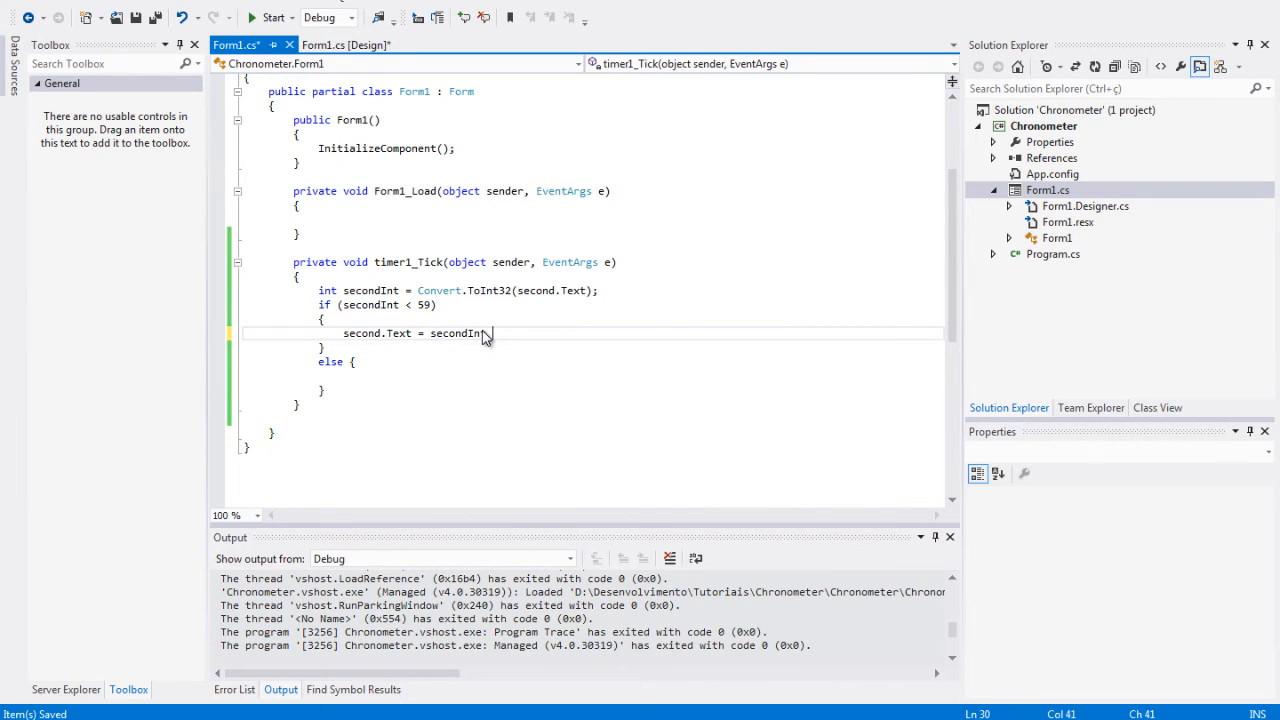
{"action": "type", "text": "+ 1;"}
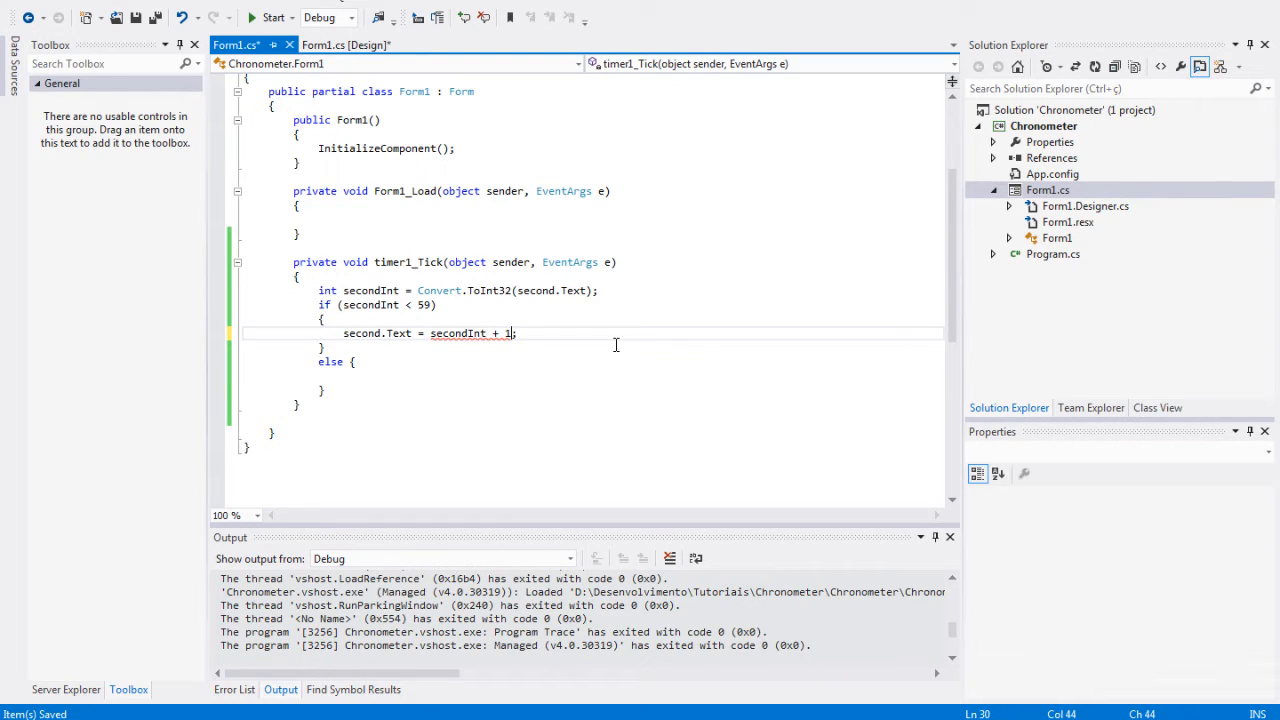
{"action": "type", "text": "Convert.ToString("}
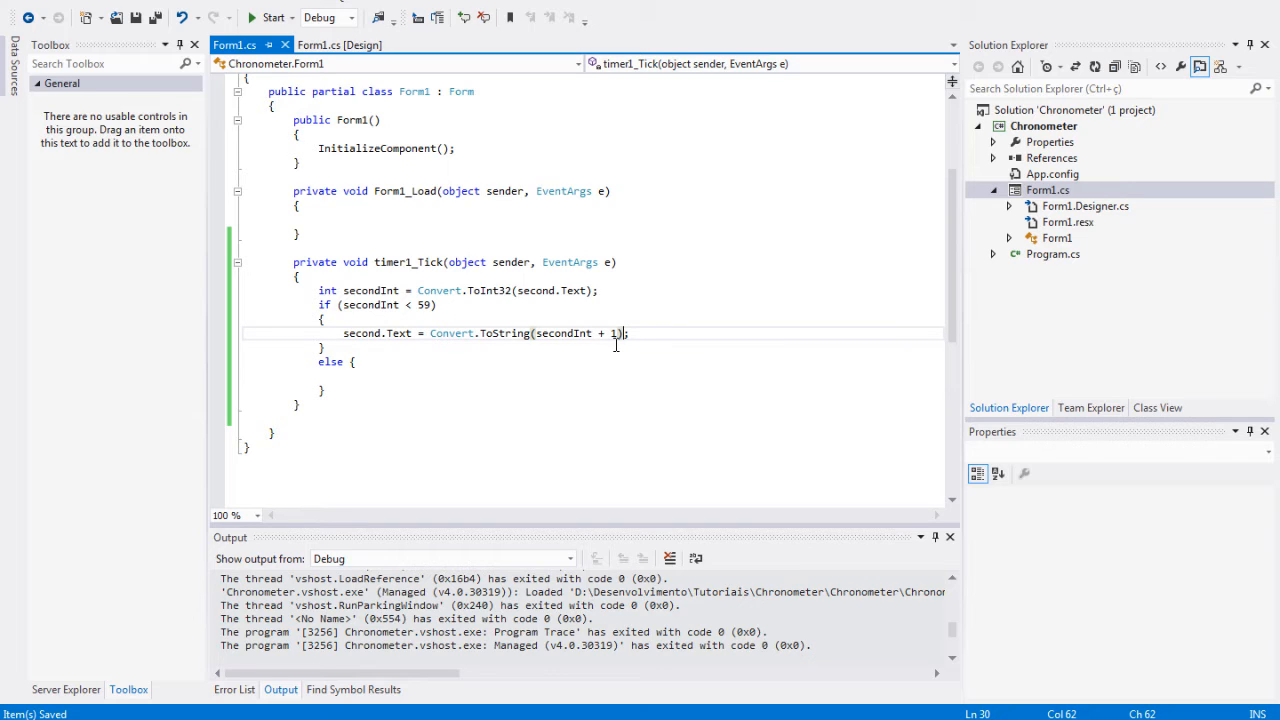
{"action": "left_click", "coordinate": [356, 360]}
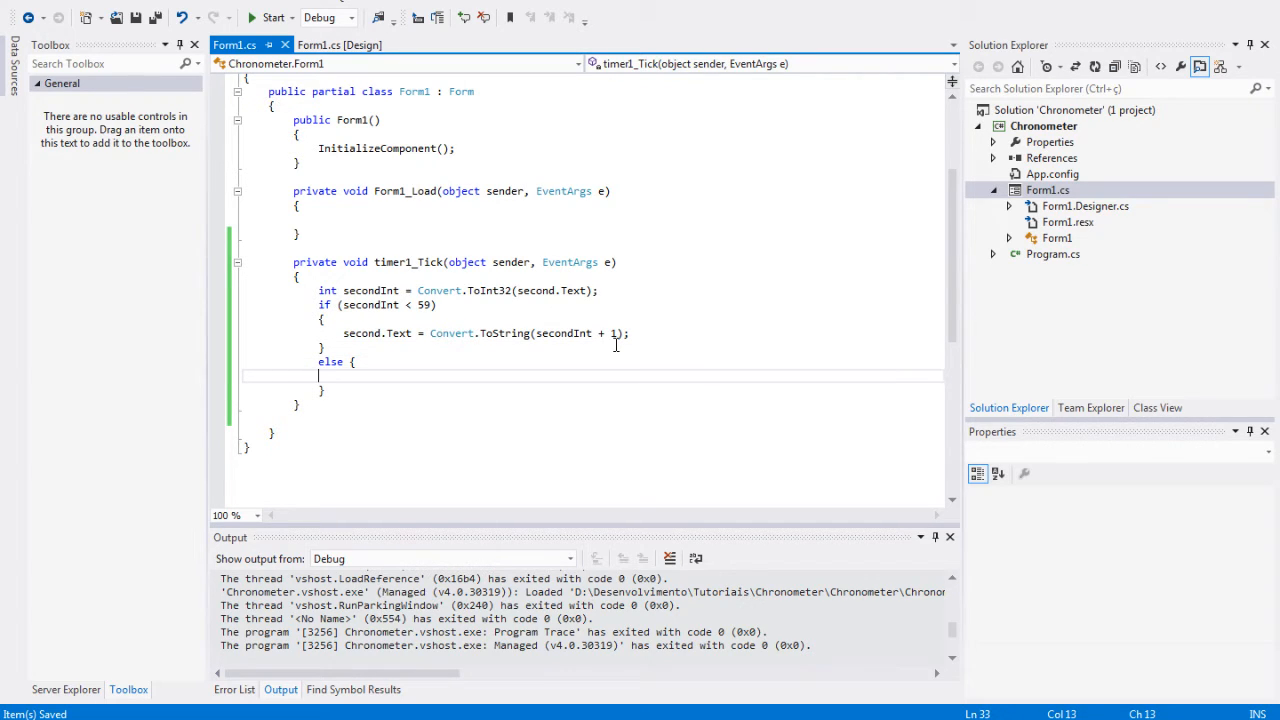
{"action": "type", "text": "second"}
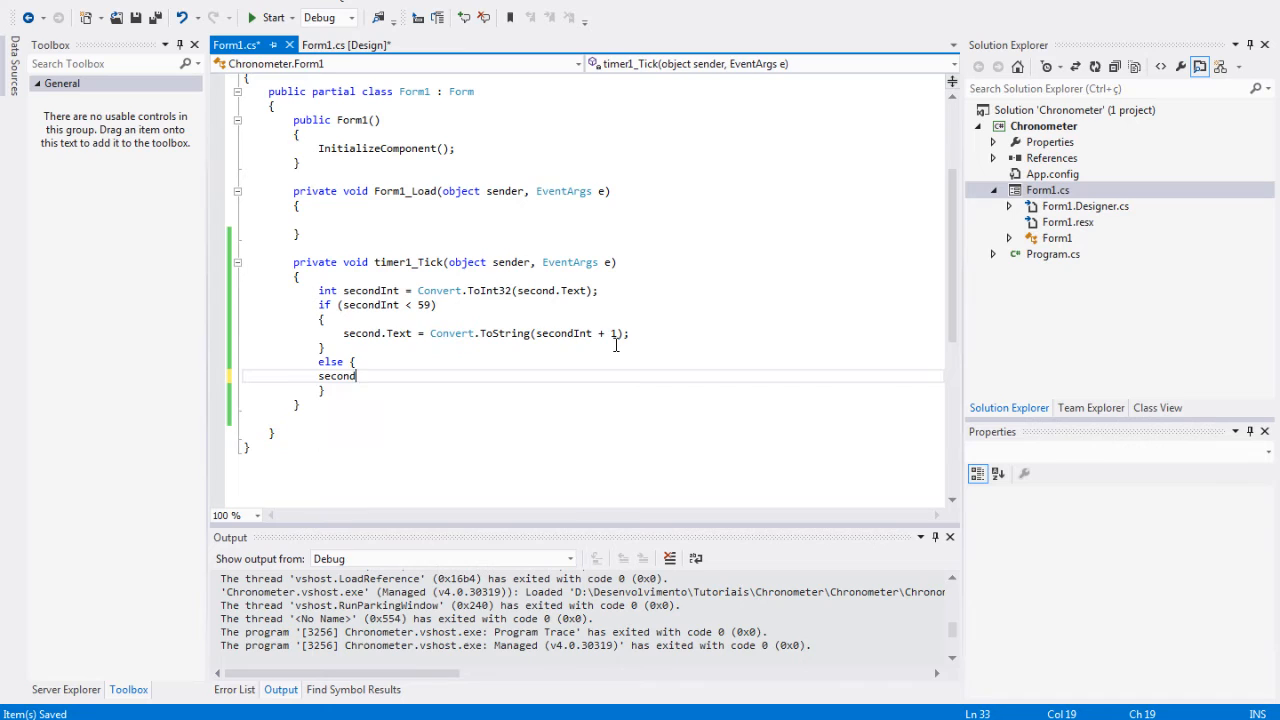
{"action": "type", "text": ".Text = \"0\";"}
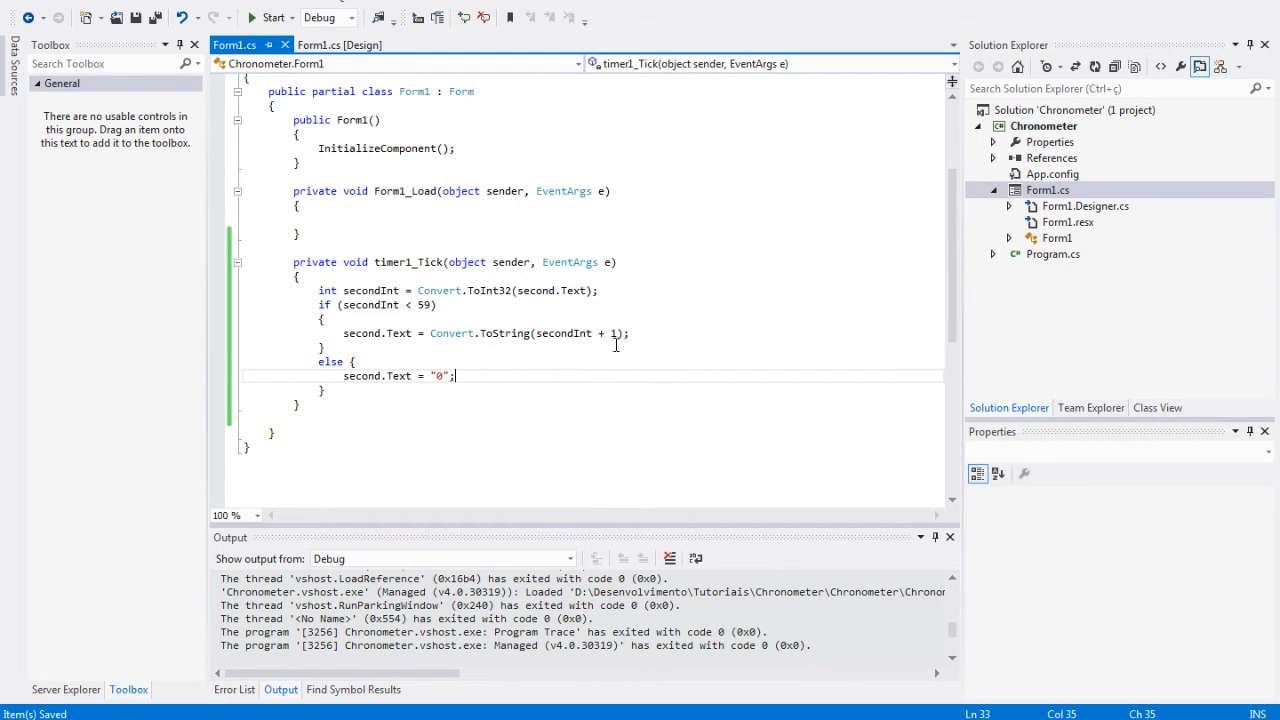
{"action": "mouse_move", "coordinate": [616, 352]}
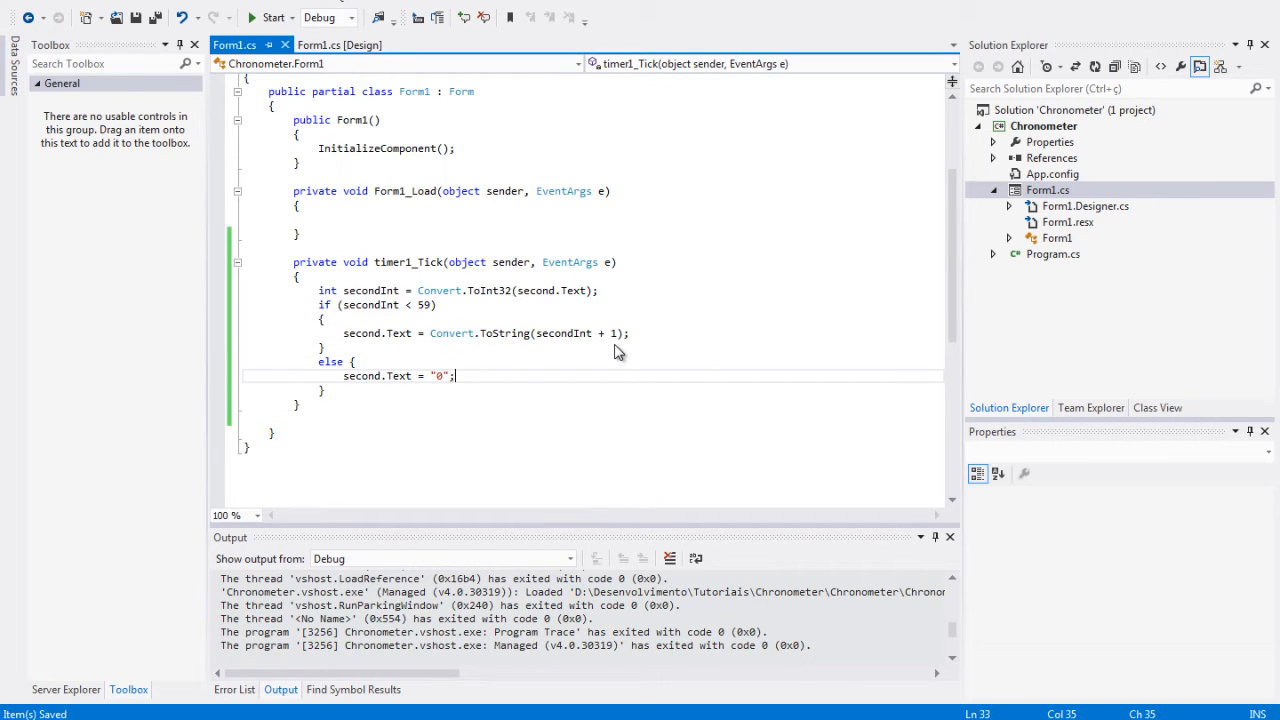
{"action": "mouse_move", "coordinate": [616, 344]}
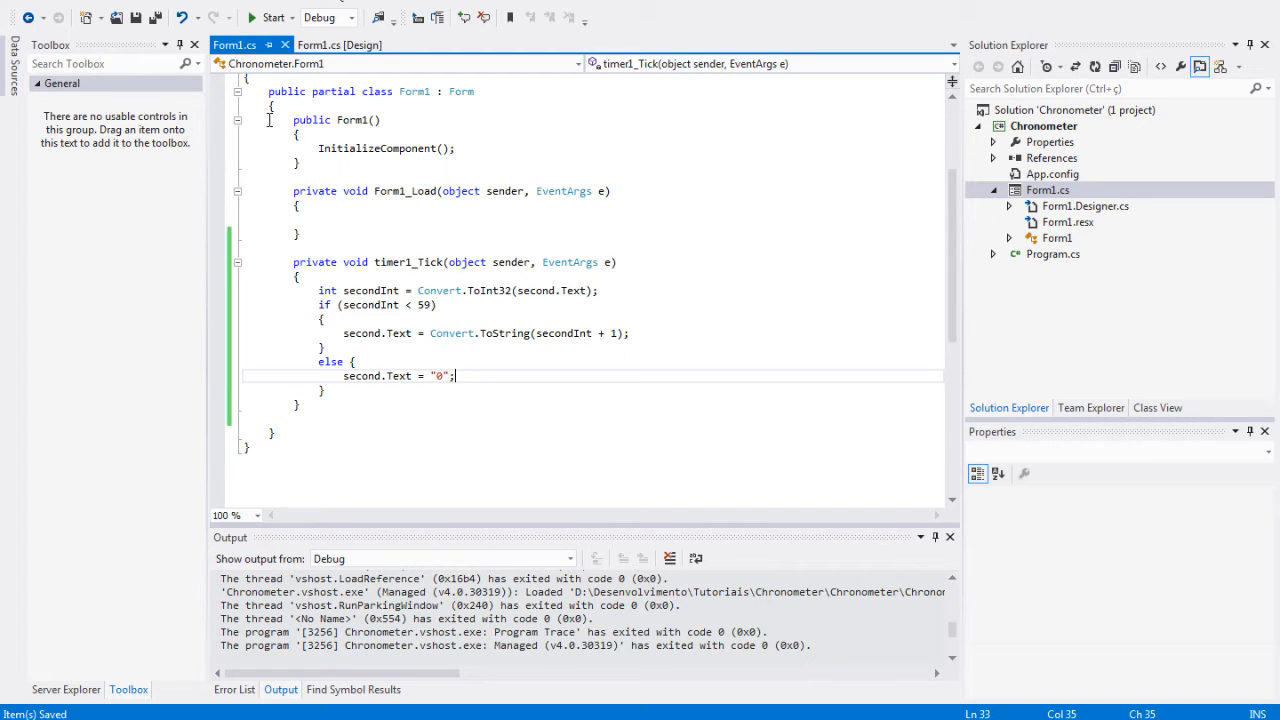
{"action": "left_click", "coordinate": [272, 16]}
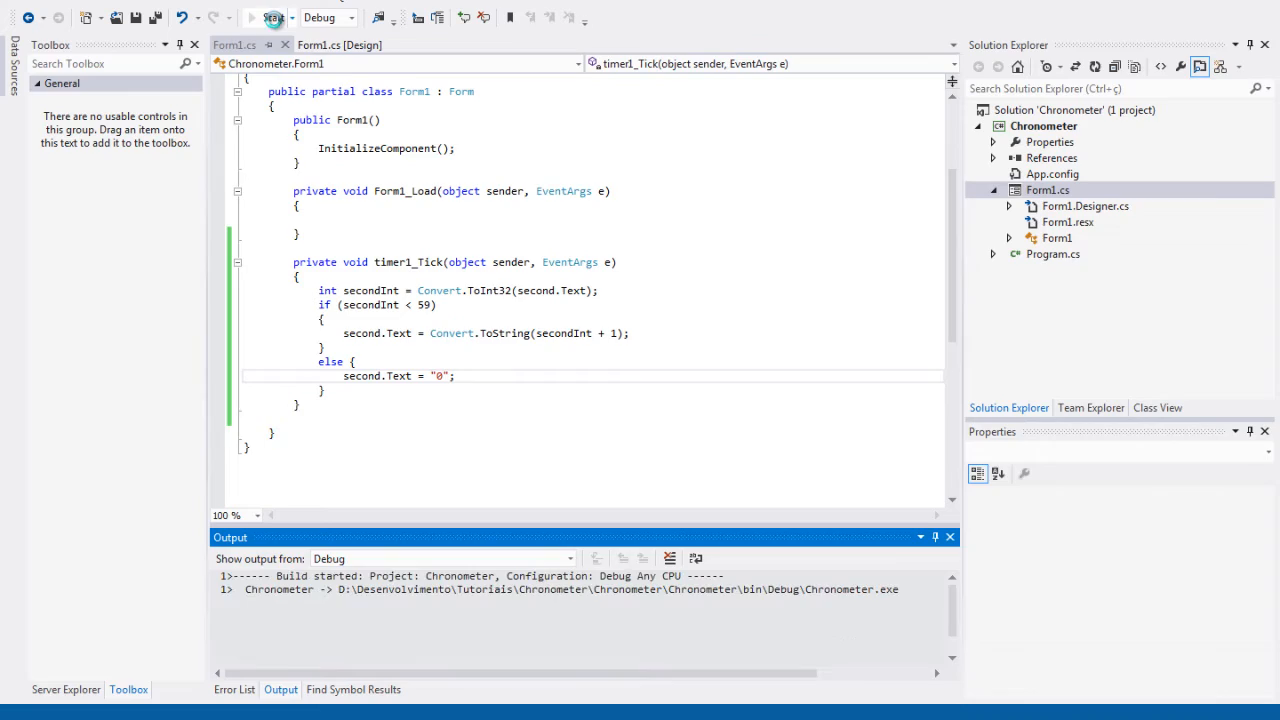
{"action": "left_click", "coordinate": [252, 16]}
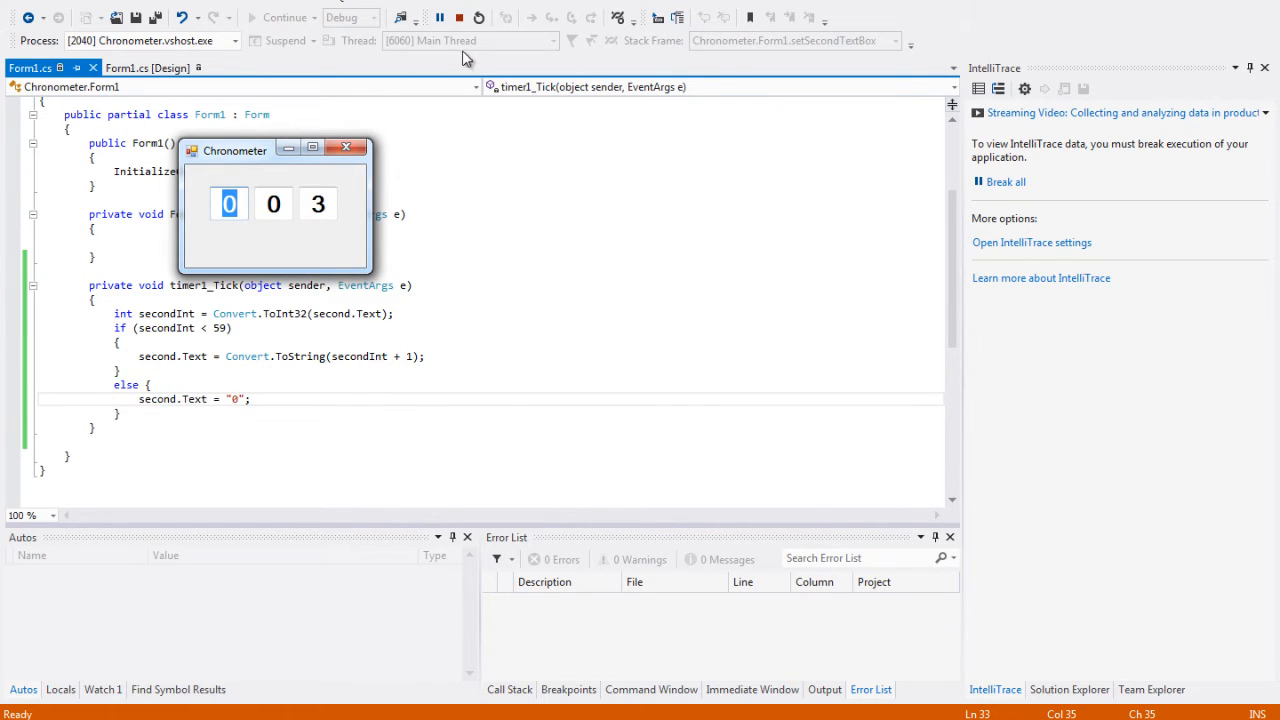
{"action": "left_click", "coordinate": [458, 16]}
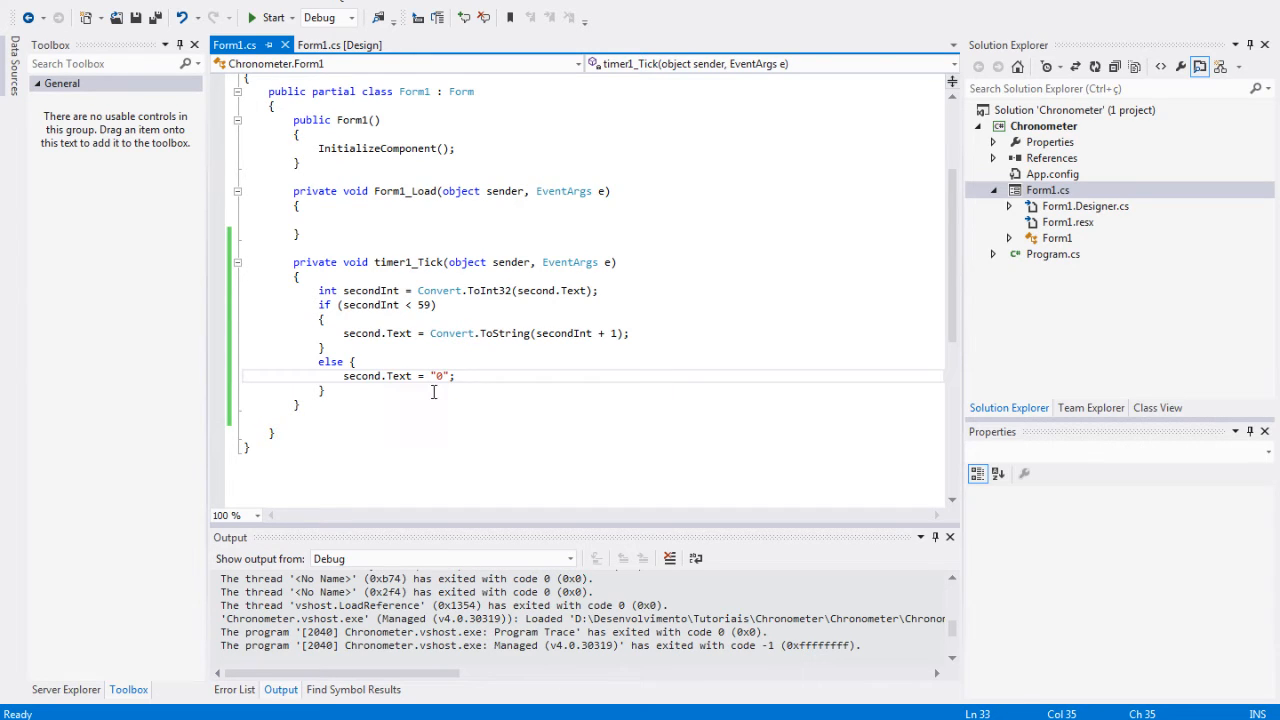
Step: Copy the tick handler body into the seconds' else block and tidy its indentation
{"action": "left_click_drag", "start_coordinate": [434, 392], "coordinate": [318, 290]}
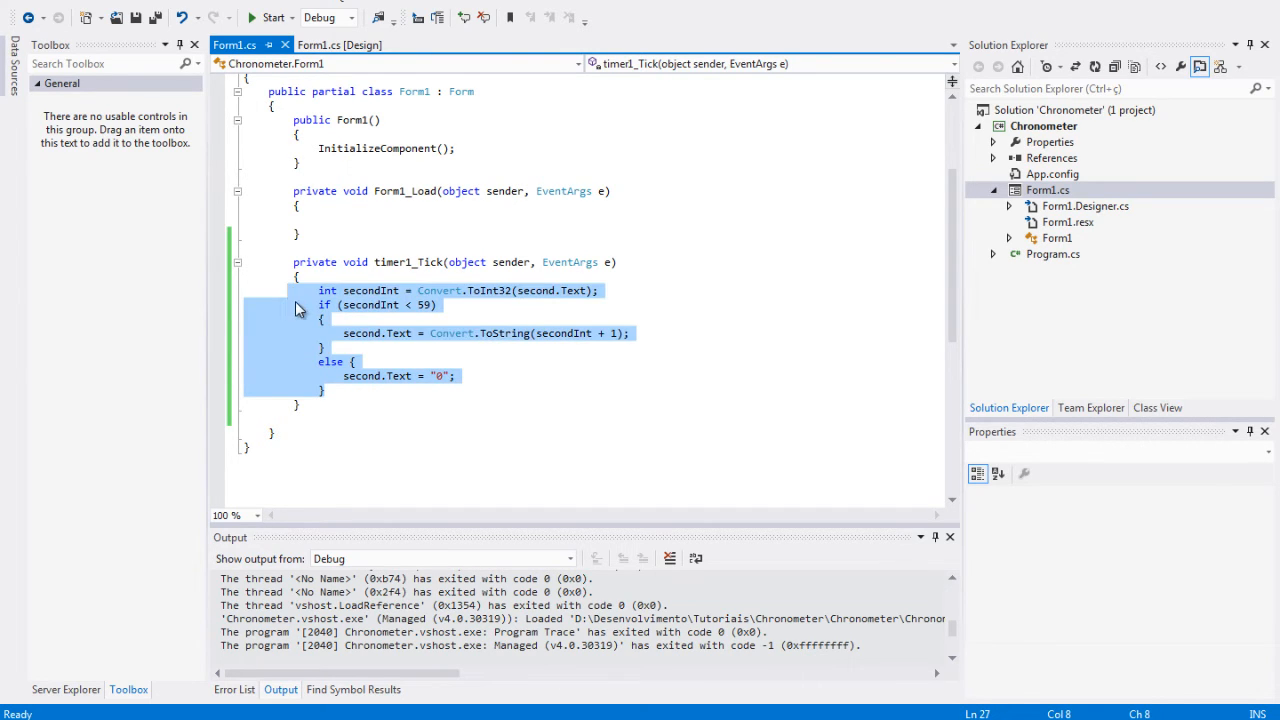
{"action": "left_click", "coordinate": [486, 376]}
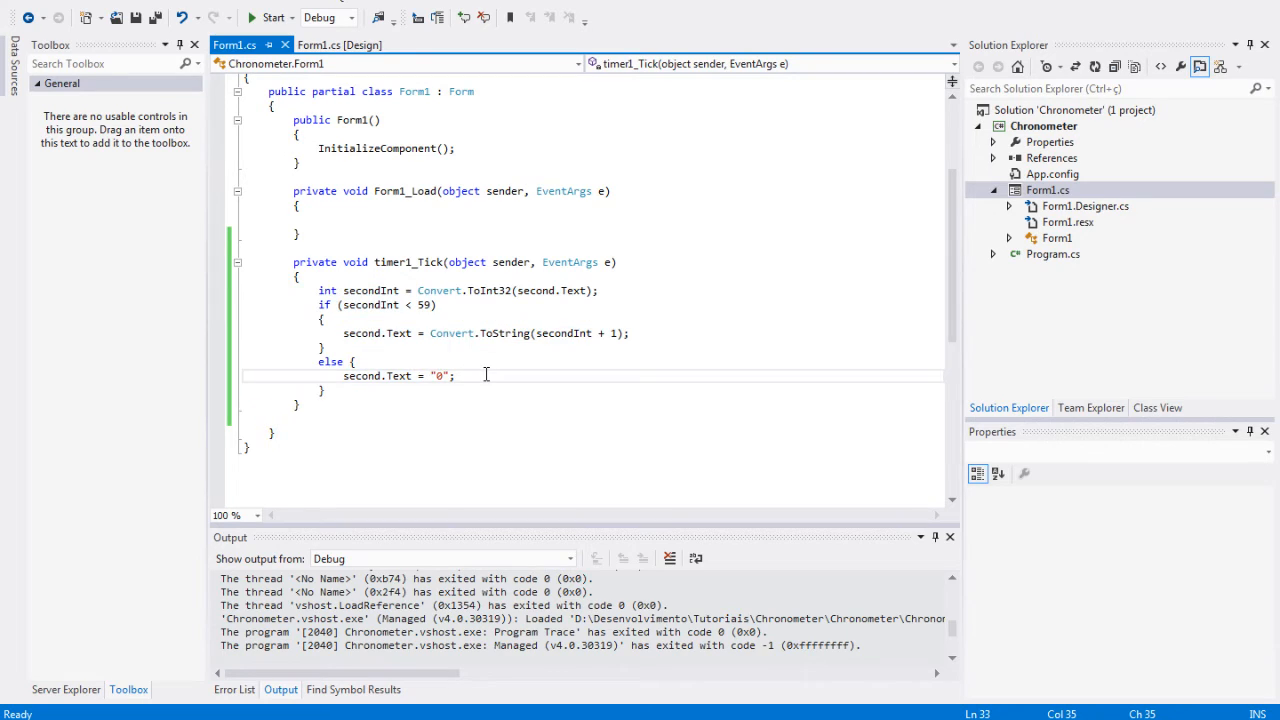
{"action": "key", "text": "Return"}
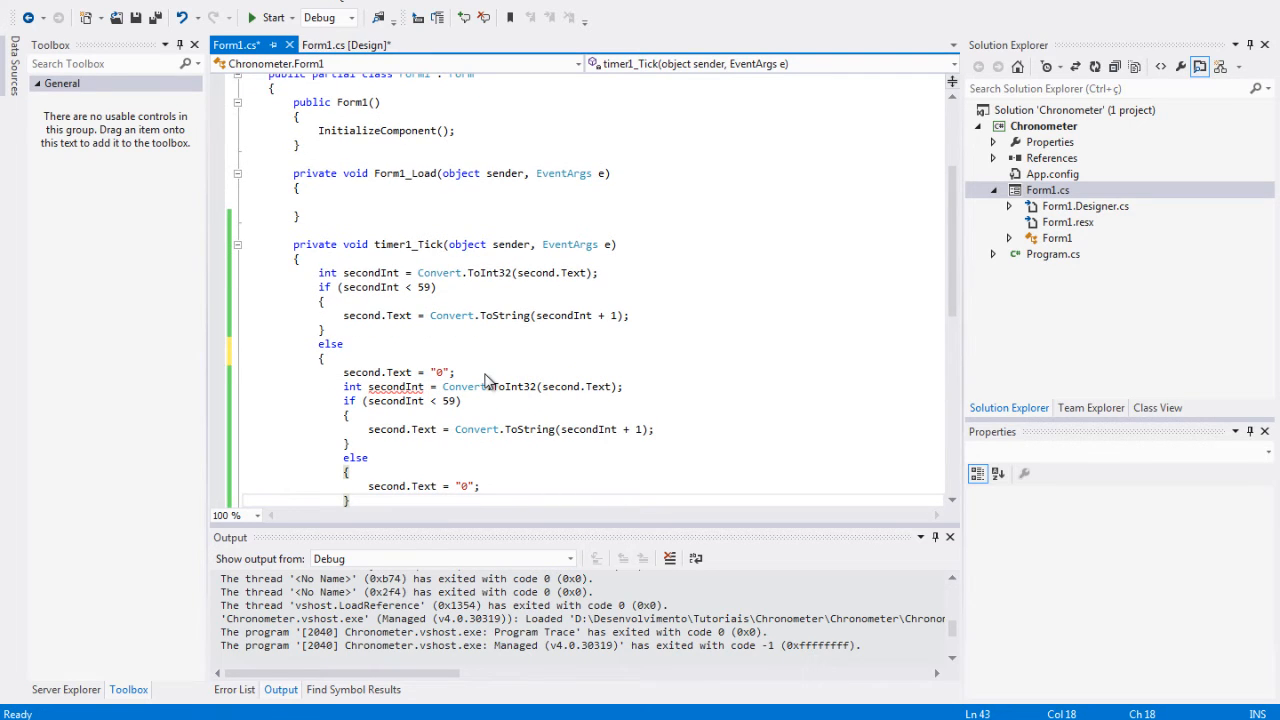
{"action": "key", "text": "ctrl+s"}
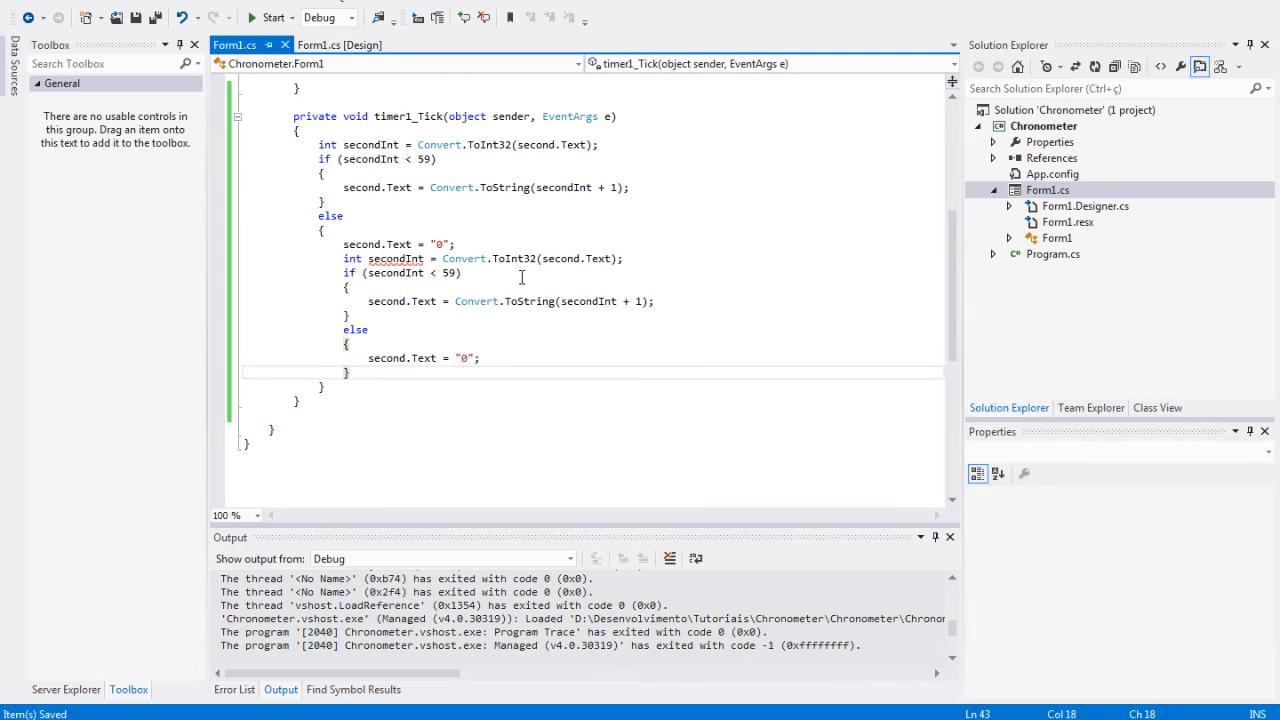
Step: Rename the pasted secondInt to minuteInt and second references to minute
{"action": "double_click", "coordinate": [396, 258]}
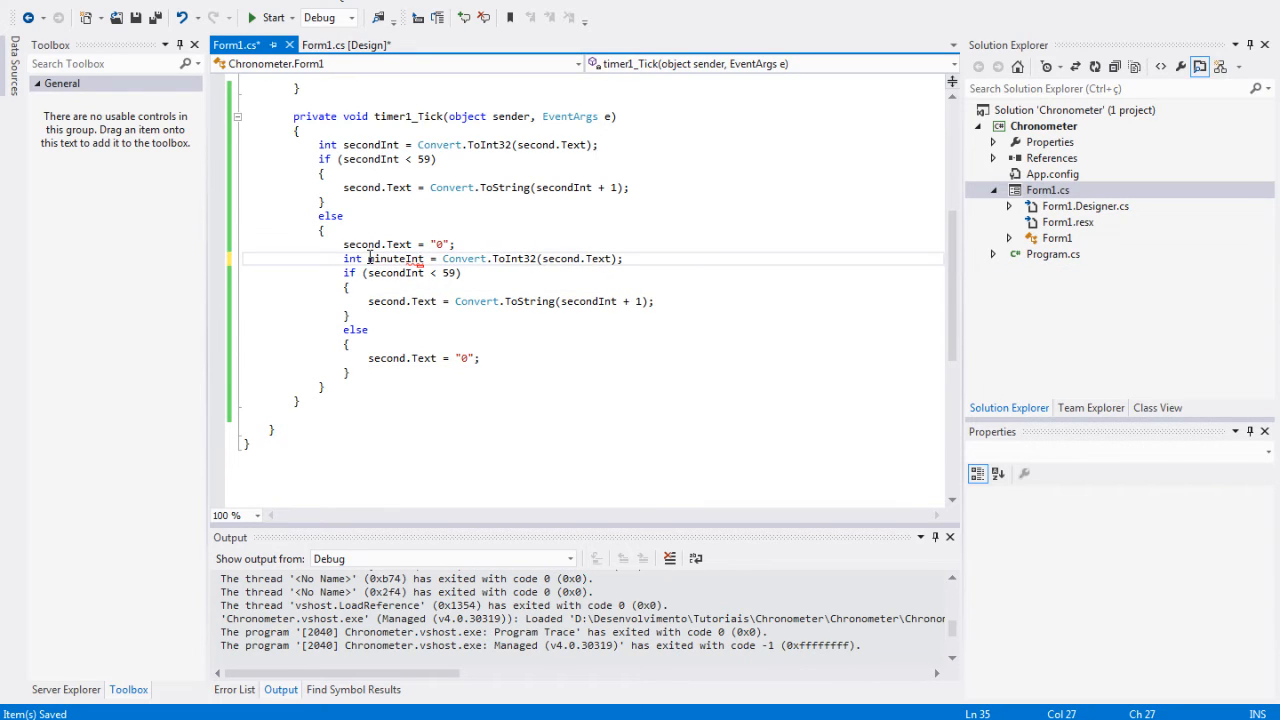
{"action": "left_click", "coordinate": [546, 258]}
{"action": "type", "text": "minut"}
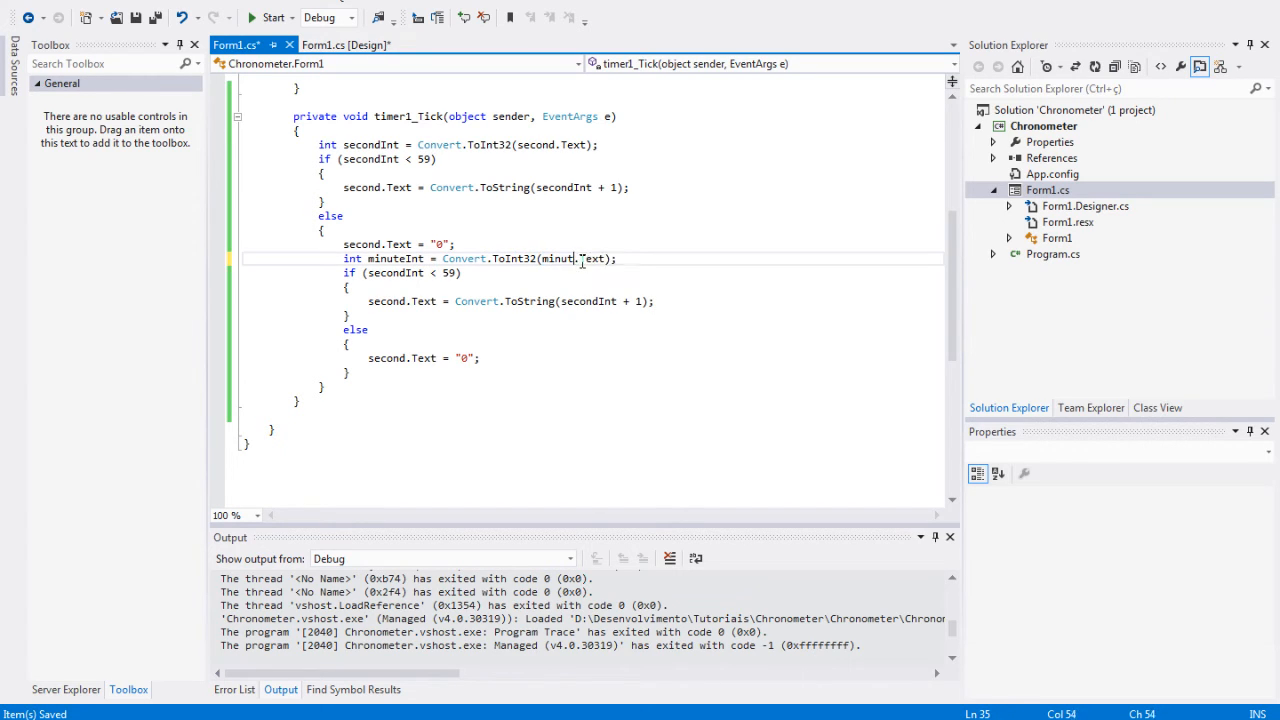
{"action": "double_click", "coordinate": [394, 258]}
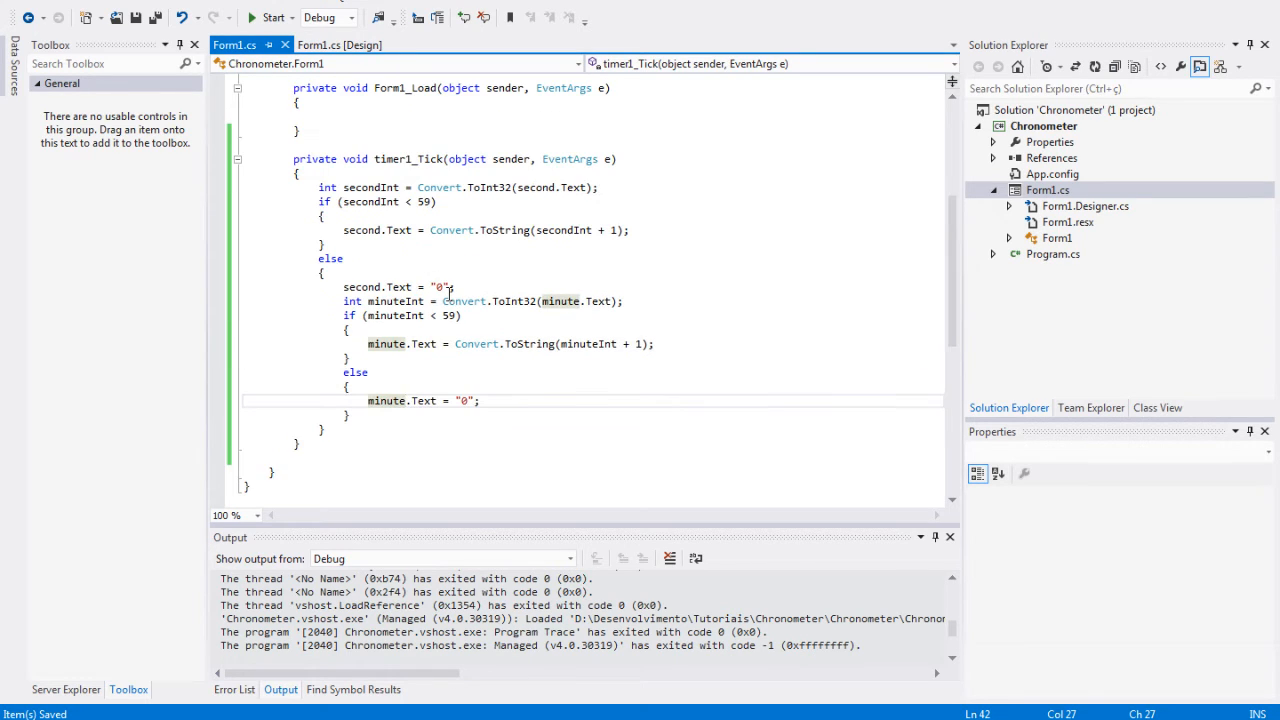
{"action": "scroll", "scroll_direction": "up", "scroll_amount": 3}
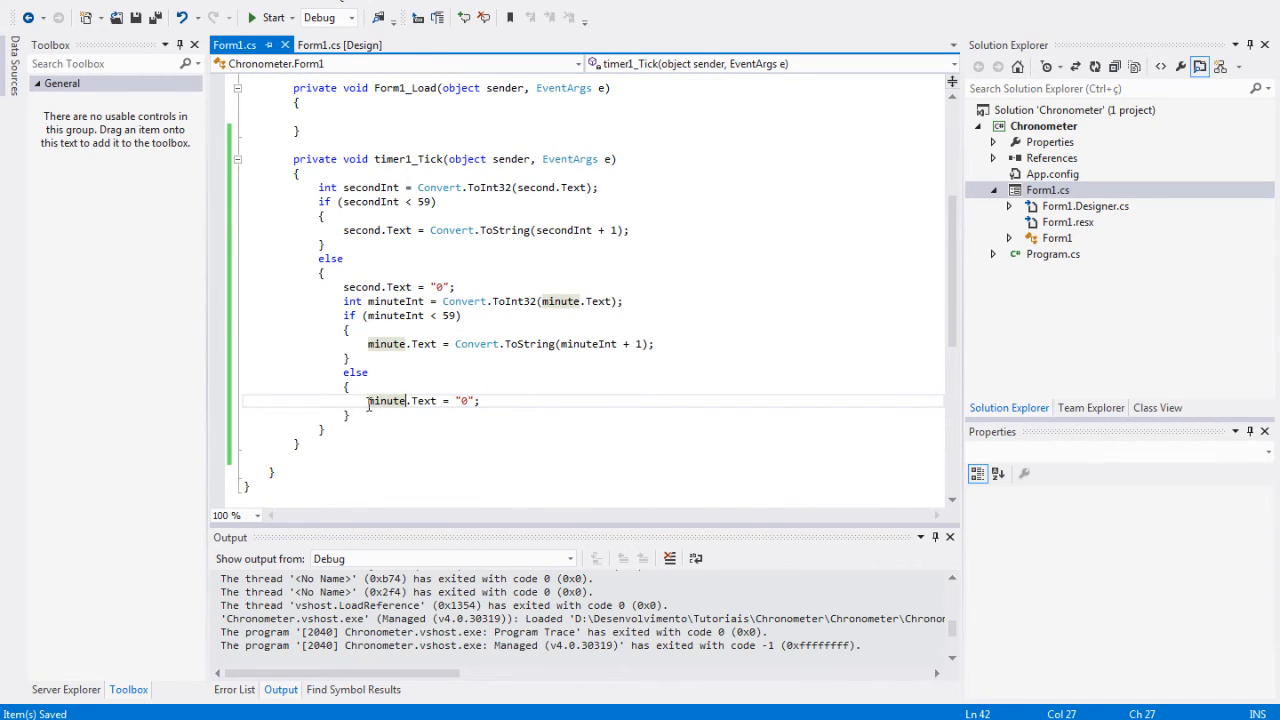
{"action": "left_click", "coordinate": [324, 428]}
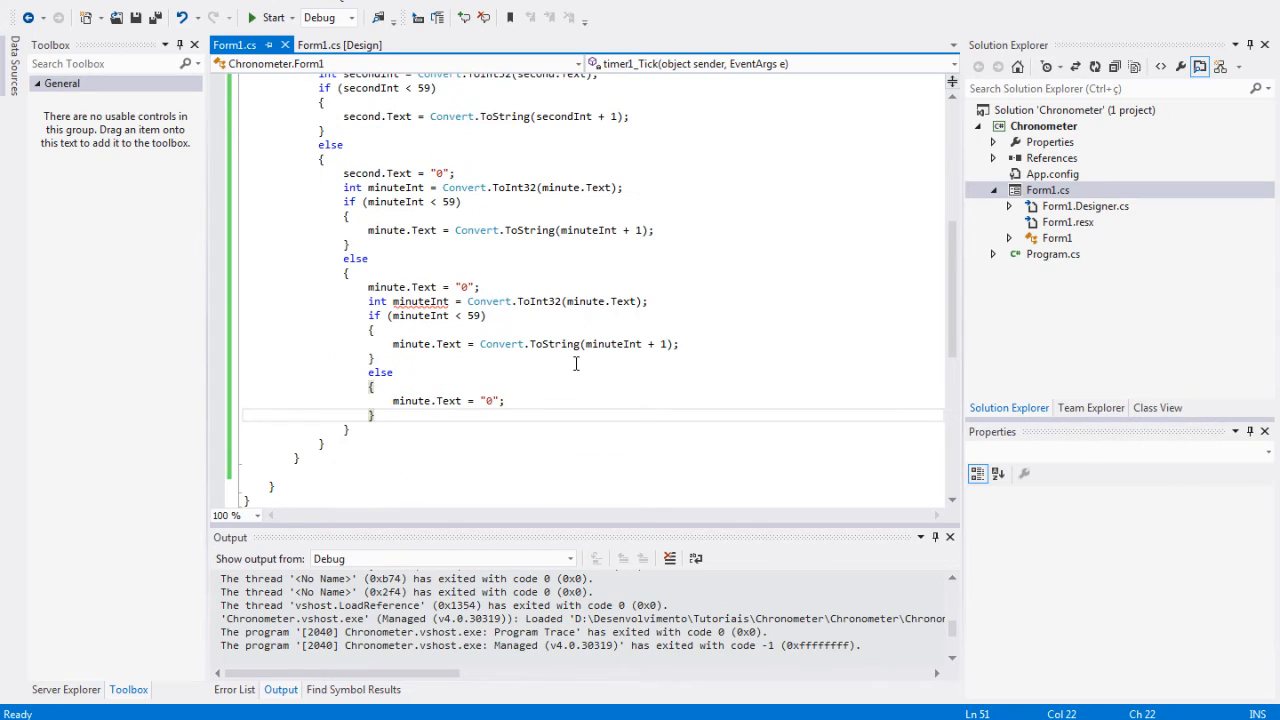
Step: Rename the nested copy to hourInt and hour.Text with a limit of 23
{"action": "double_click", "coordinate": [420, 300]}
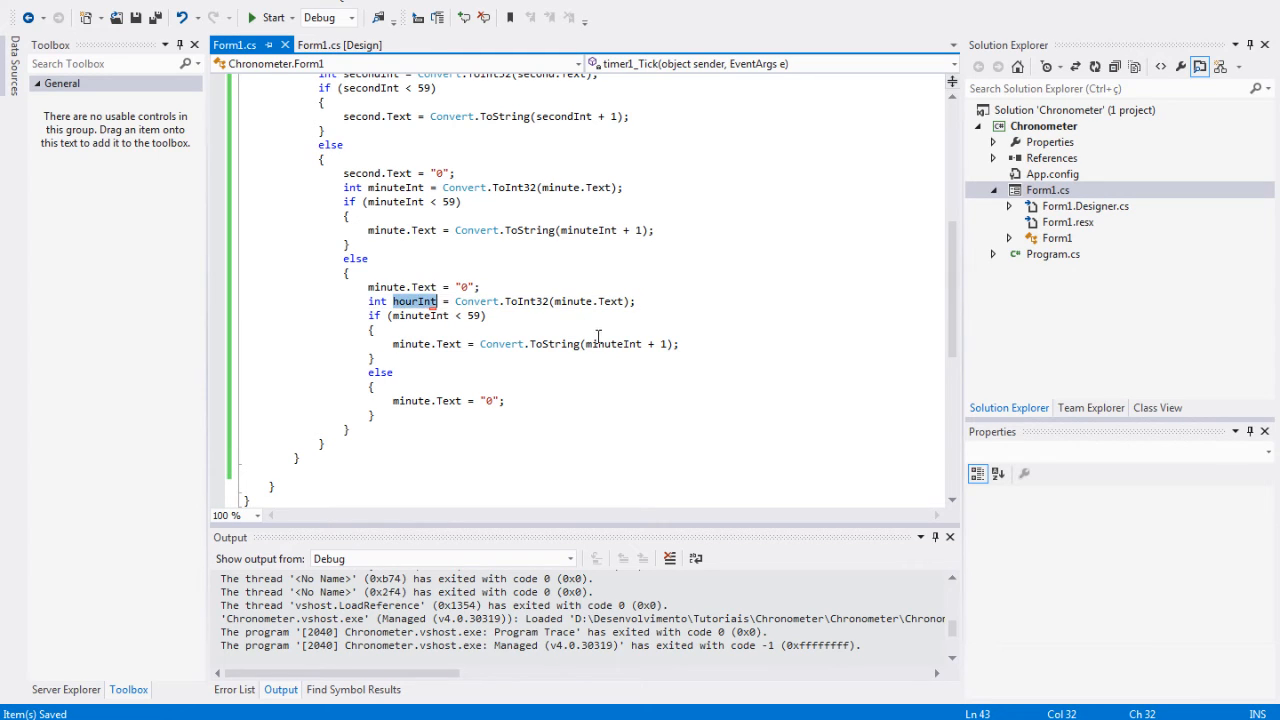
{"action": "type", "text": "hourInt"}
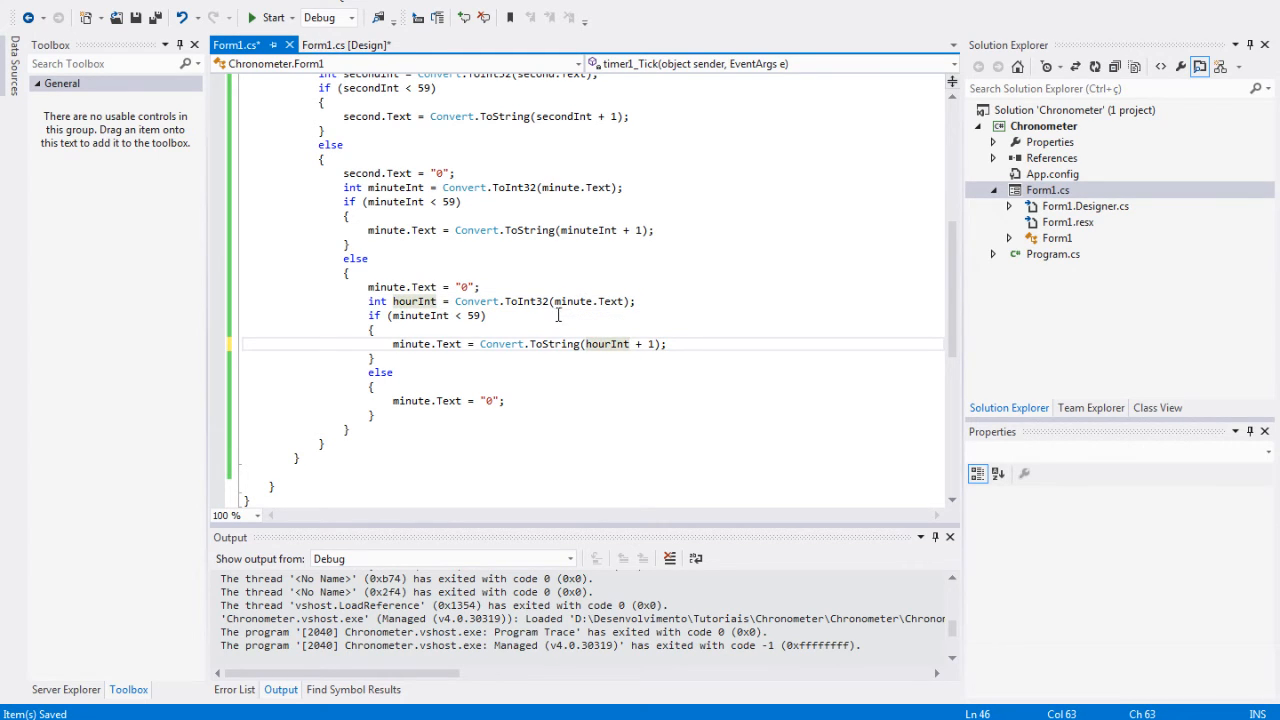
{"action": "double_click", "coordinate": [418, 316]}
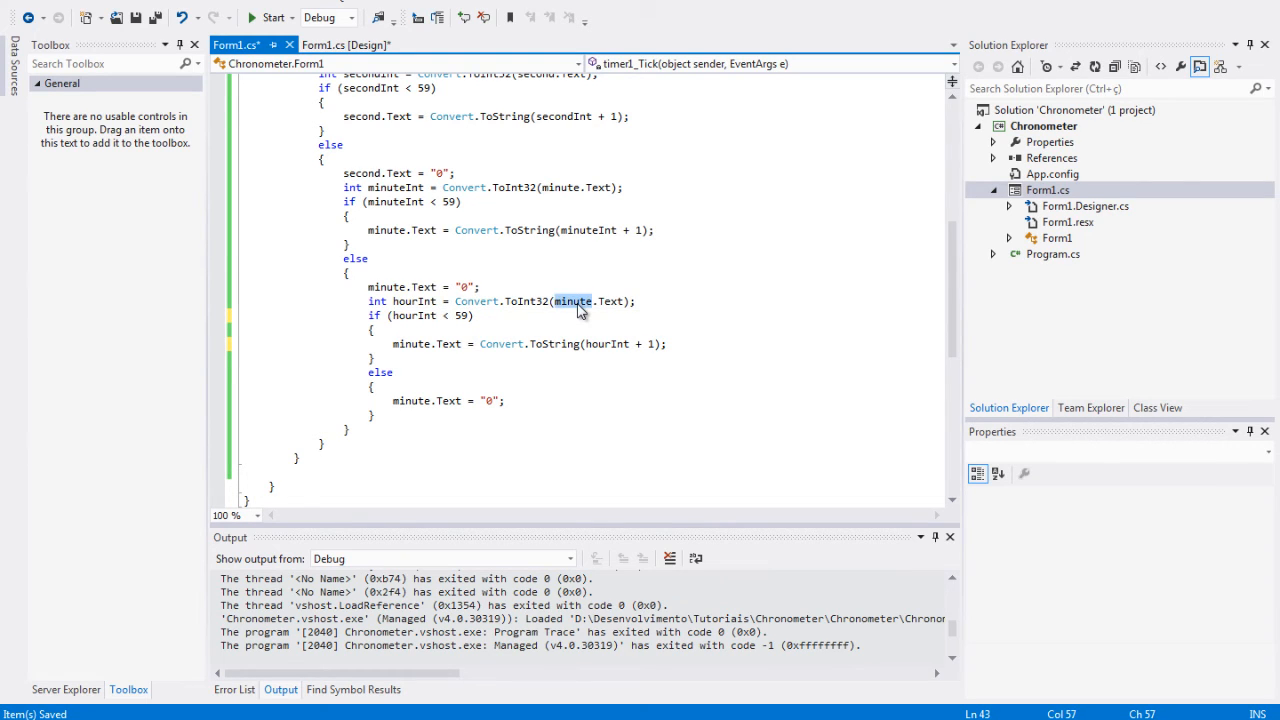
{"action": "left_click", "coordinate": [578, 300]}
{"action": "type", "text": "23"}
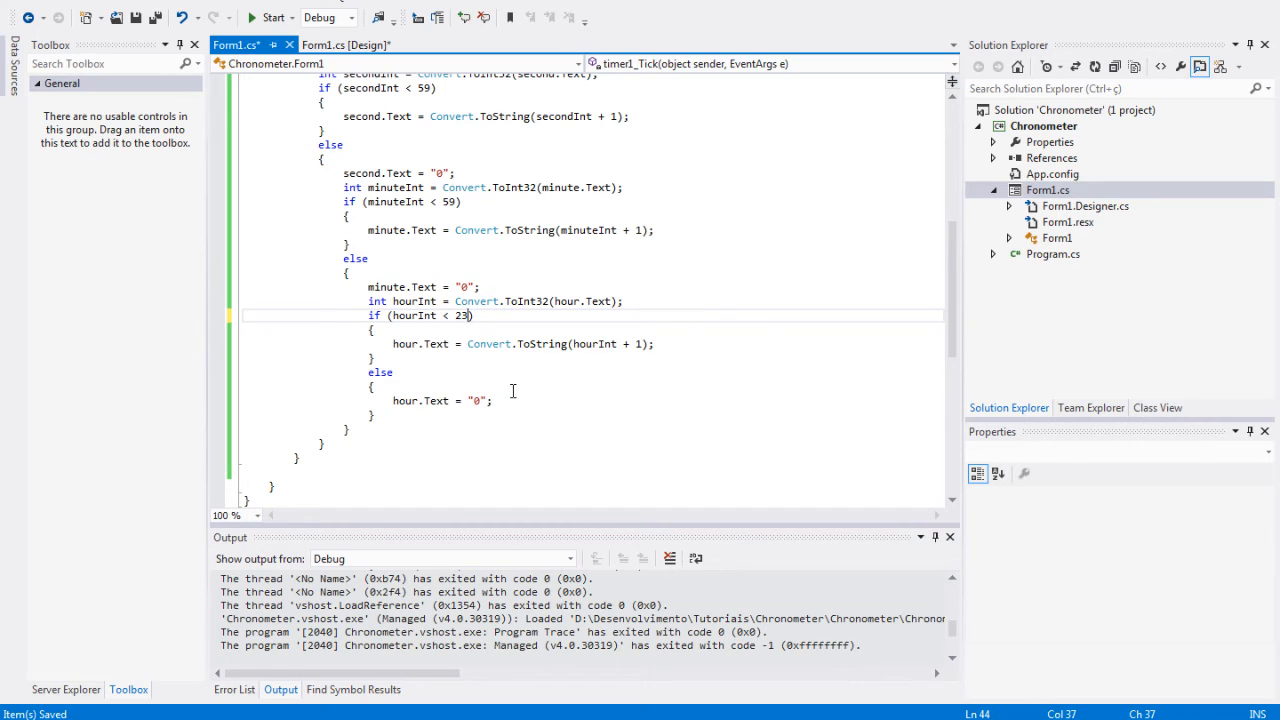
Step: Save all and return to the Chronometer form's designer view
{"action": "left_click", "coordinate": [376, 414]}
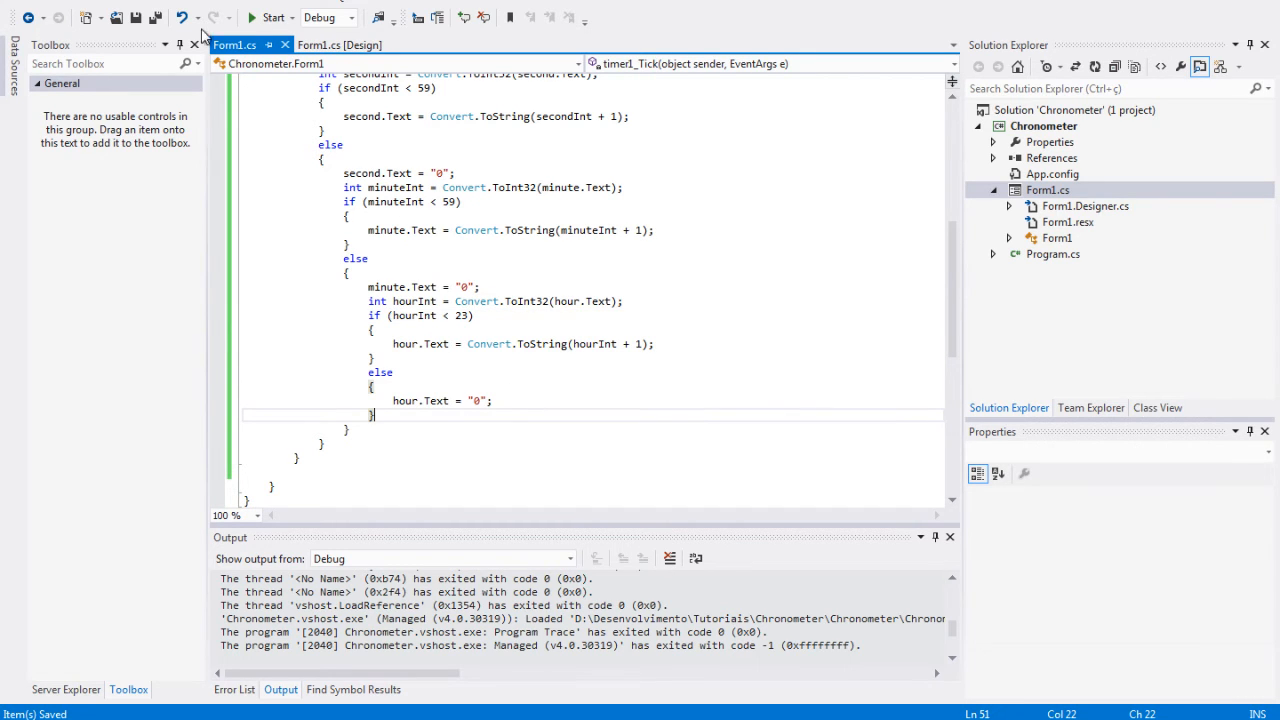
{"action": "left_click", "coordinate": [272, 16]}
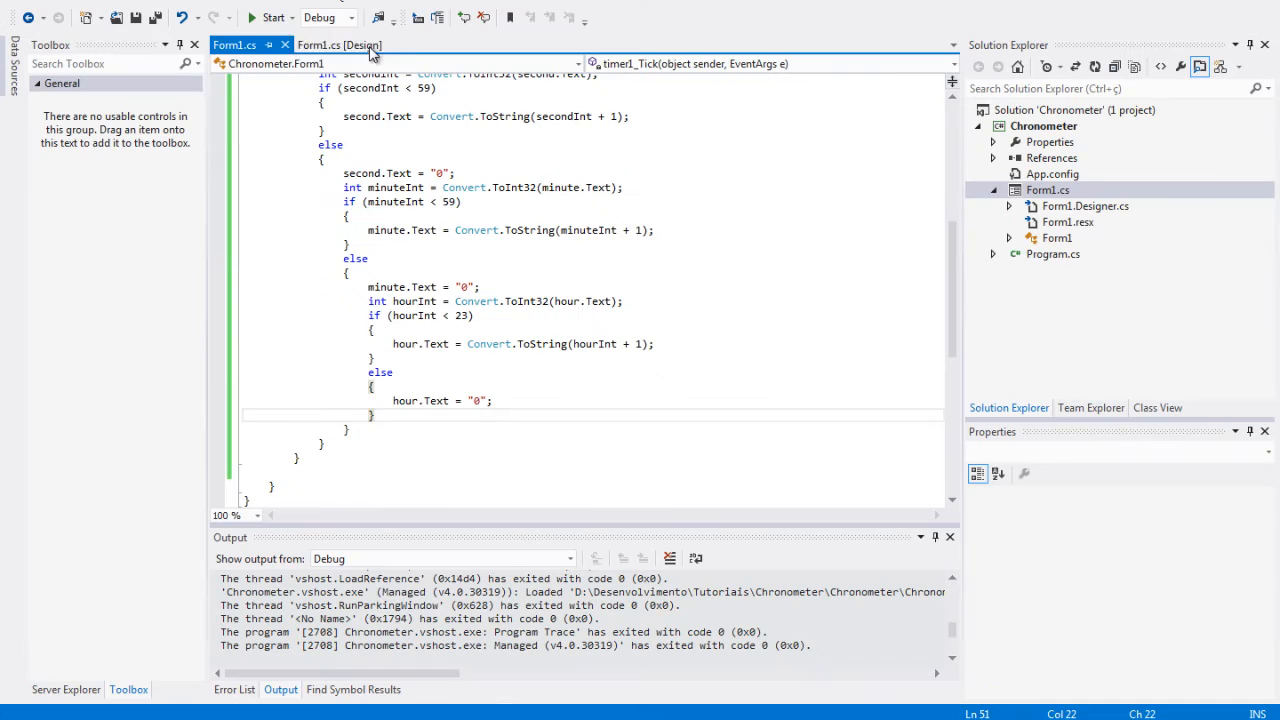
{"action": "left_click", "coordinate": [340, 44]}
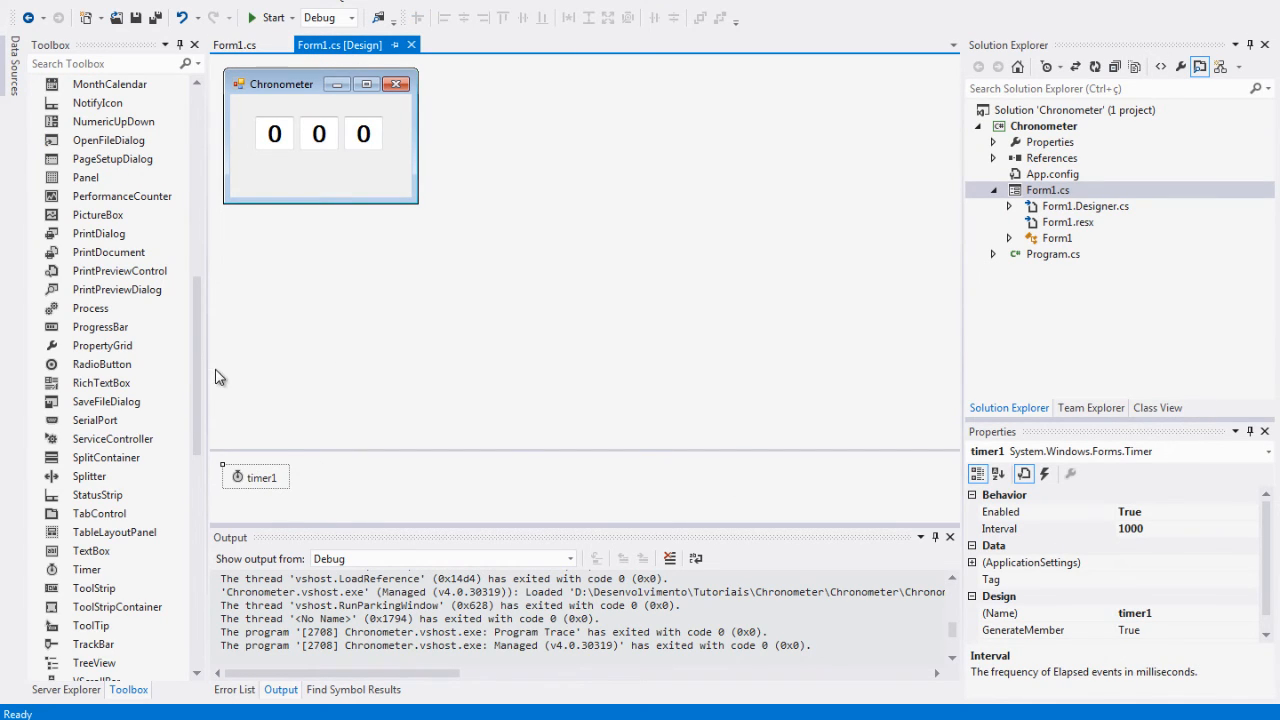
Step: Set the TrackBar's Minimum 1, Maximum 1000 and LargeChange 100 in Properties
{"action": "scroll", "scroll_direction": "down", "scroll_amount": 3}
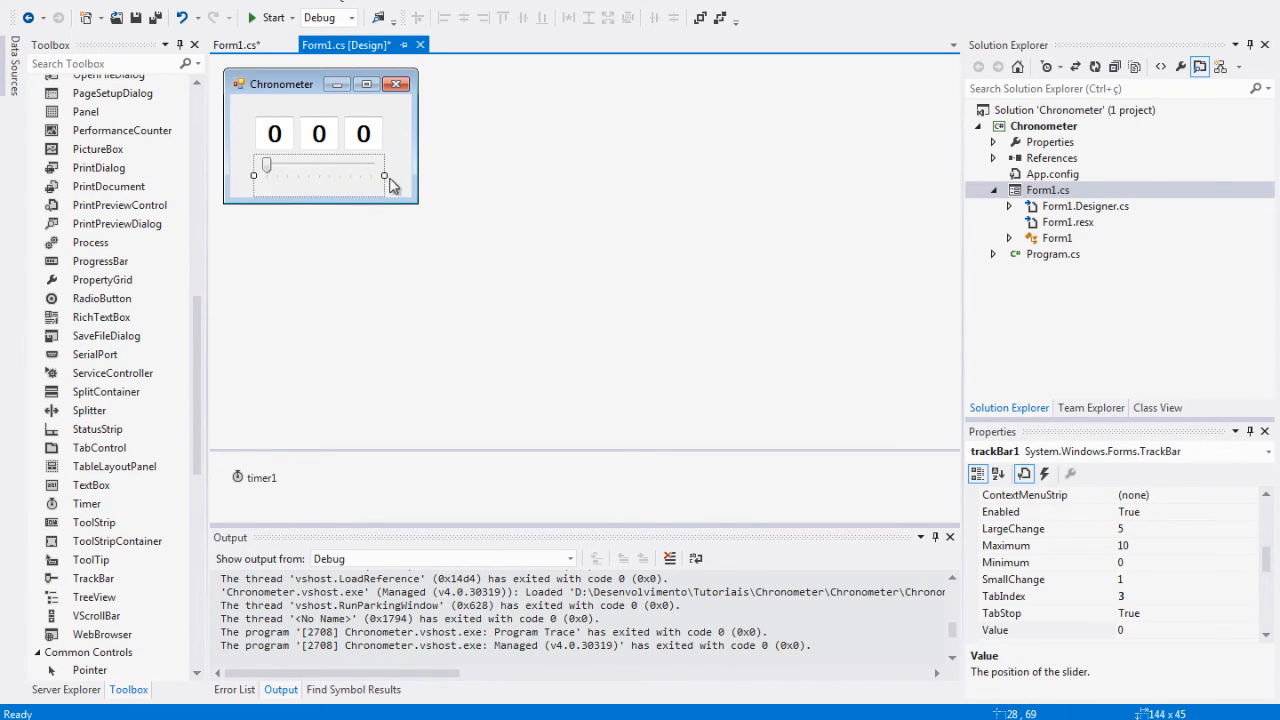
{"action": "scroll", "scroll_direction": "down", "scroll_amount": 3}
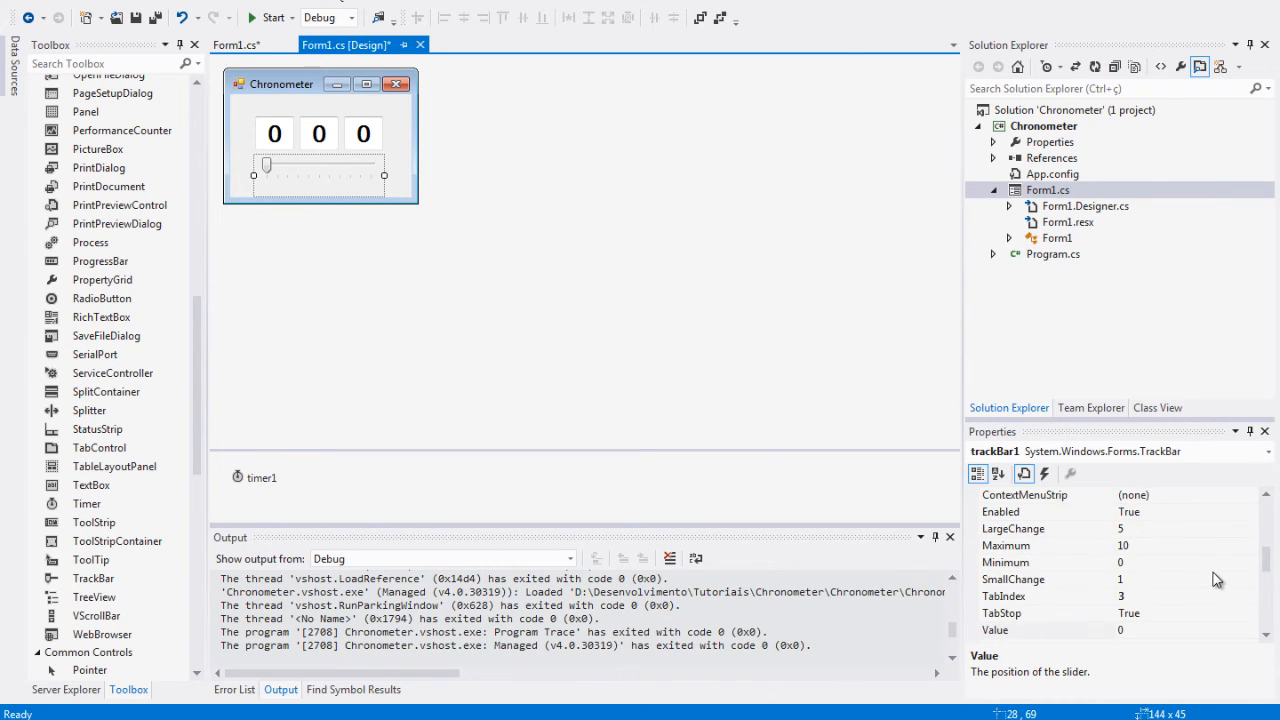
{"action": "scroll", "scroll_direction": "up", "scroll_amount": 3}
{"action": "type", "text": "00"}
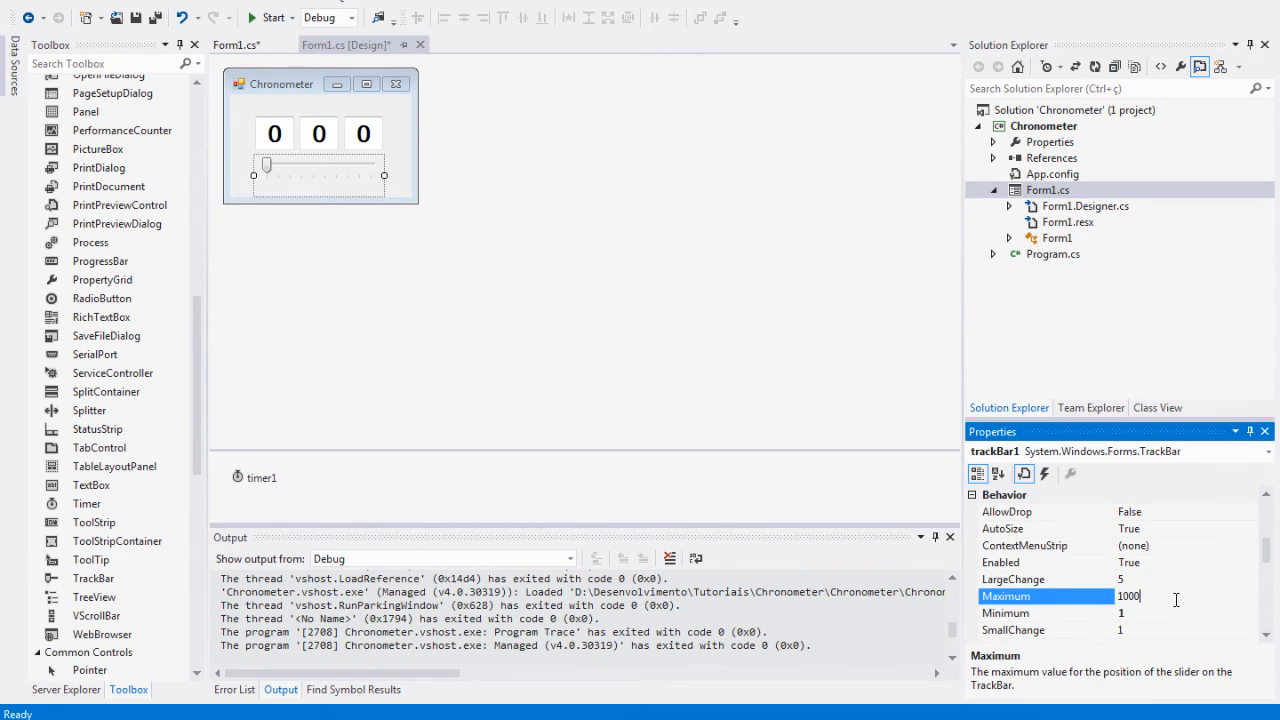
{"action": "key", "text": "Return"}
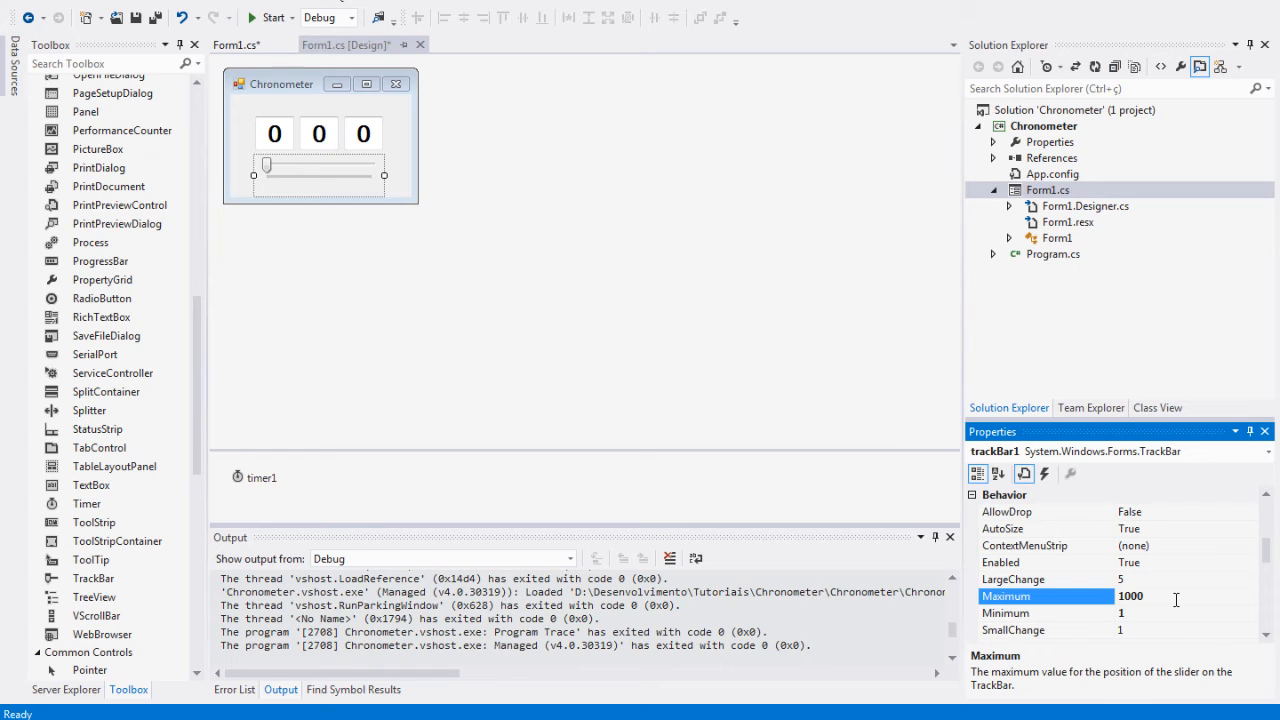
{"action": "mouse_move", "coordinate": [1180, 596]}
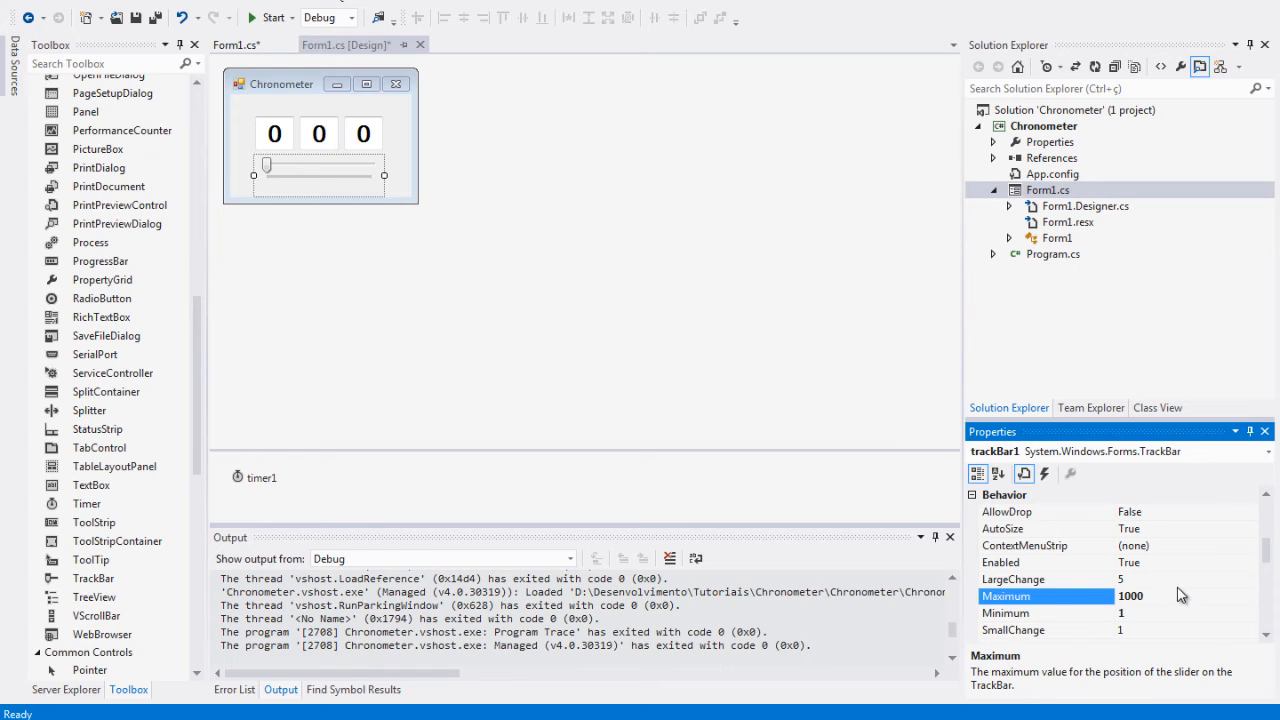
{"action": "left_click", "coordinate": [1012, 580]}
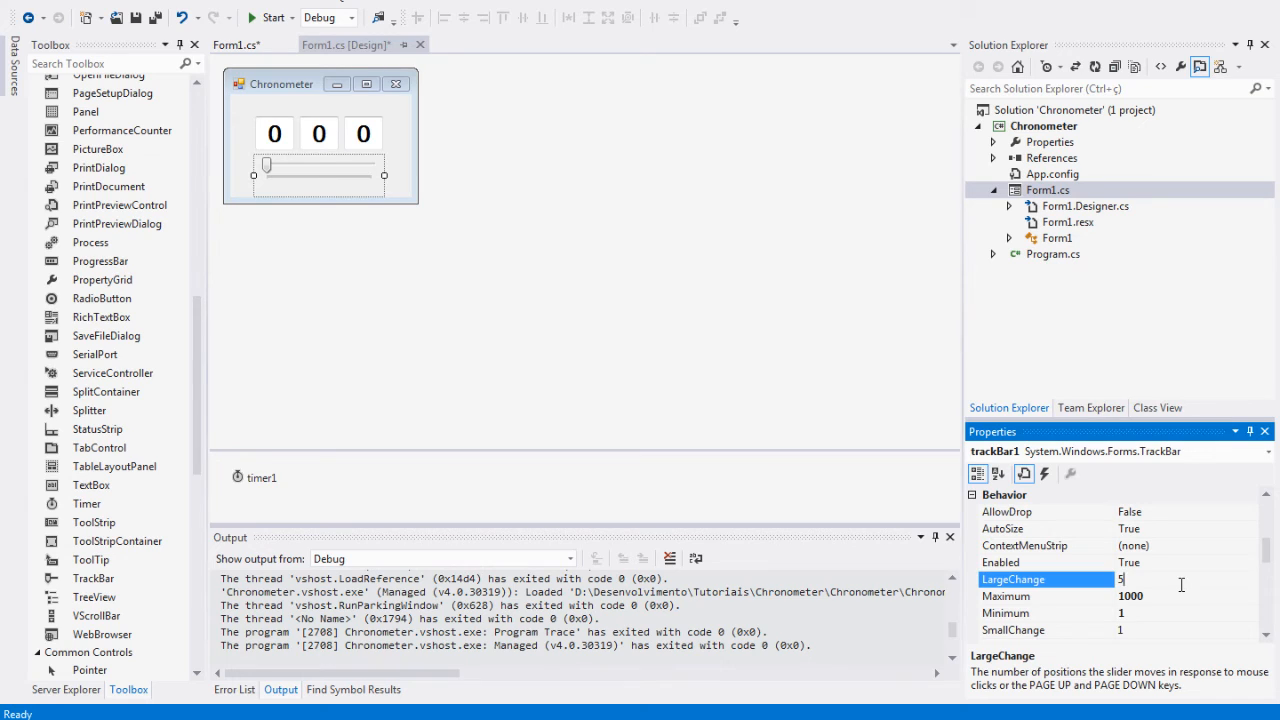
{"action": "type", "text": "100"}
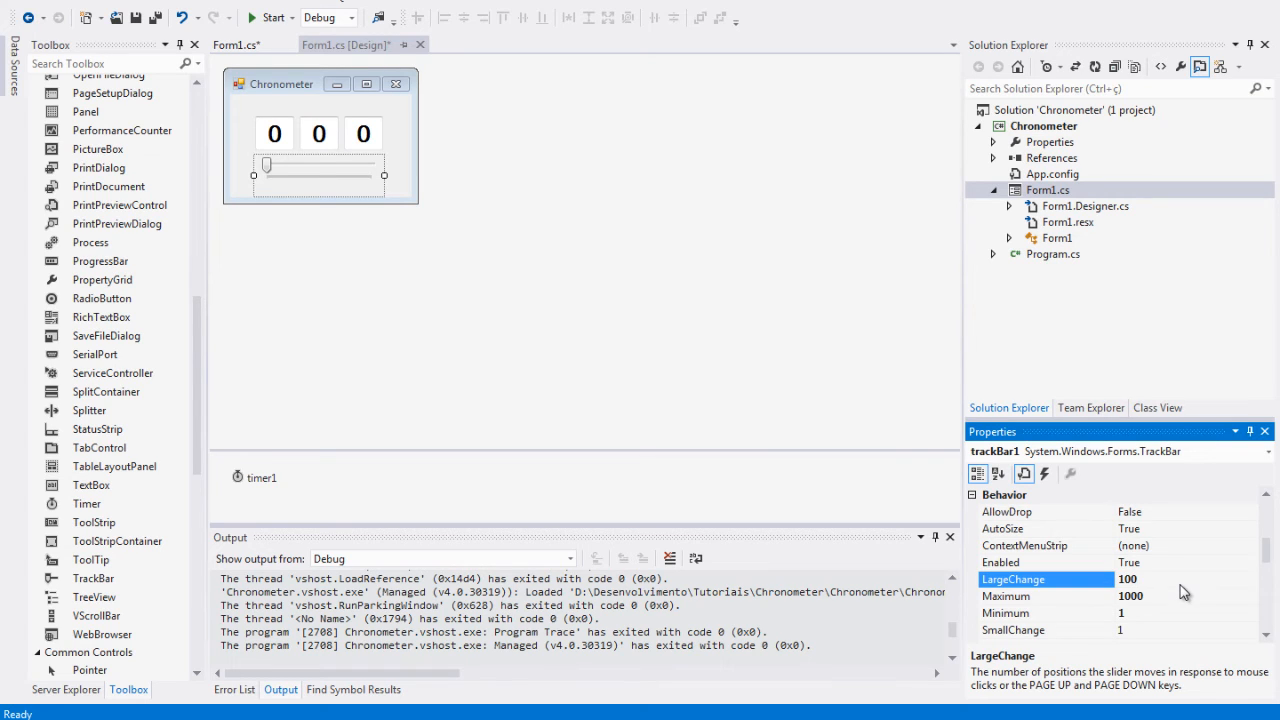
{"action": "scroll", "scroll_direction": "down", "scroll_amount": 3}
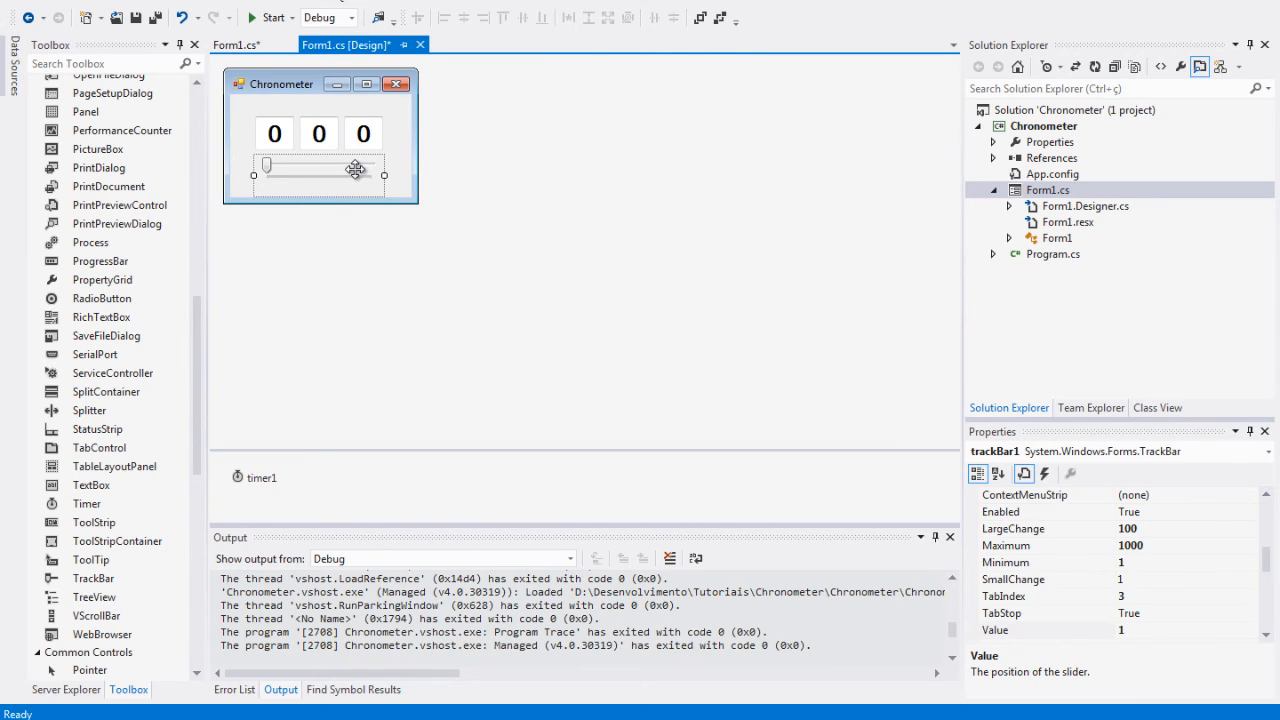
Step: Create trackBar1_Scroll and write timer1.Interval = trackBar1.Value; then save
{"action": "double_click", "coordinate": [356, 168]}
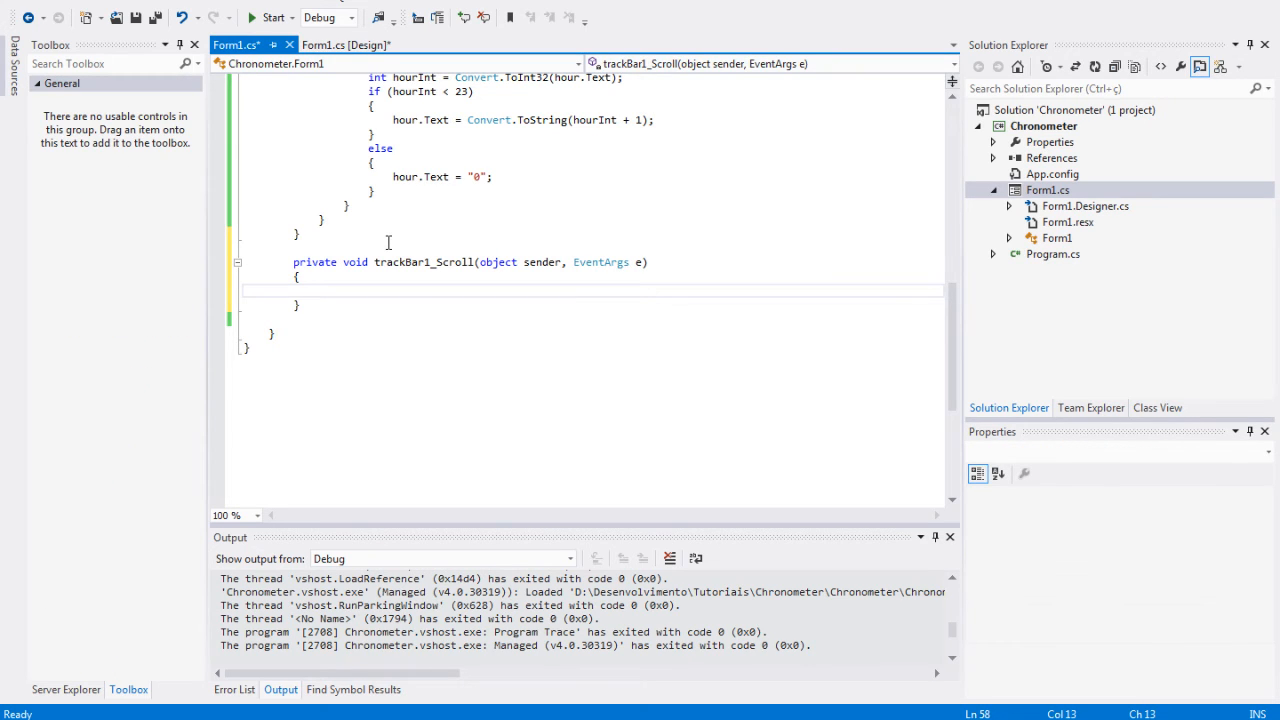
{"action": "mouse_move", "coordinate": [418, 258]}
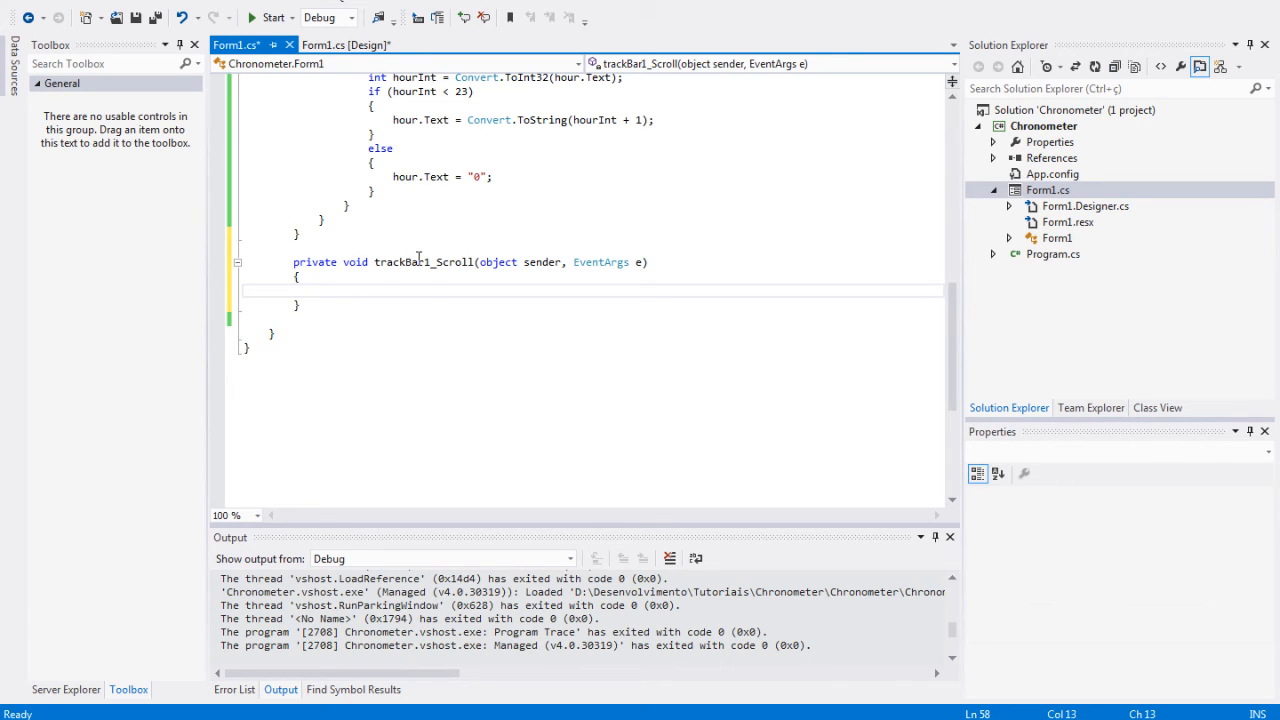
{"action": "mouse_move", "coordinate": [420, 294]}
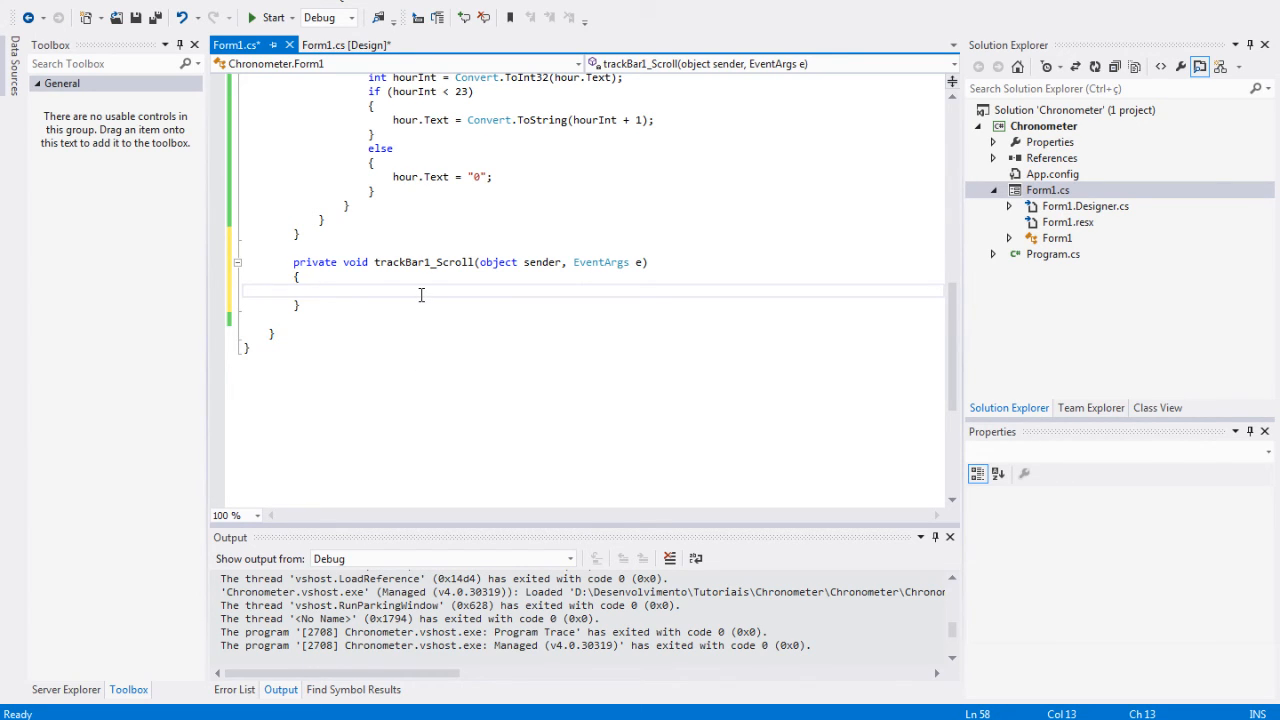
{"action": "type", "text": "timer1."}
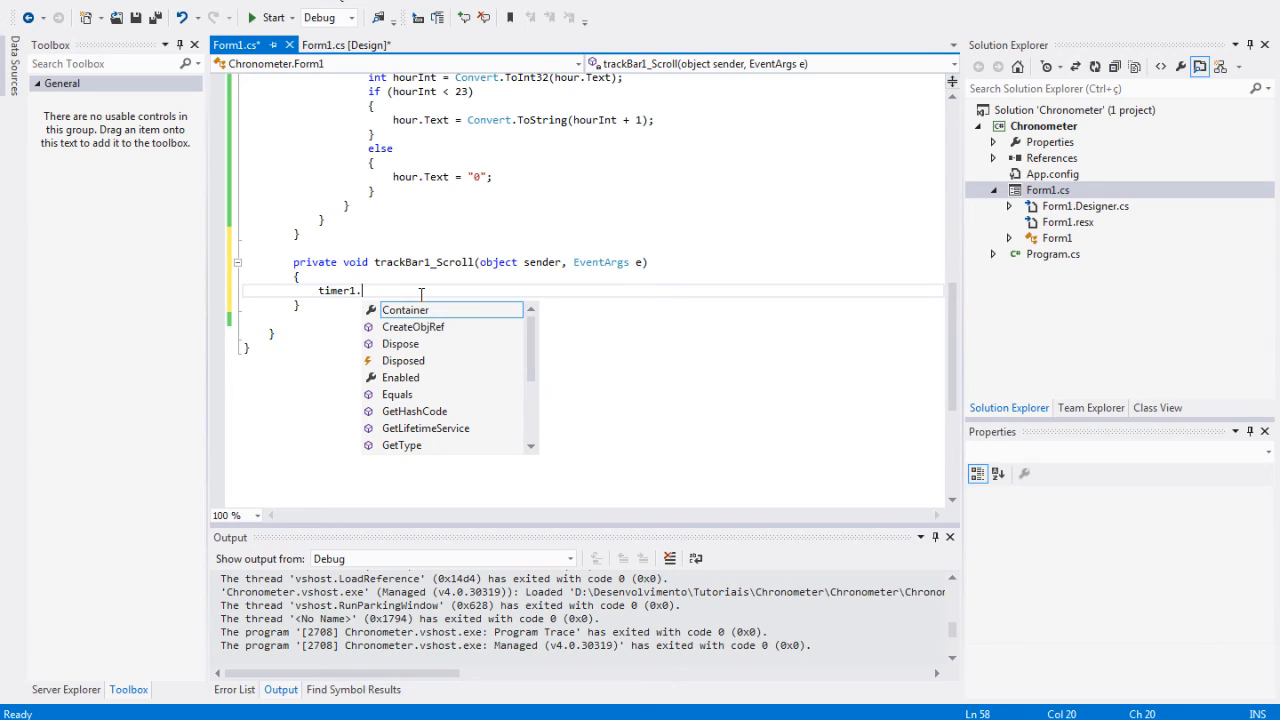
{"action": "type", "text": "in"}
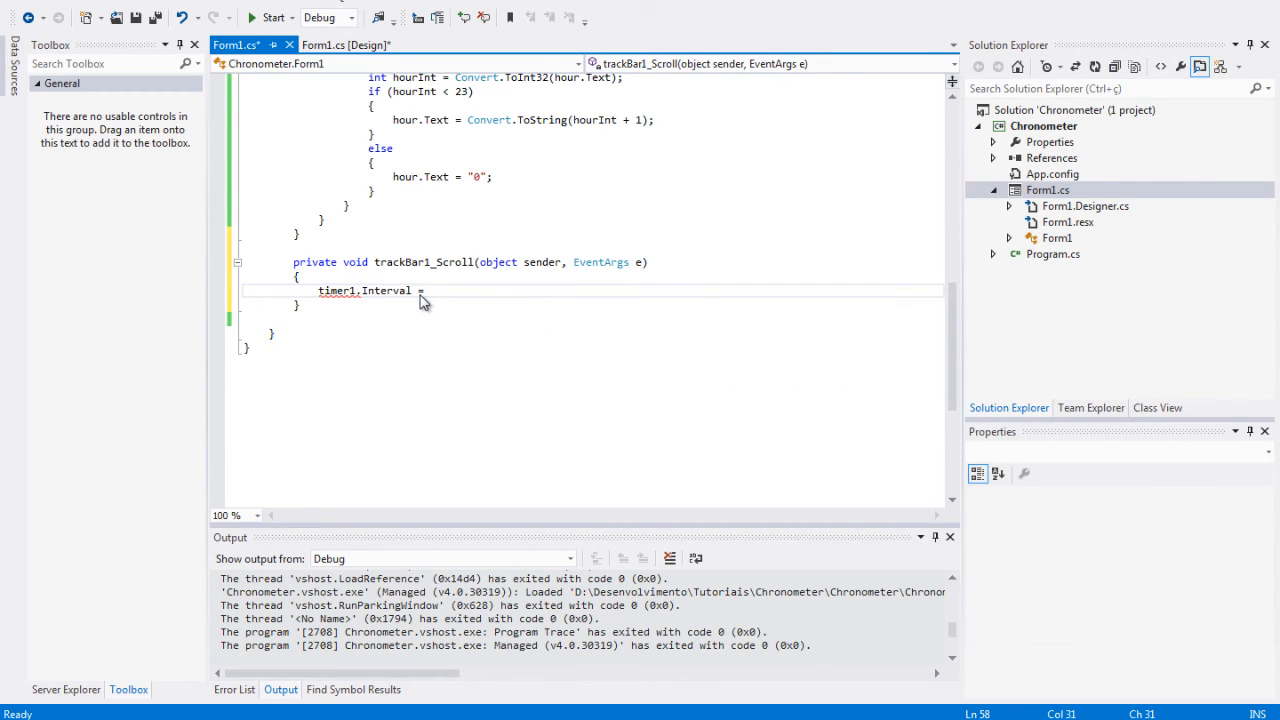
{"action": "type", "text": "trackBar1"}
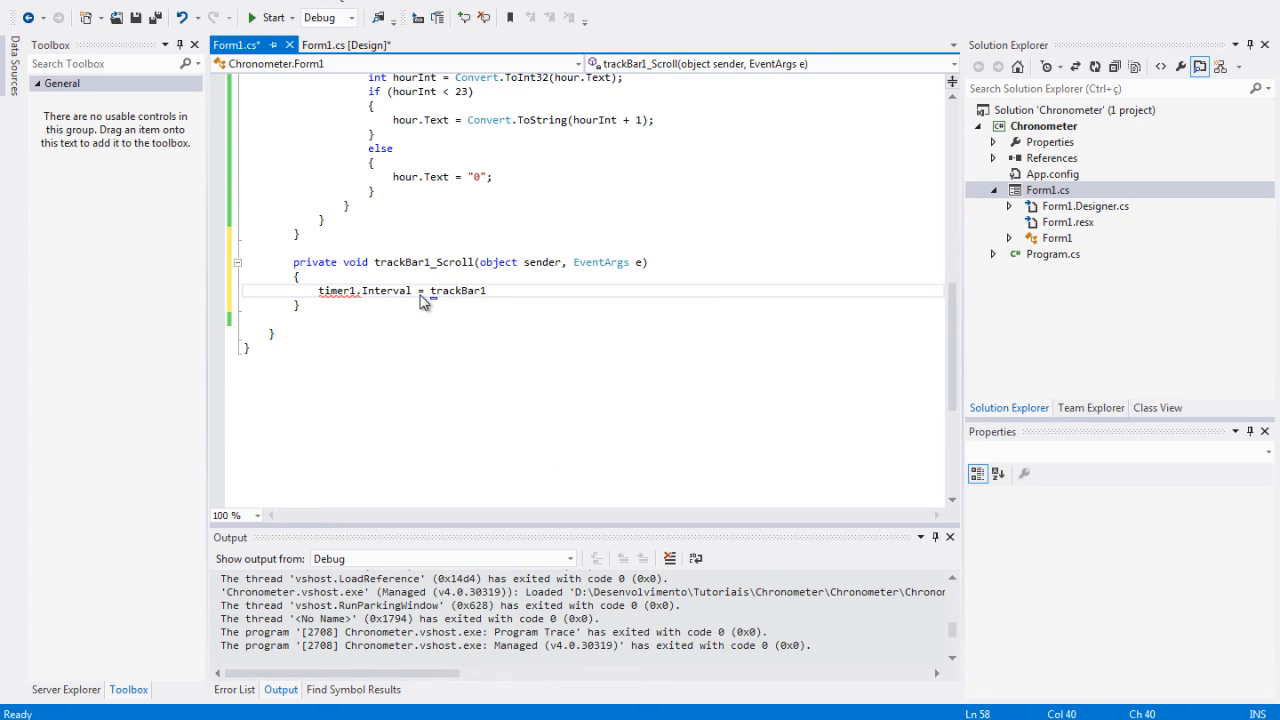
{"action": "type", "text": "va"}
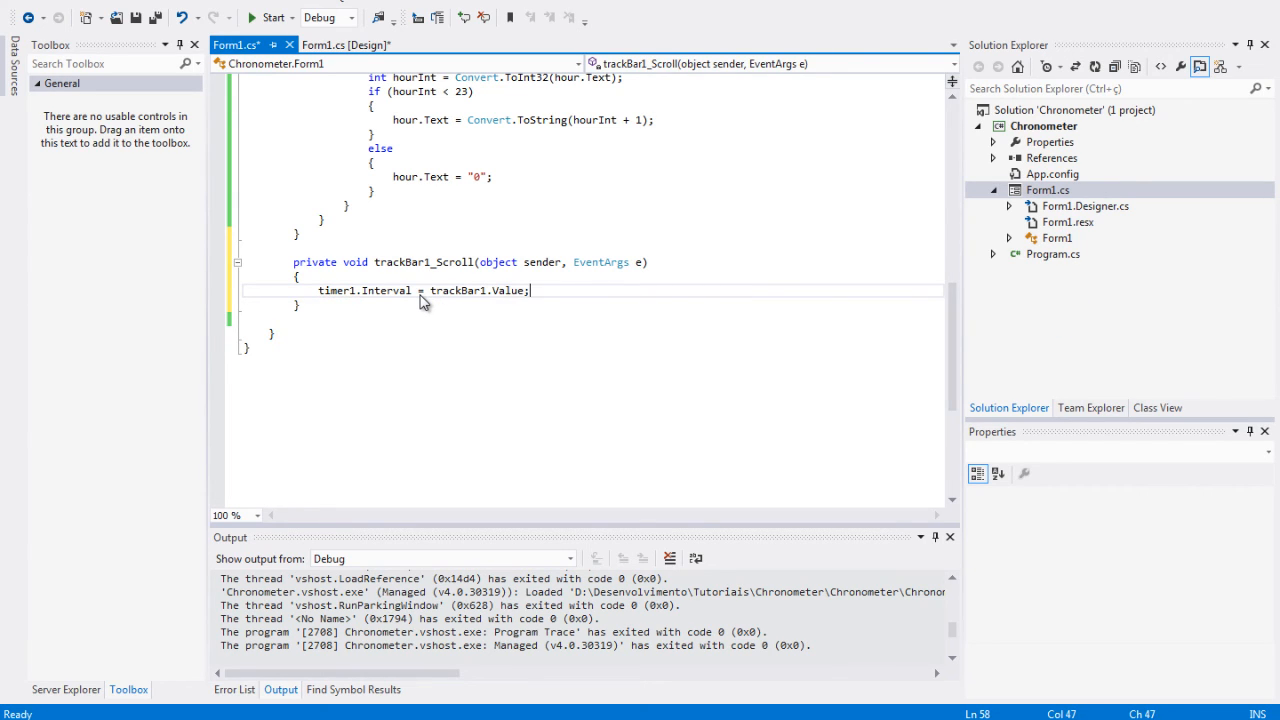
{"action": "key", "text": "ctrl+s"}
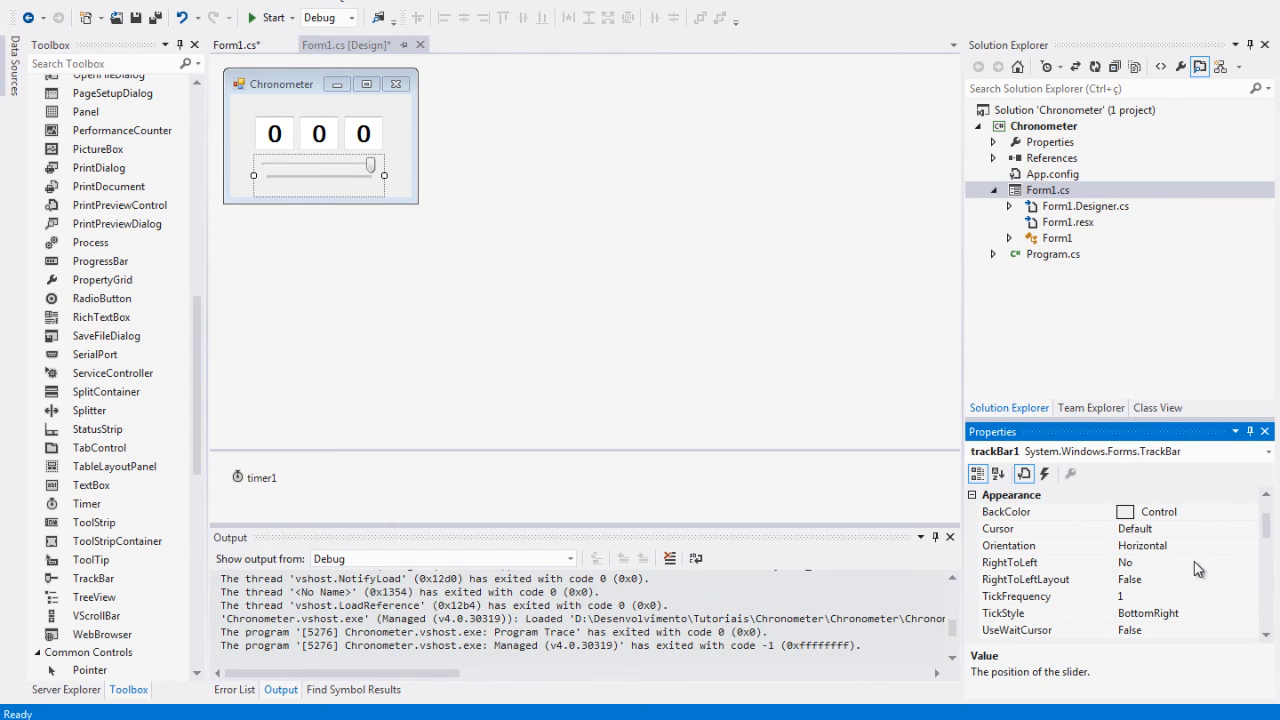
Step: Set trackBar1 RightToLeft to Yes and run the chronometer, now counting rapidly
{"action": "left_click", "coordinate": [1252, 562]}
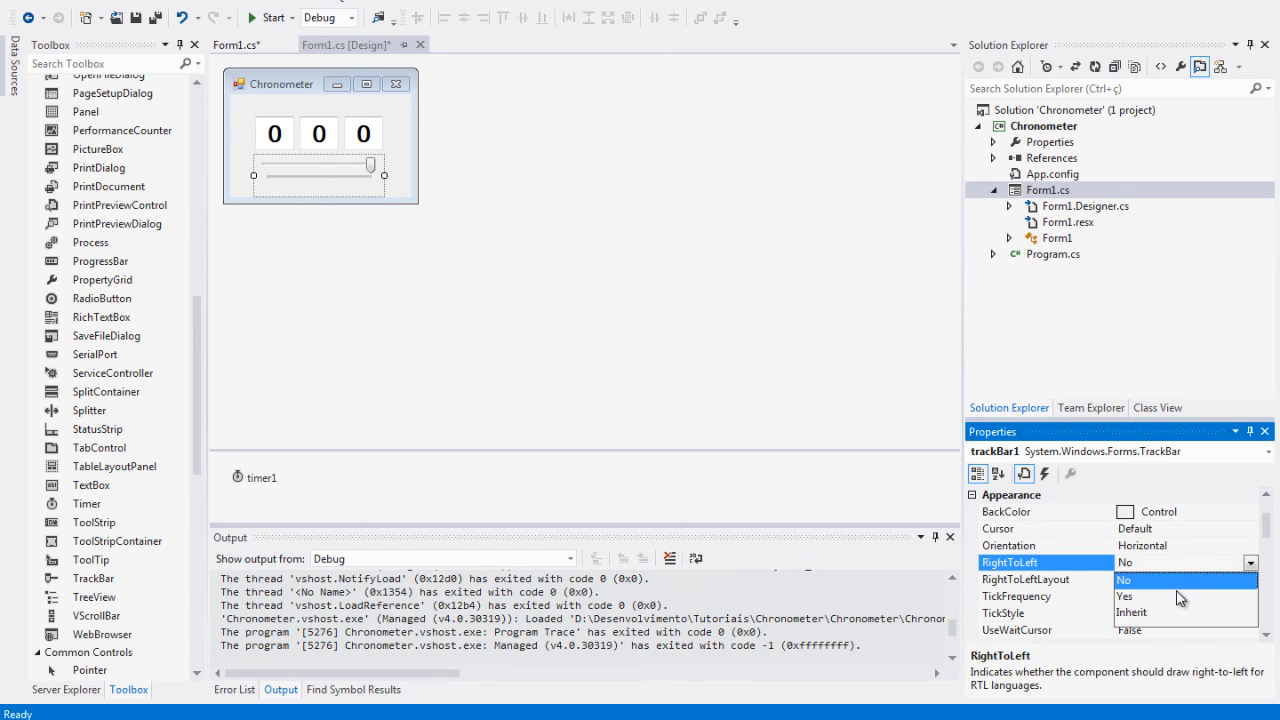
{"action": "left_click", "coordinate": [1124, 596]}
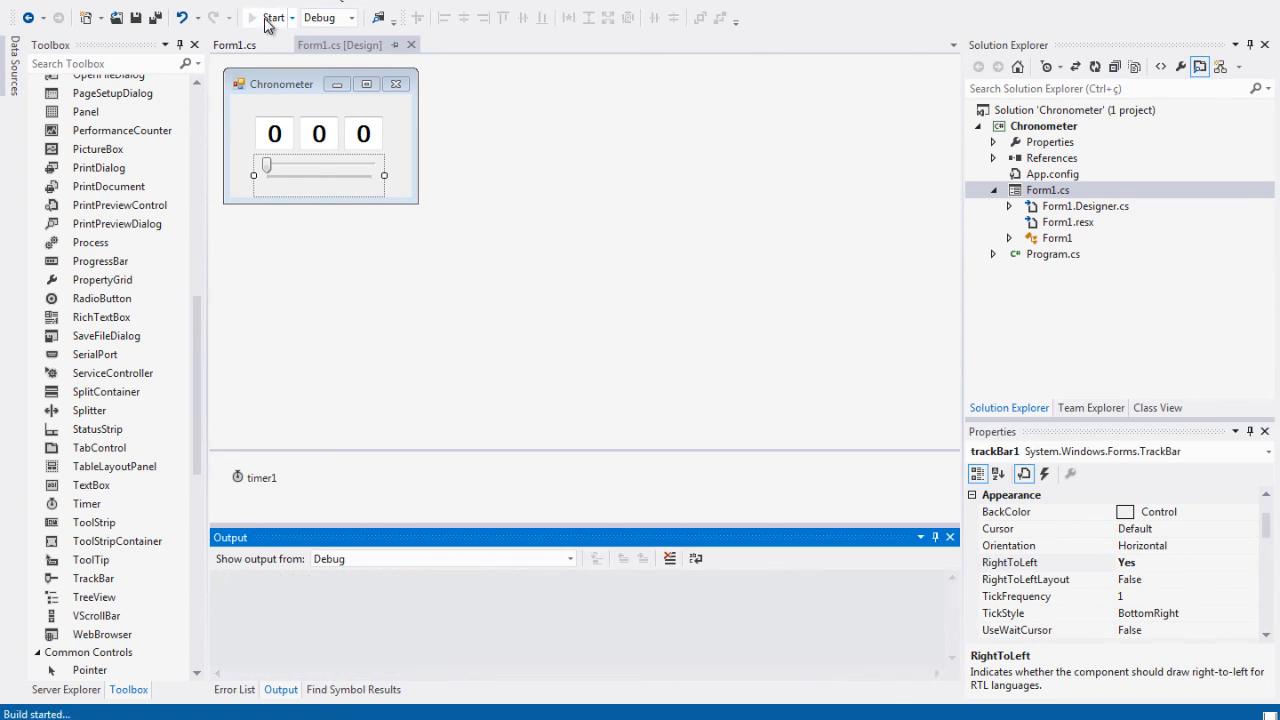
{"action": "left_click", "coordinate": [272, 16]}
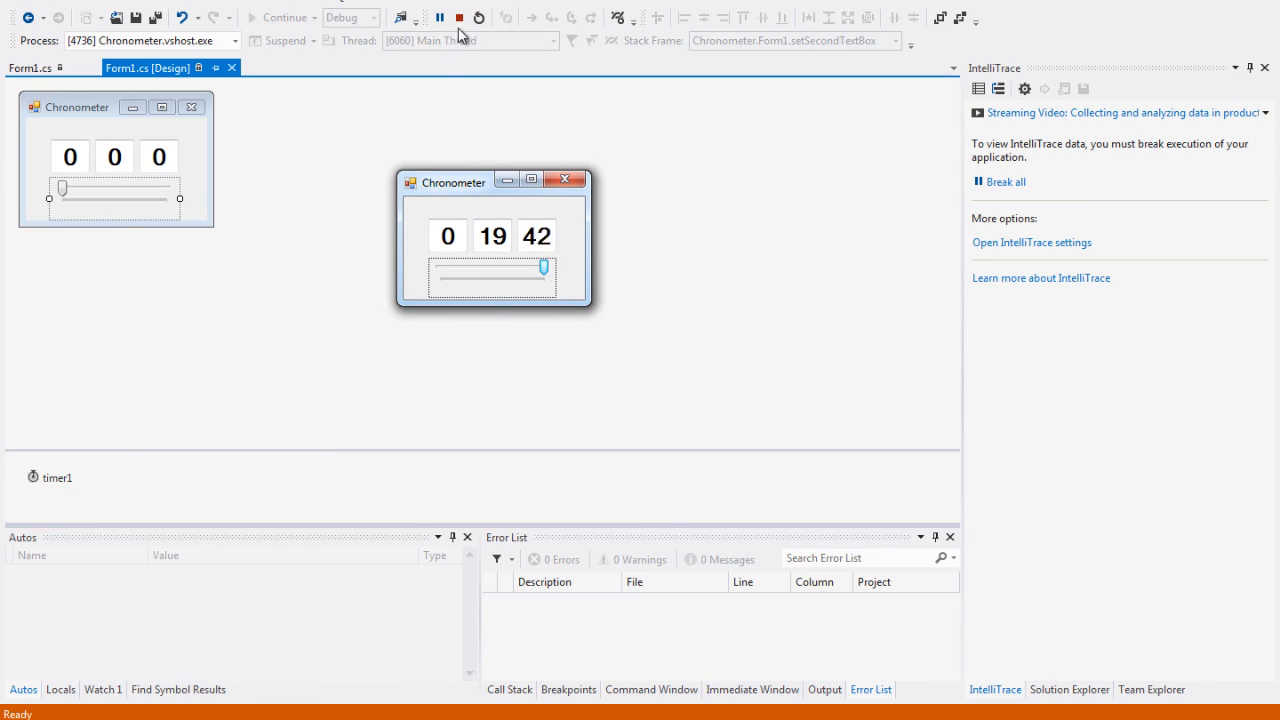
{"action": "mouse_move", "coordinate": [478, 16]}
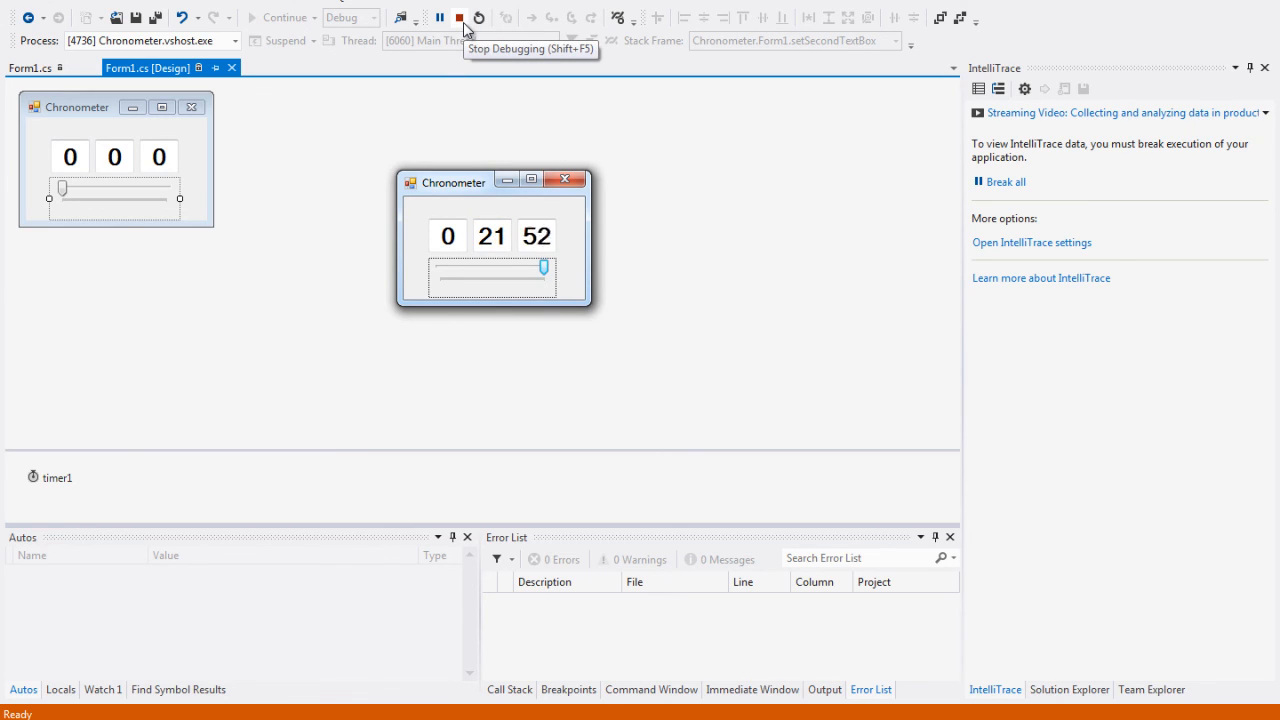